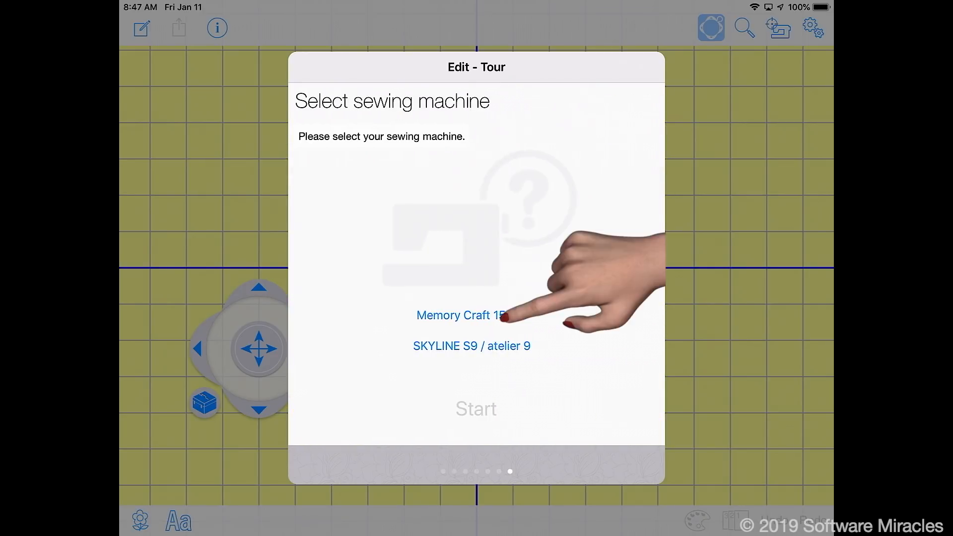
Select the Memory Craft 15000 as the sewing machine and start editing on a blank canvas
{"action": "left_click", "coordinate": [462, 314]}
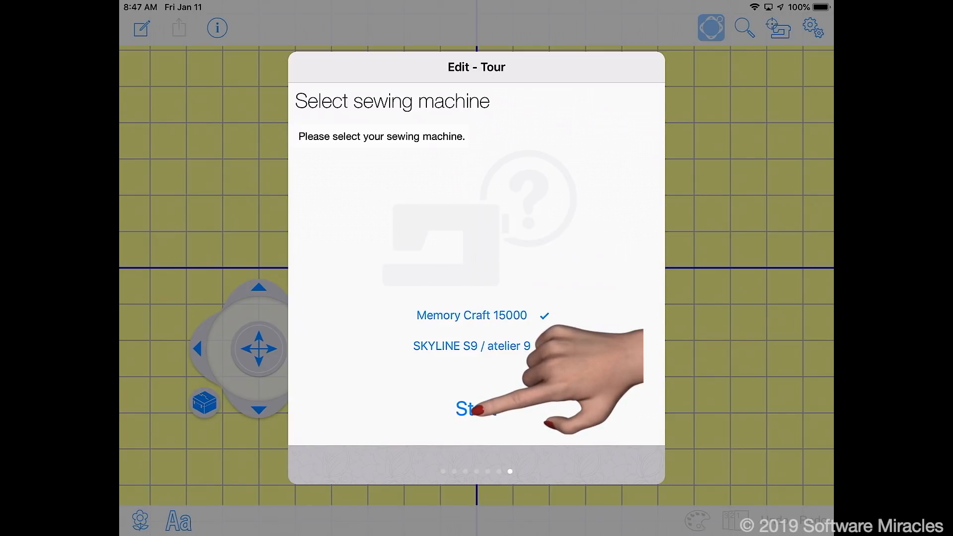
{"action": "left_click", "coordinate": [475, 408]}
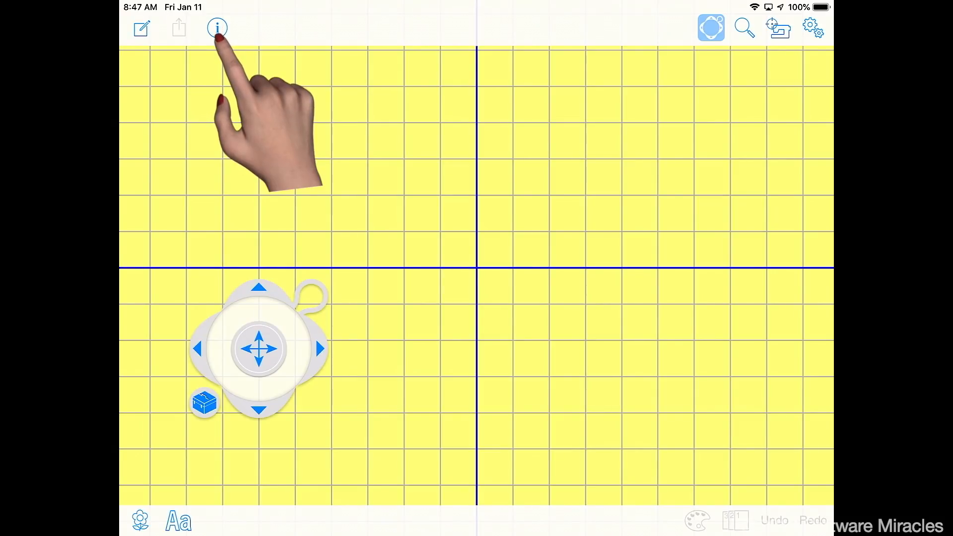
Clear the background colour in design settings, keeping grid on and the SQ23 230 × 230 mm hoop
{"action": "left_click", "coordinate": [218, 27]}
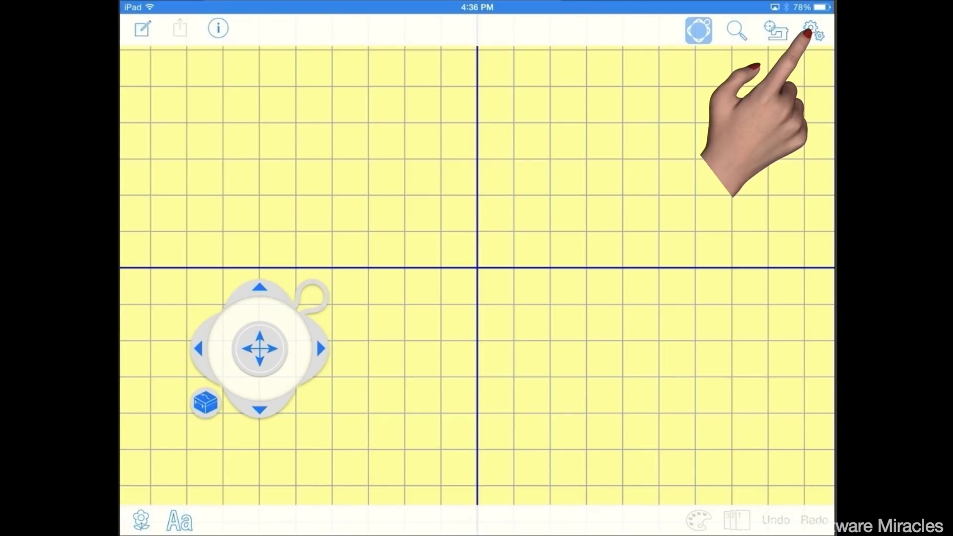
{"action": "left_click", "coordinate": [813, 31]}
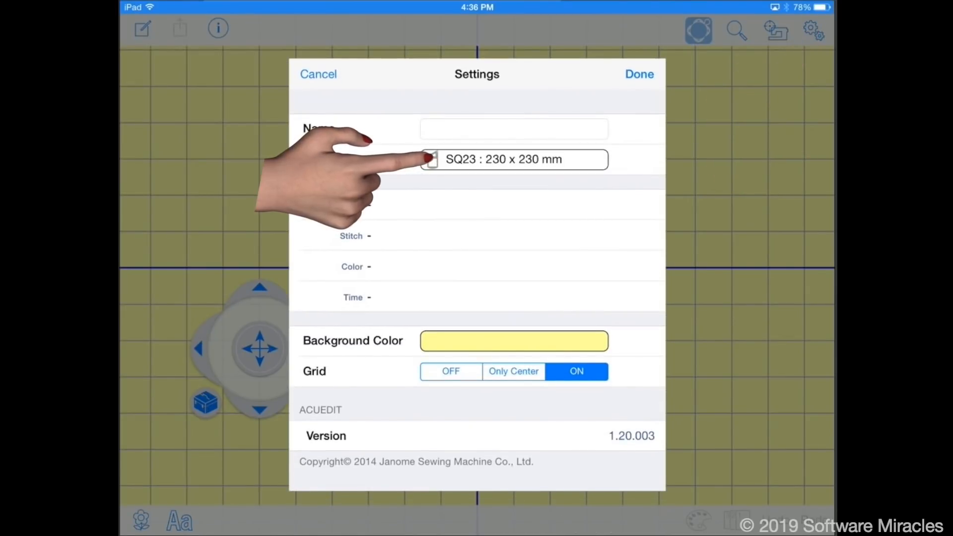
{"action": "left_click", "coordinate": [513, 159]}
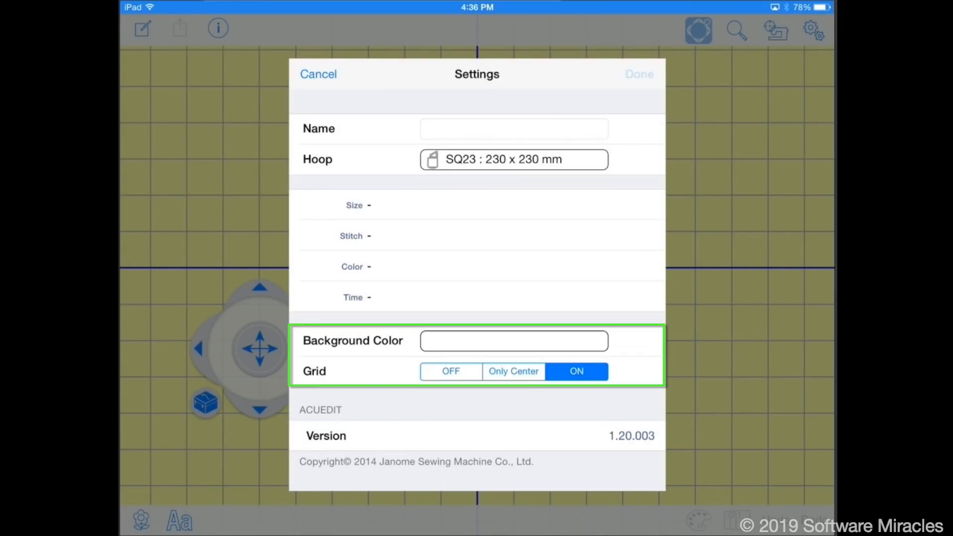
{"action": "left_click", "coordinate": [638, 73]}
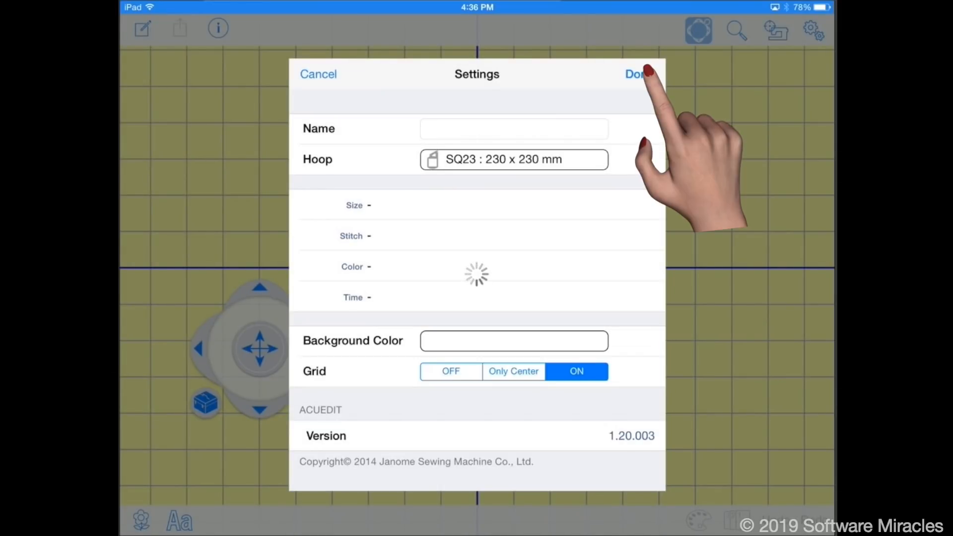
{"action": "left_click", "coordinate": [635, 74]}
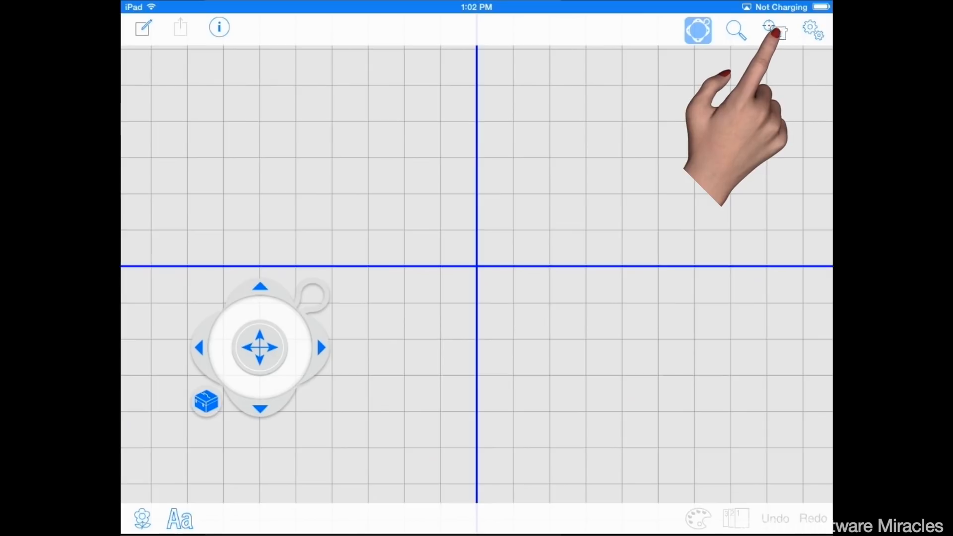
Search the network and link the Memory Craft 15000 at 10.0.1.113 as the target machine
{"action": "left_click", "coordinate": [774, 29]}
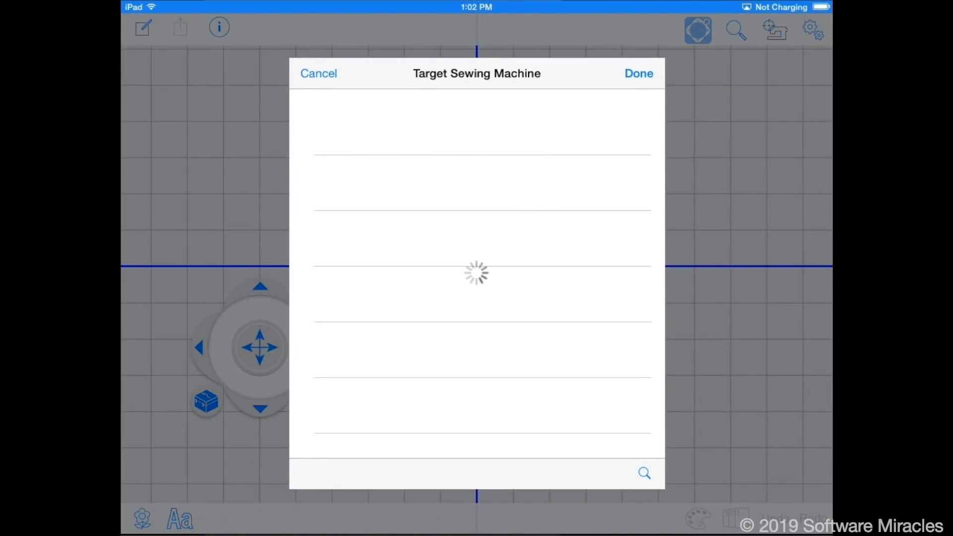
{"action": "left_click", "coordinate": [642, 472]}
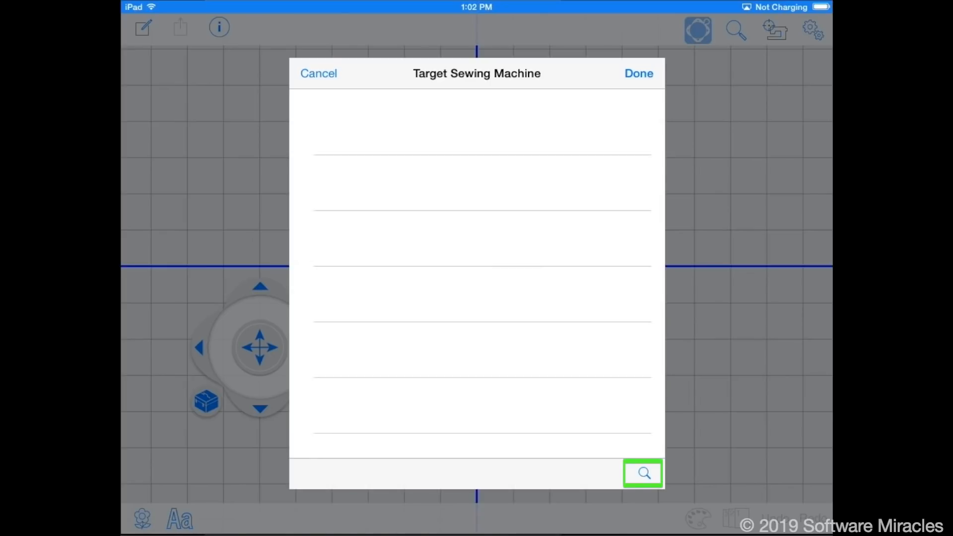
{"action": "left_click", "coordinate": [642, 474]}
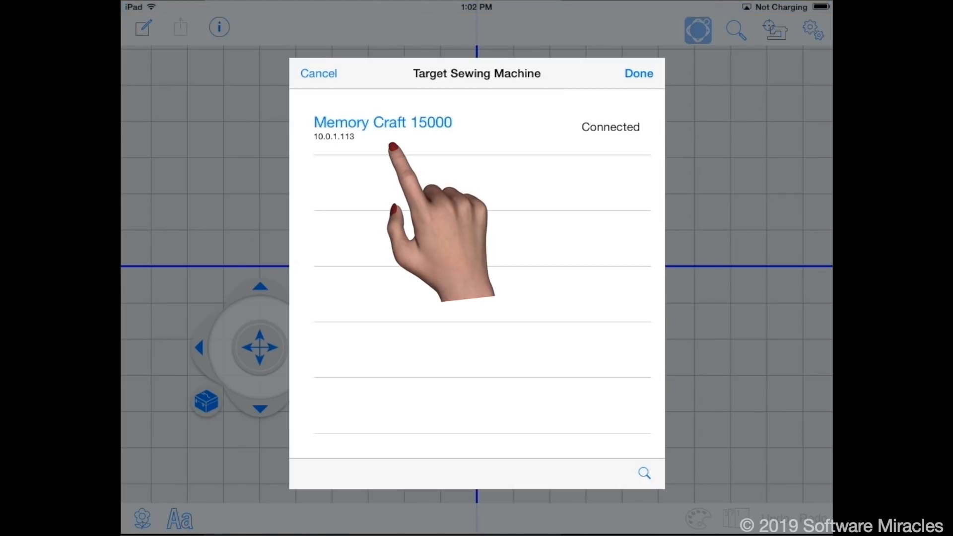
{"action": "left_click", "coordinate": [382, 128]}
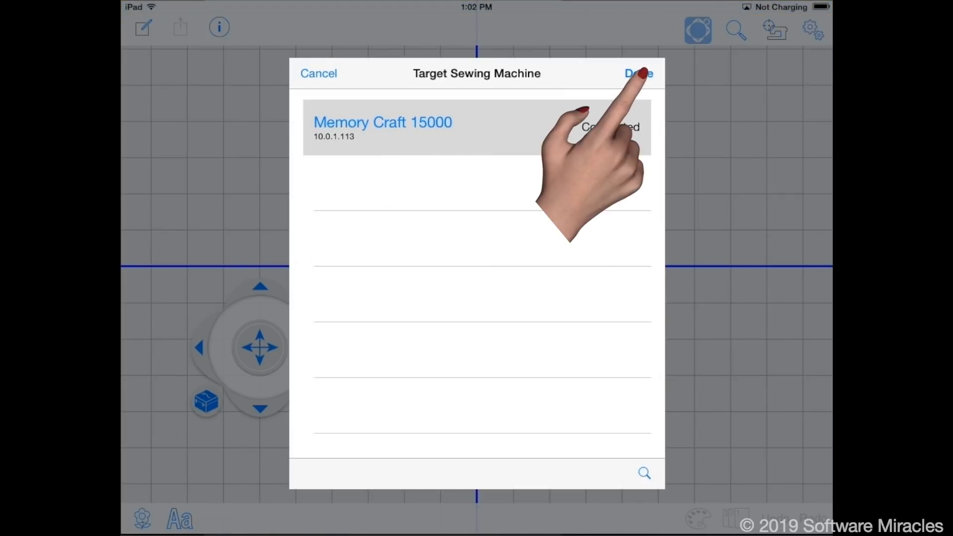
{"action": "left_click", "coordinate": [638, 72]}
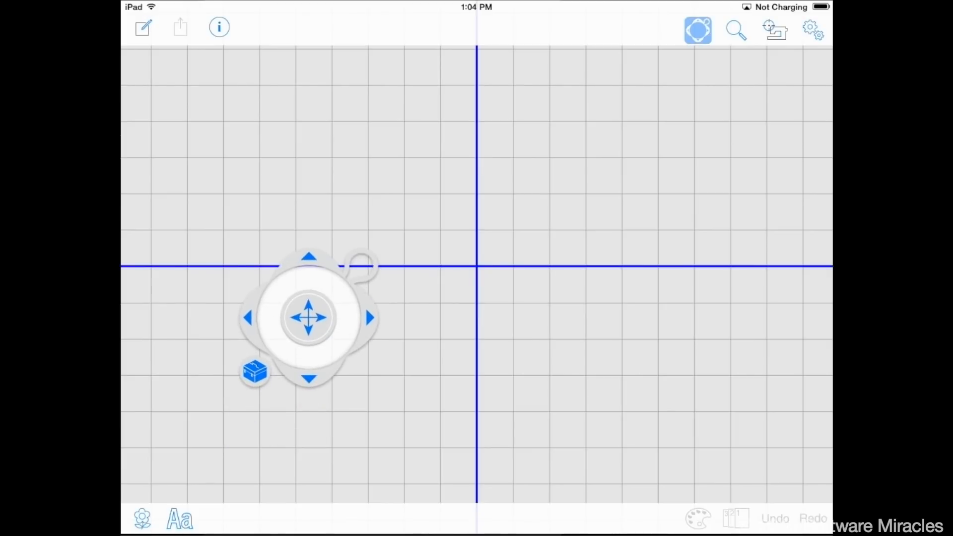
Show and then hide the toolbox's extra editing functions
{"action": "left_click", "coordinate": [254, 371]}
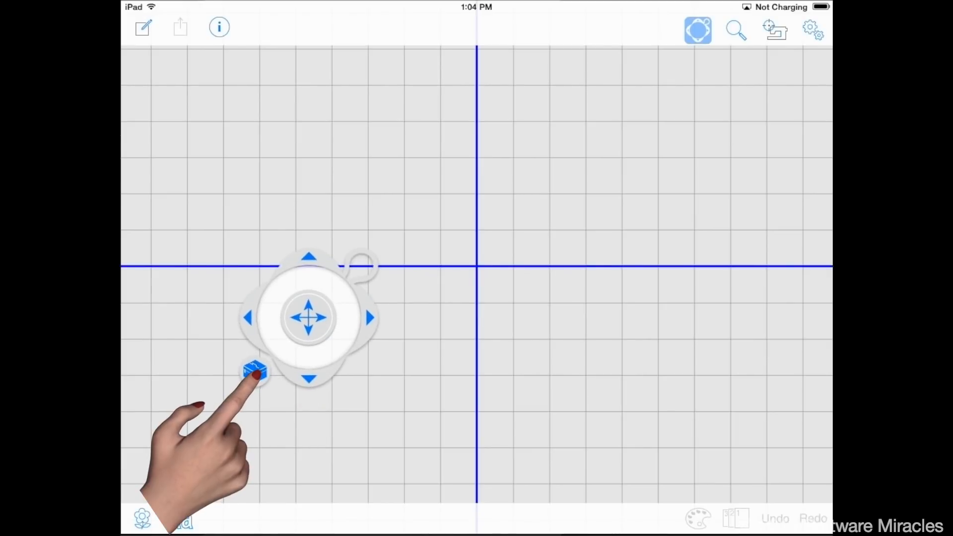
{"action": "left_click", "coordinate": [251, 370]}
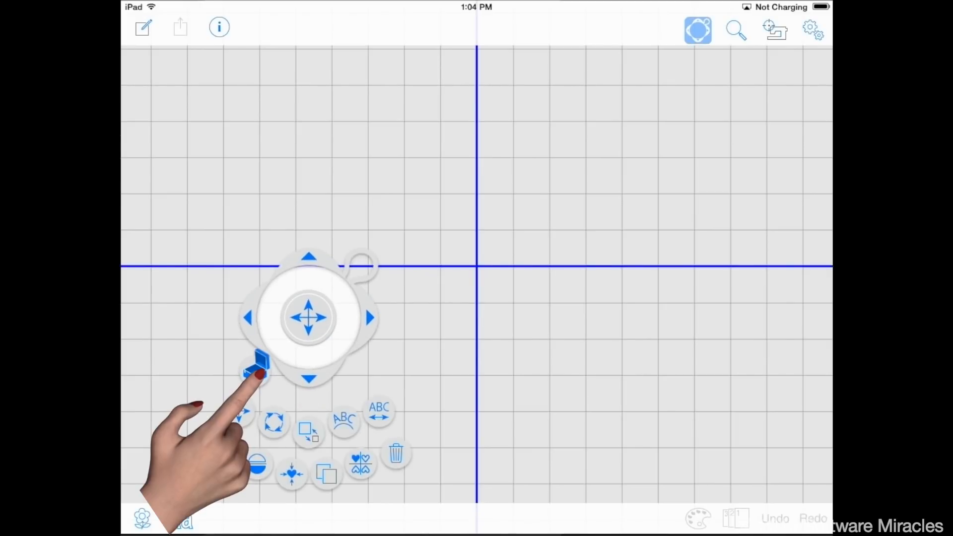
{"action": "left_click", "coordinate": [255, 371]}
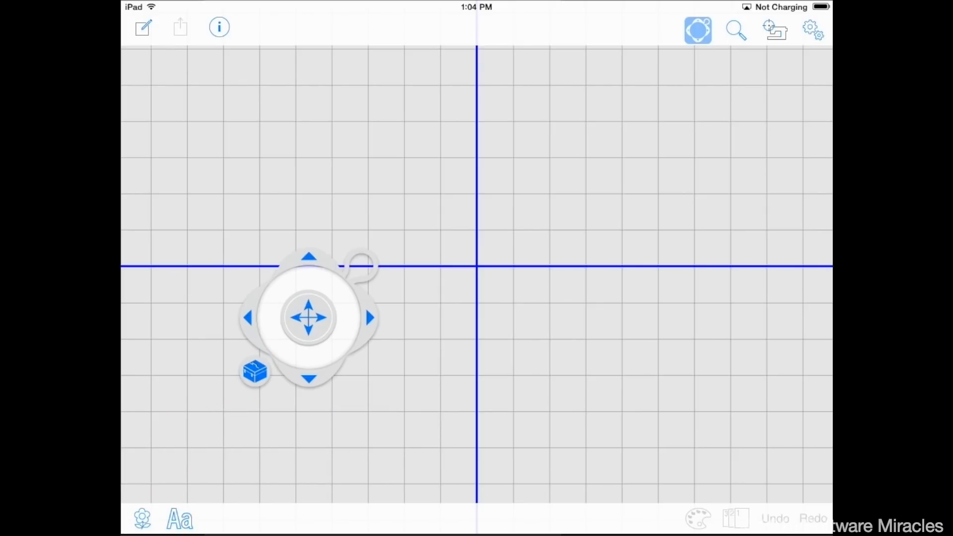
Turn off the on-canvas editing controller so only the empty grid remains
{"action": "left_click", "coordinate": [696, 31]}
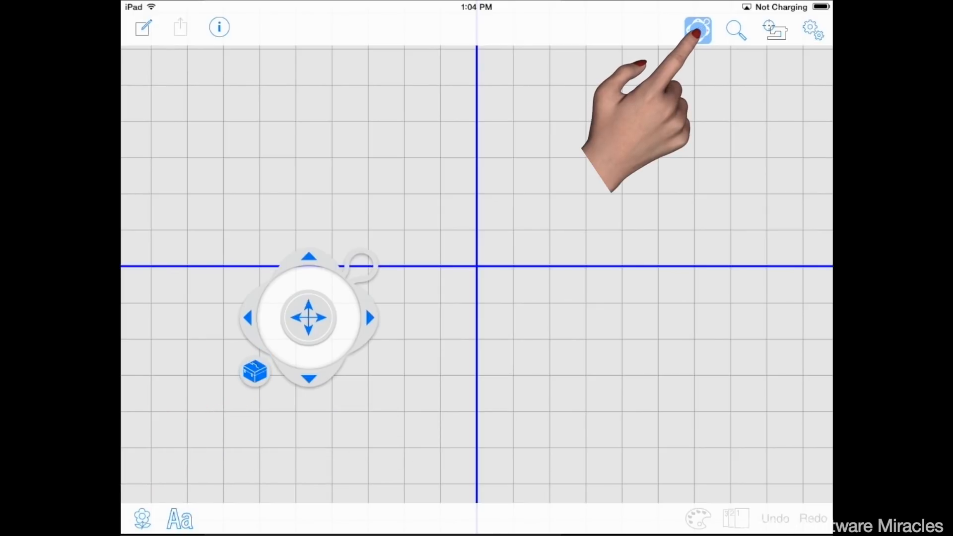
{"action": "left_click", "coordinate": [697, 29]}
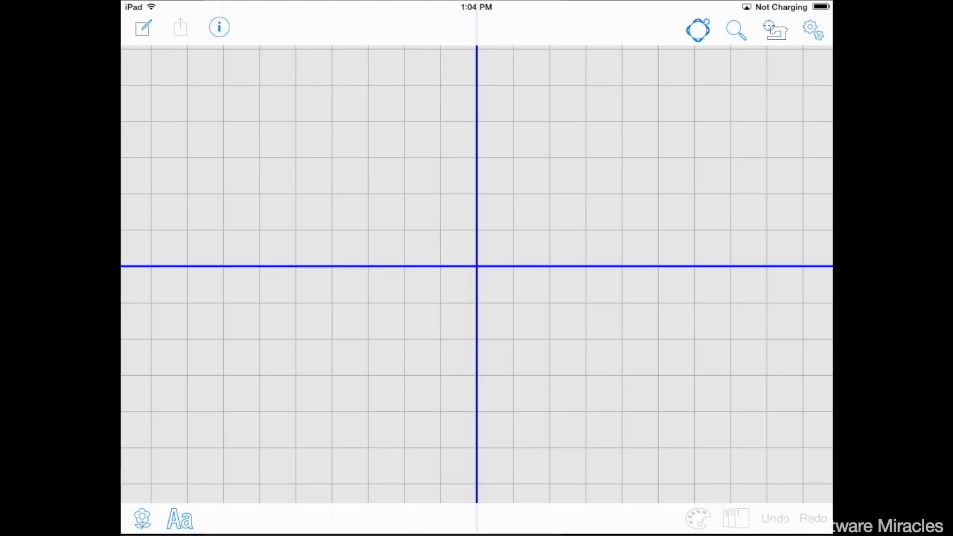
{"action": "left_click", "coordinate": [697, 28]}
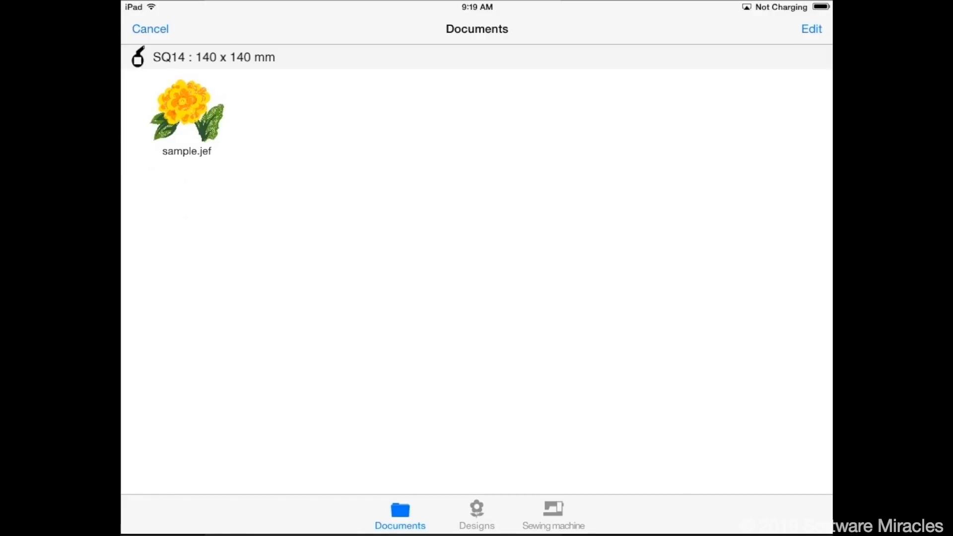
Place the red flower design 23 from World of Embroidery Designs onto the canvas
{"action": "left_click", "coordinate": [399, 512]}
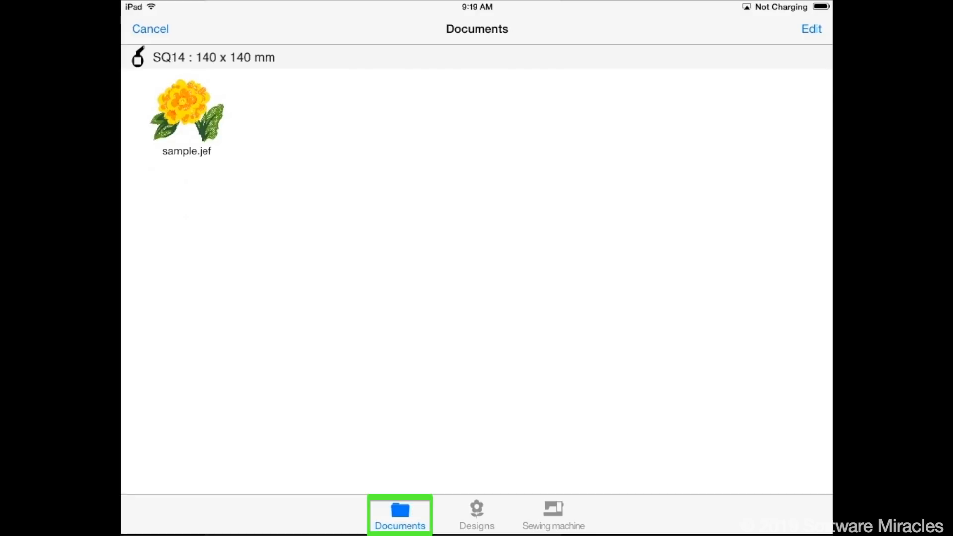
{"action": "left_click", "coordinate": [475, 513]}
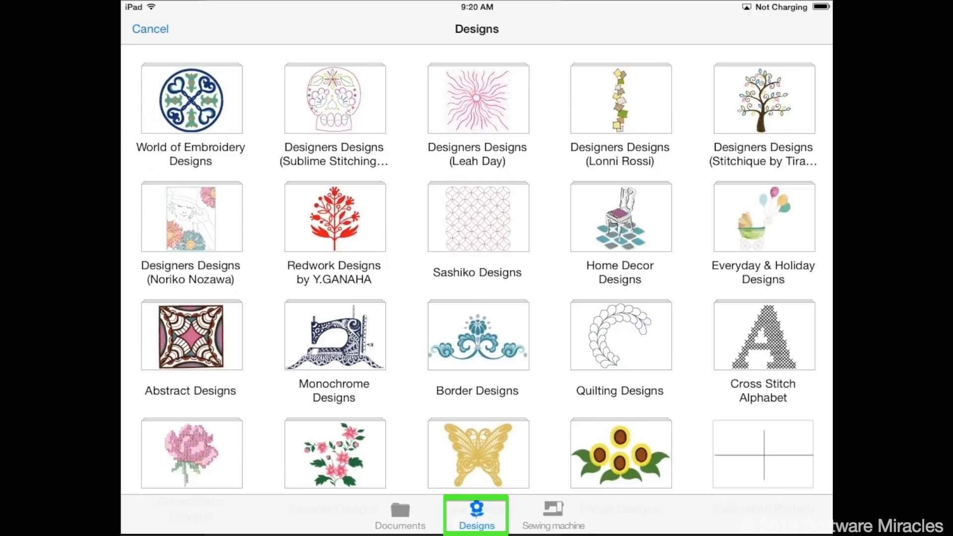
{"action": "left_click", "coordinate": [191, 98]}
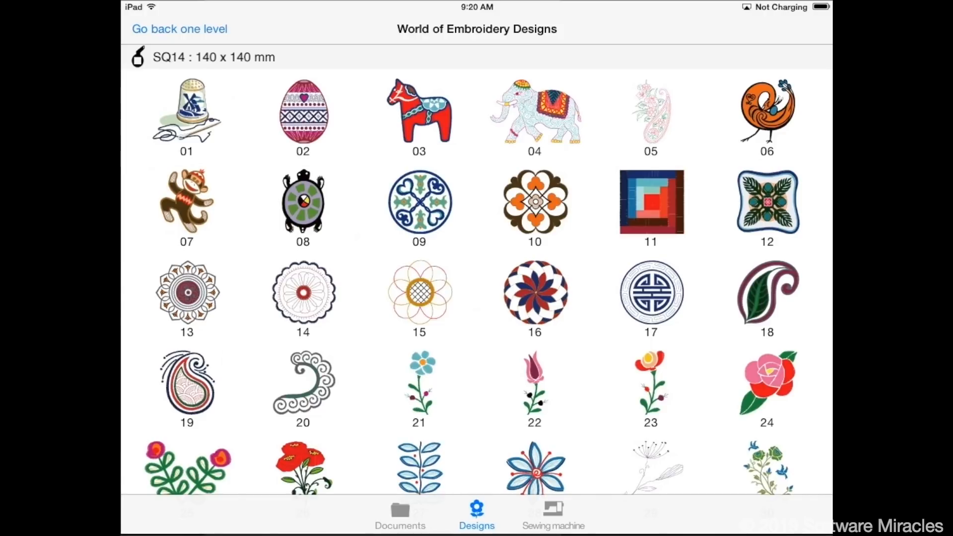
{"action": "left_click", "coordinate": [650, 383]}
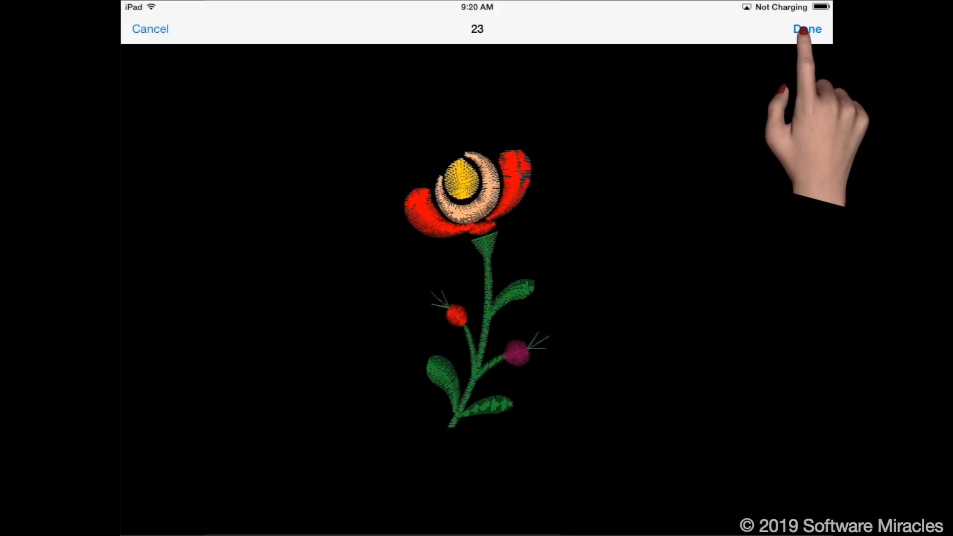
{"action": "left_click", "coordinate": [807, 29]}
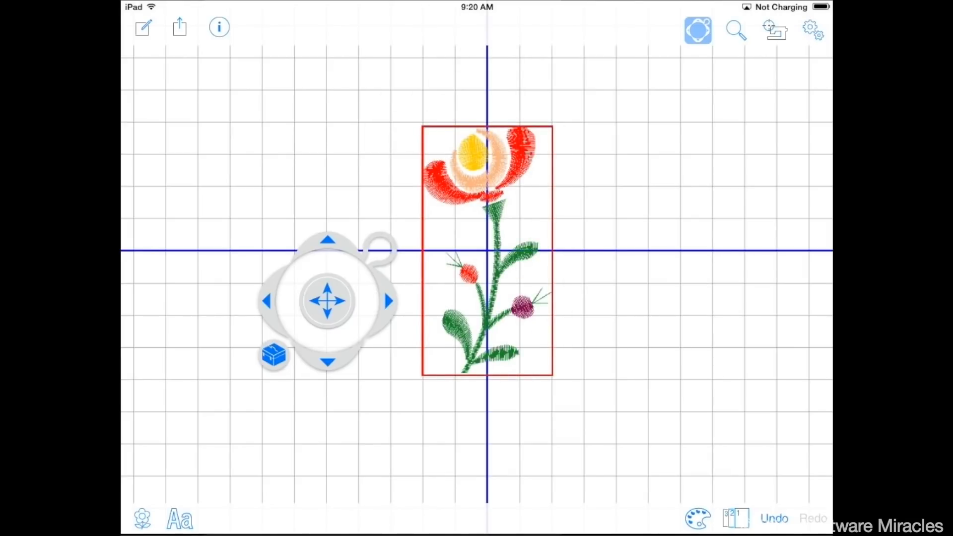
Move the flower about 33 mm right of the centre line and switch the controller to rotate
{"action": "left_click_drag", "start_coordinate": [486, 249], "coordinate": [586, 249]}
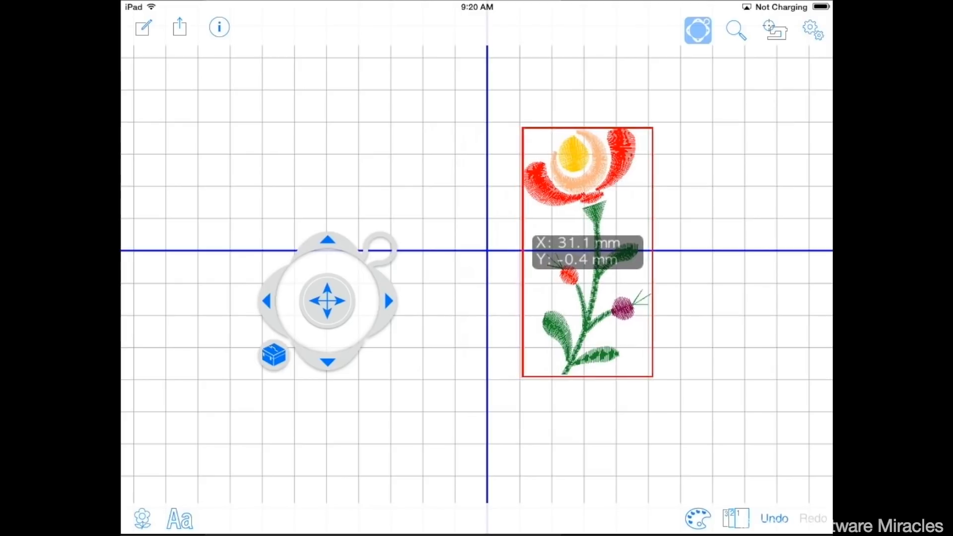
{"action": "left_click", "coordinate": [274, 357]}
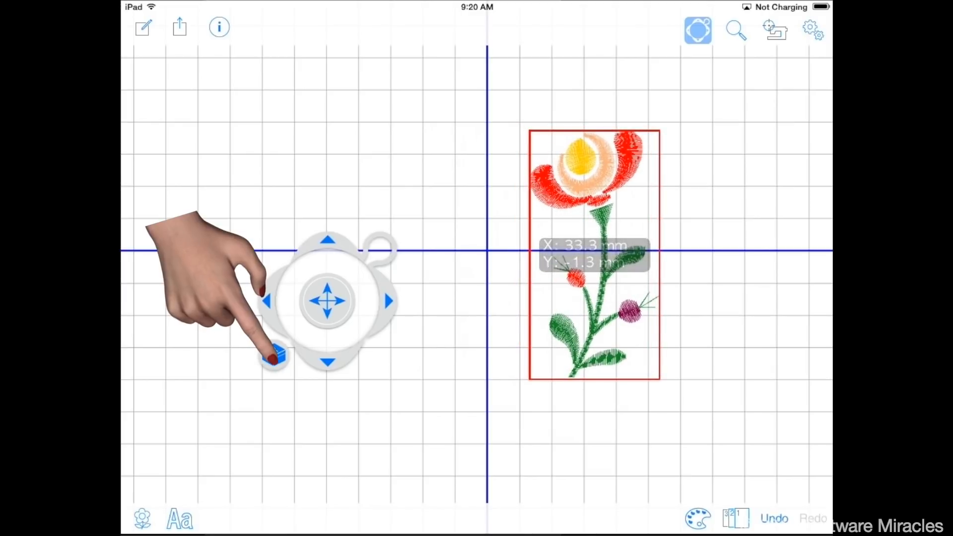
{"action": "left_click", "coordinate": [275, 356]}
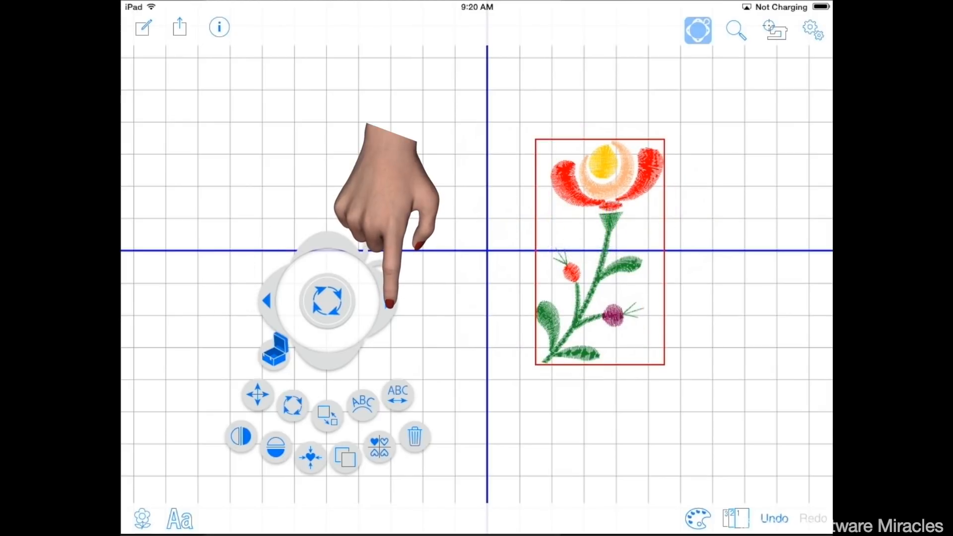
{"action": "left_click", "coordinate": [389, 300]}
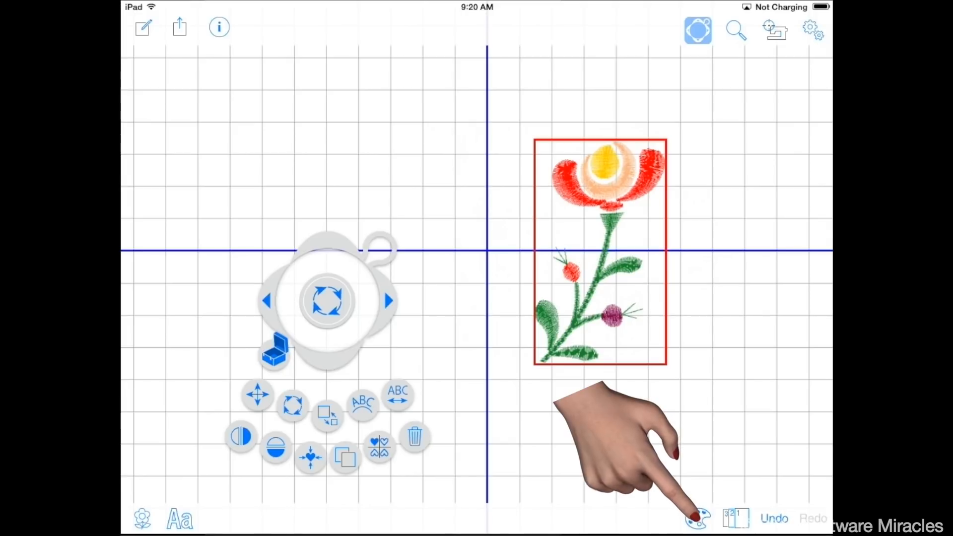
Recolour Layer4's burgundy bud to a soft pink (R205, G84, B162) in Design Colors
{"action": "left_click", "coordinate": [694, 518]}
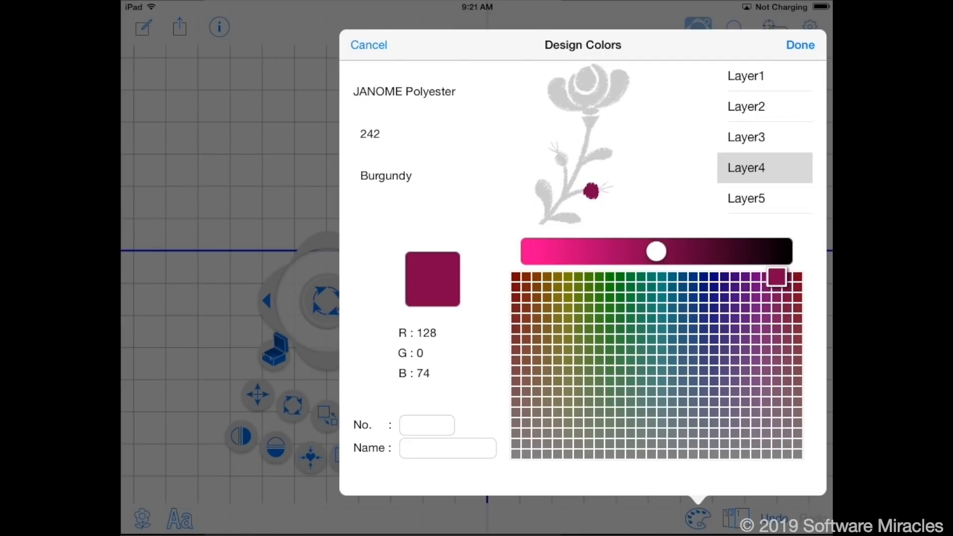
{"action": "left_click_drag", "start_coordinate": [656, 251], "coordinate": [604, 251]}
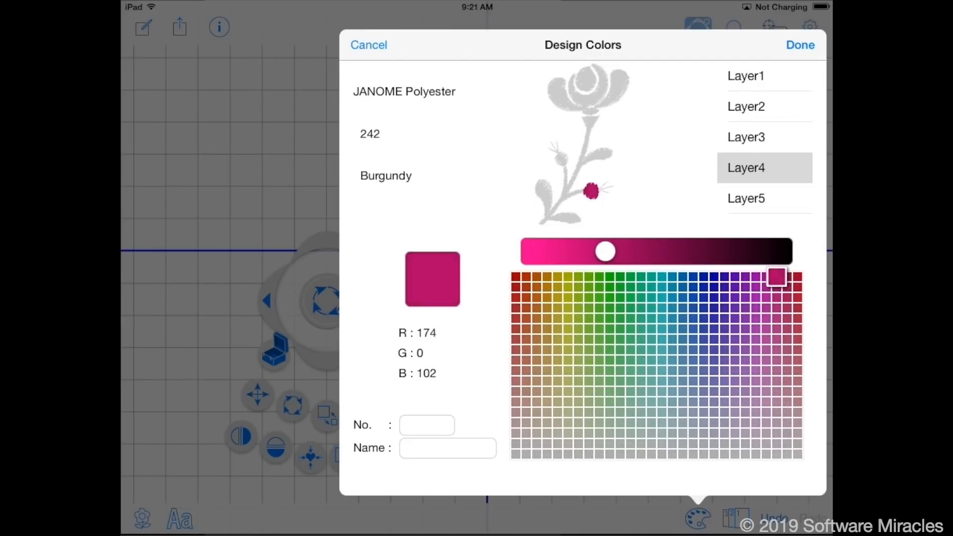
{"action": "left_click_drag", "start_coordinate": [605, 251], "coordinate": [573, 251]}
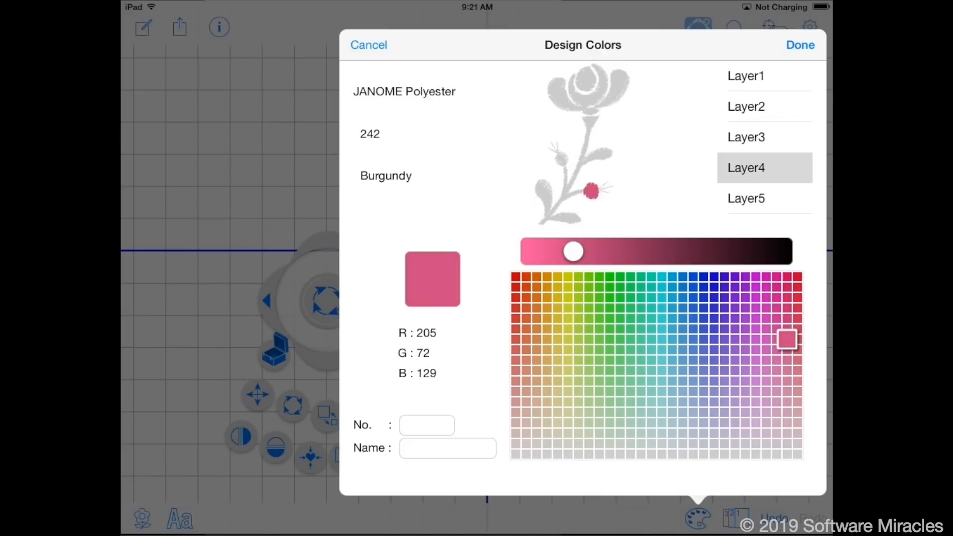
{"action": "left_click", "coordinate": [778, 349]}
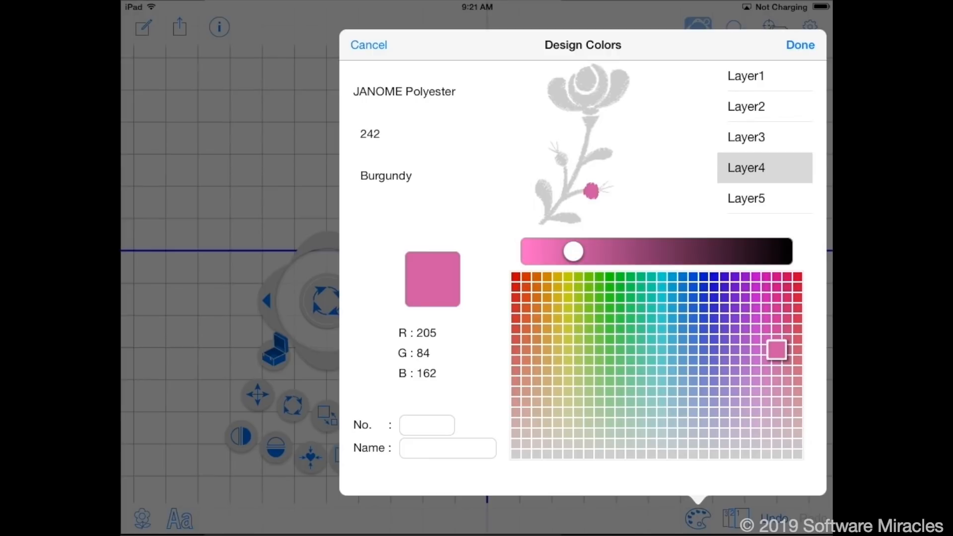
Recolour the Layer5 petals, trying swatches and settling on a slightly darkened bright pink
{"action": "left_click", "coordinate": [515, 276]}
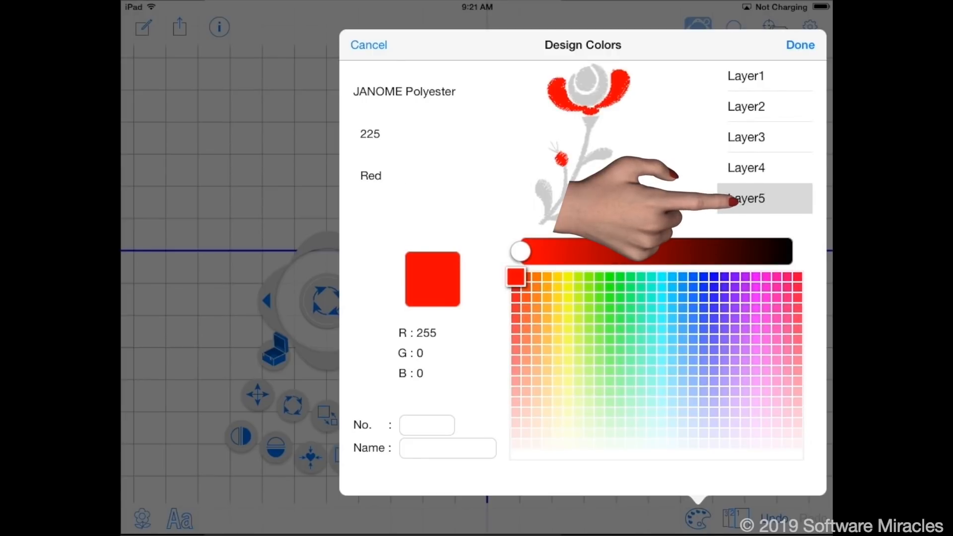
{"action": "left_click", "coordinate": [576, 297]}
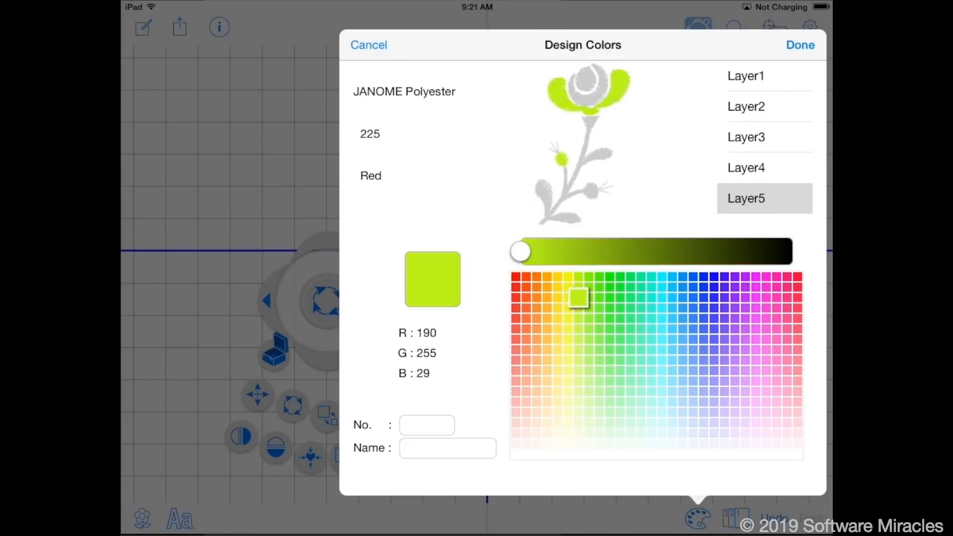
{"action": "left_click", "coordinate": [778, 337]}
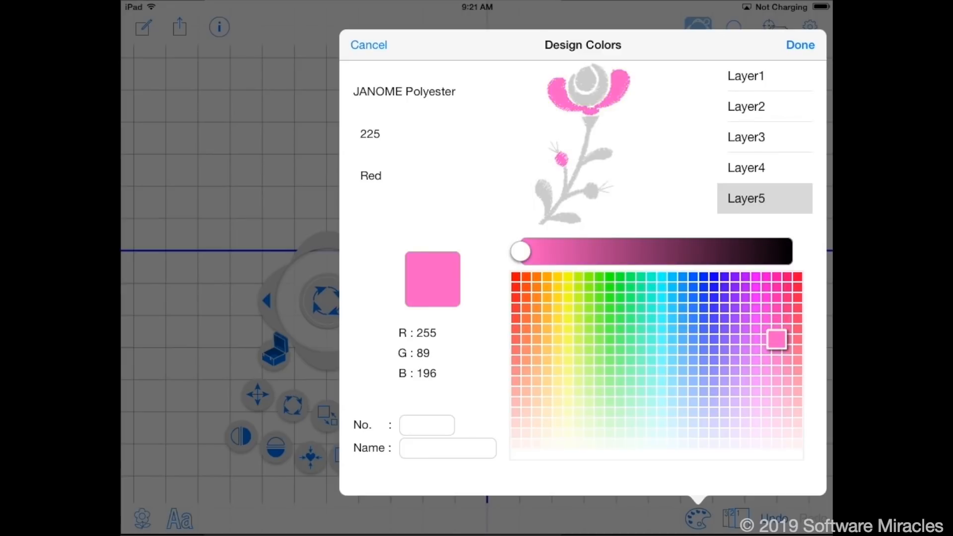
{"action": "left_click", "coordinate": [787, 329]}
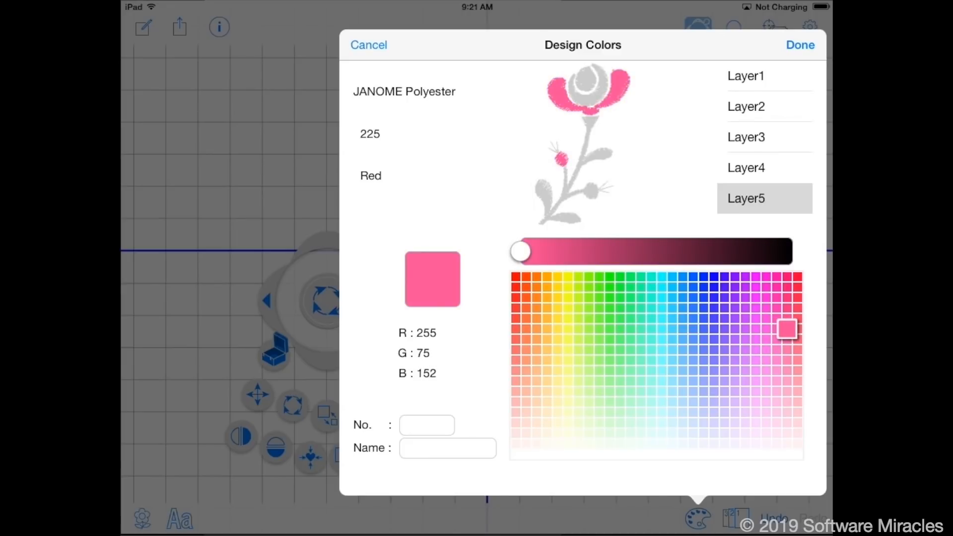
{"action": "left_click", "coordinate": [786, 338]}
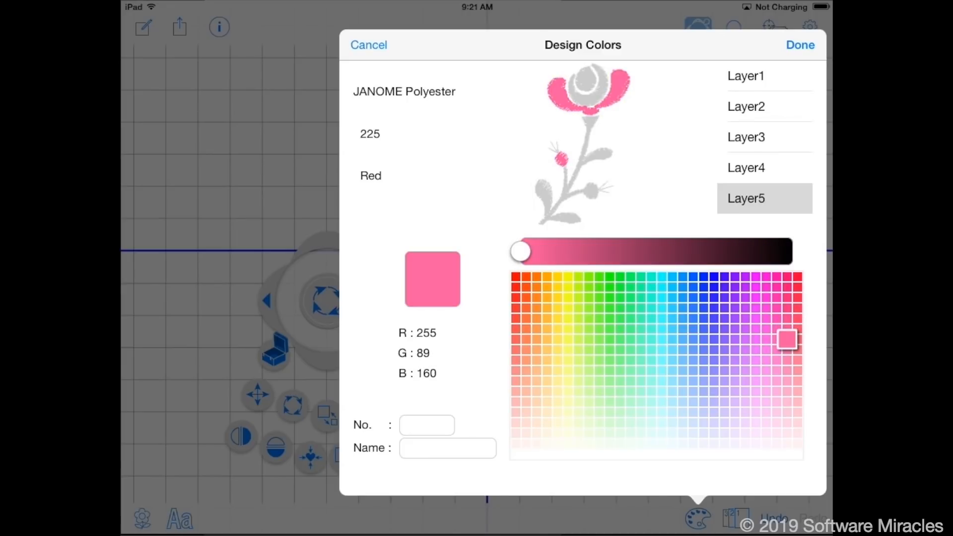
{"action": "left_click", "coordinate": [778, 339]}
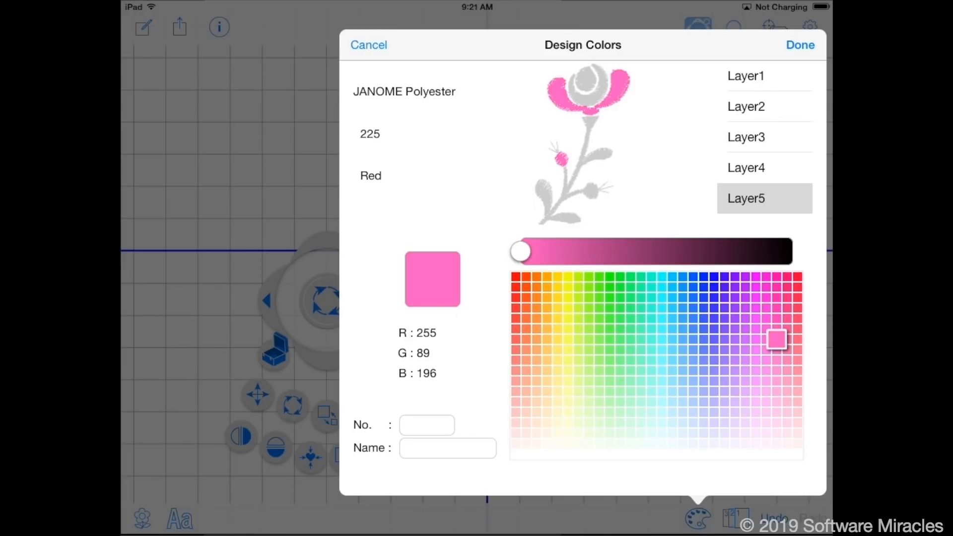
{"action": "left_click_drag", "start_coordinate": [519, 251], "coordinate": [567, 251]}
{"action": "type", "text": "1906"}
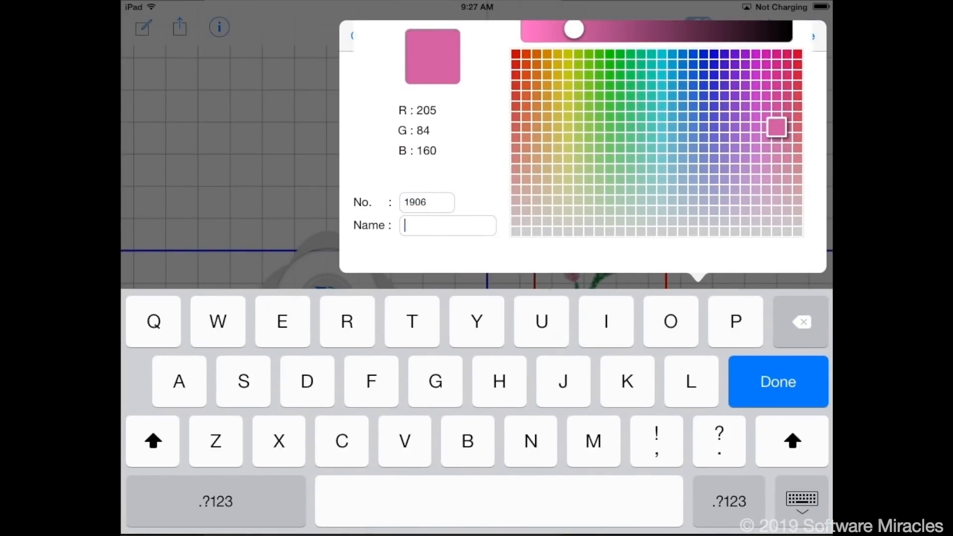
Save the petal pink as custom thread 1906 named 'Pansies Perfections'
{"action": "type", "text": "Pansies"}
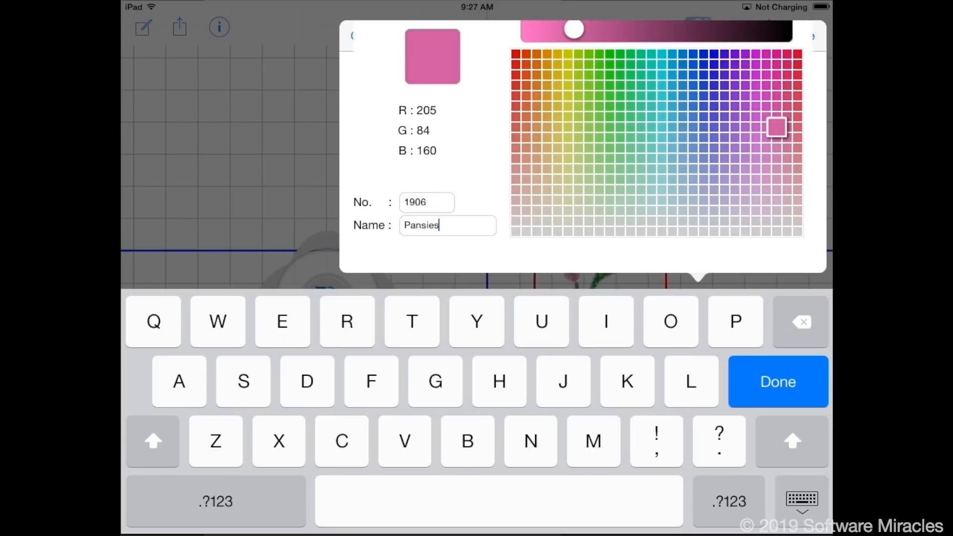
{"action": "type", "text": "Perfections"}
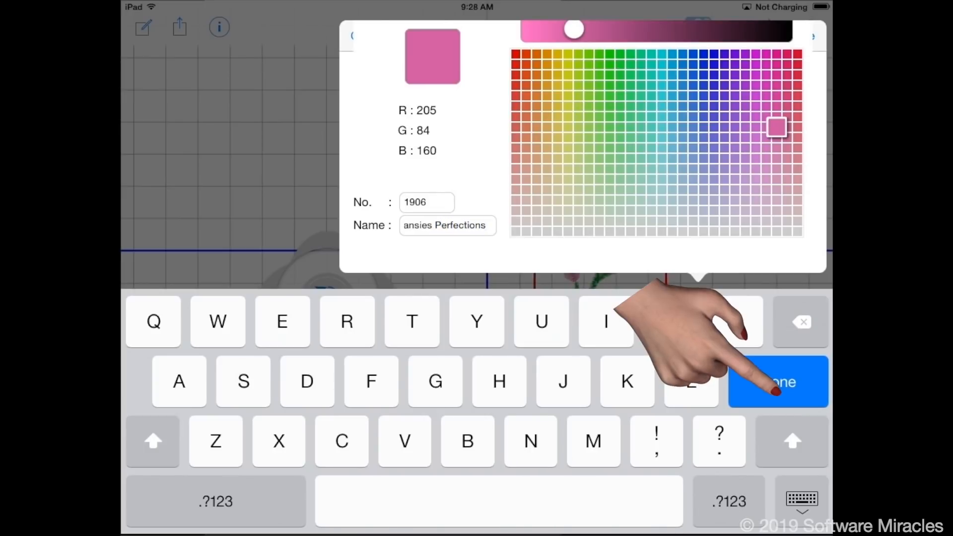
{"action": "left_click", "coordinate": [778, 381]}
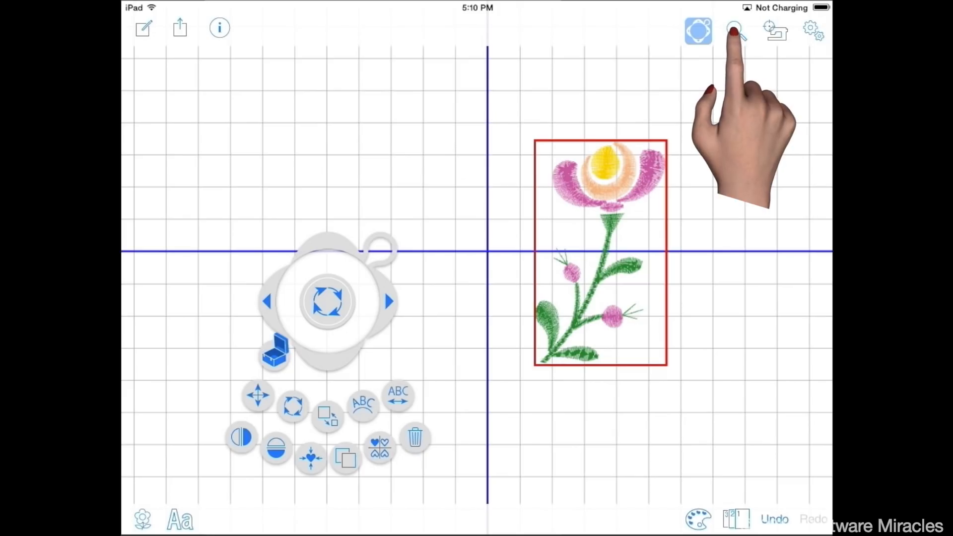
Duplicate the pink flower, move the copy left of centre and flip it horizontally
{"action": "left_click", "coordinate": [735, 31]}
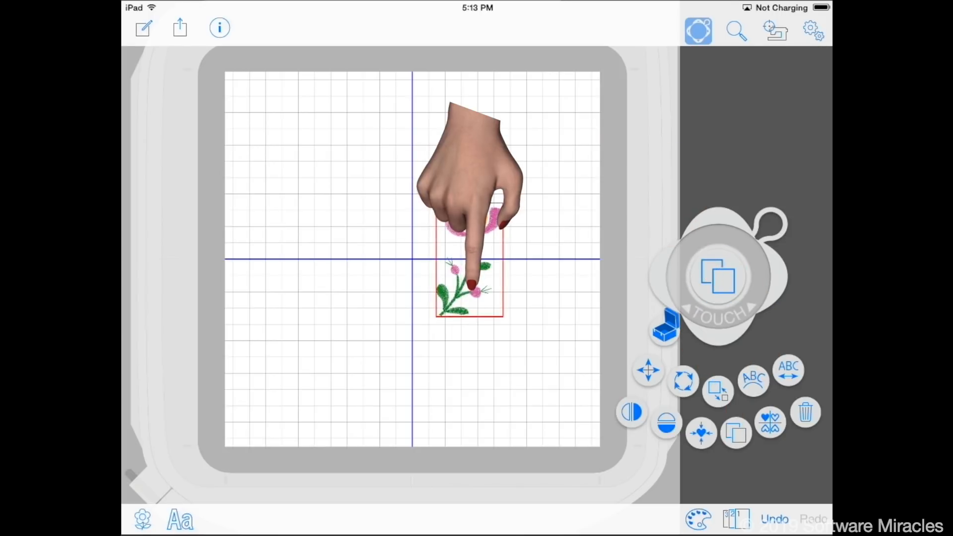
{"action": "left_click_drag", "start_coordinate": [470, 286], "coordinate": [362, 261]}
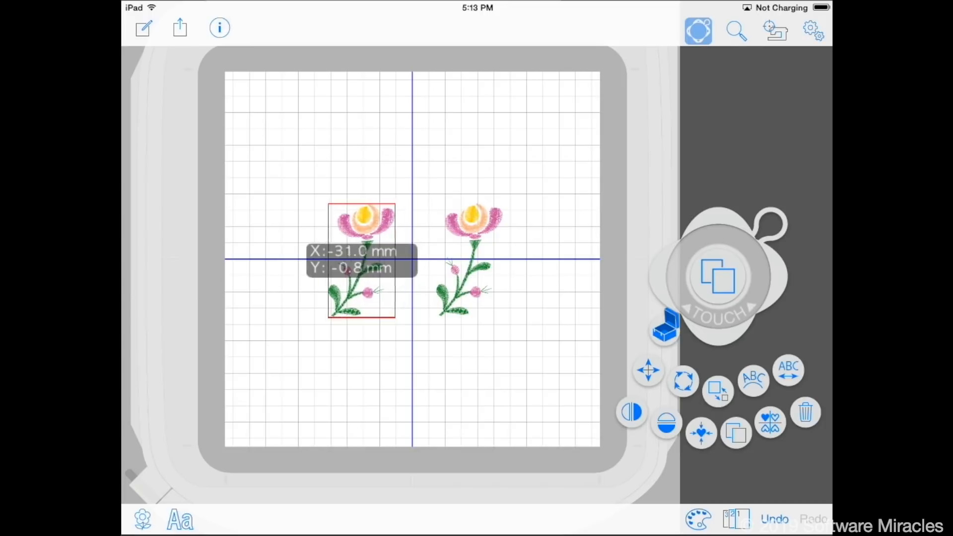
{"action": "left_click_drag", "start_coordinate": [360, 261], "coordinate": [341, 258]}
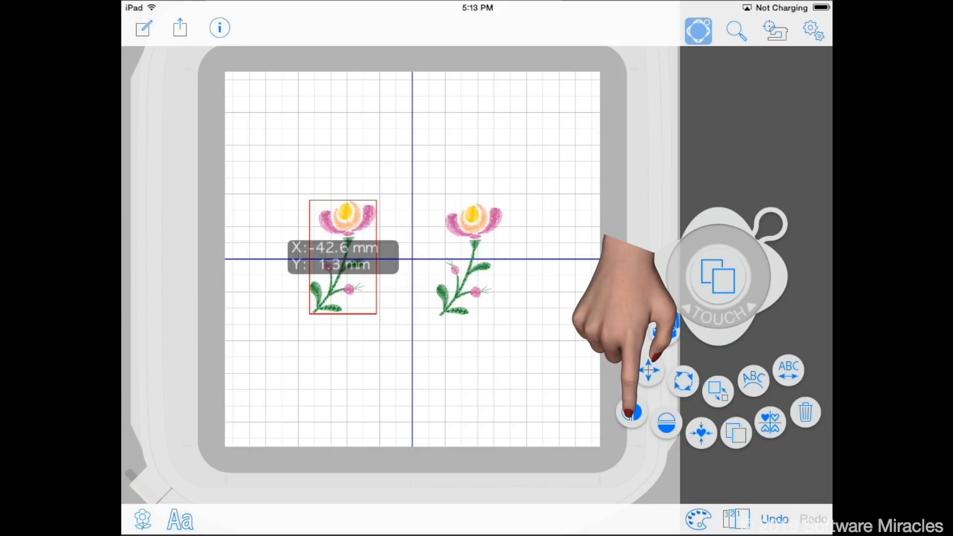
{"action": "left_click", "coordinate": [716, 277]}
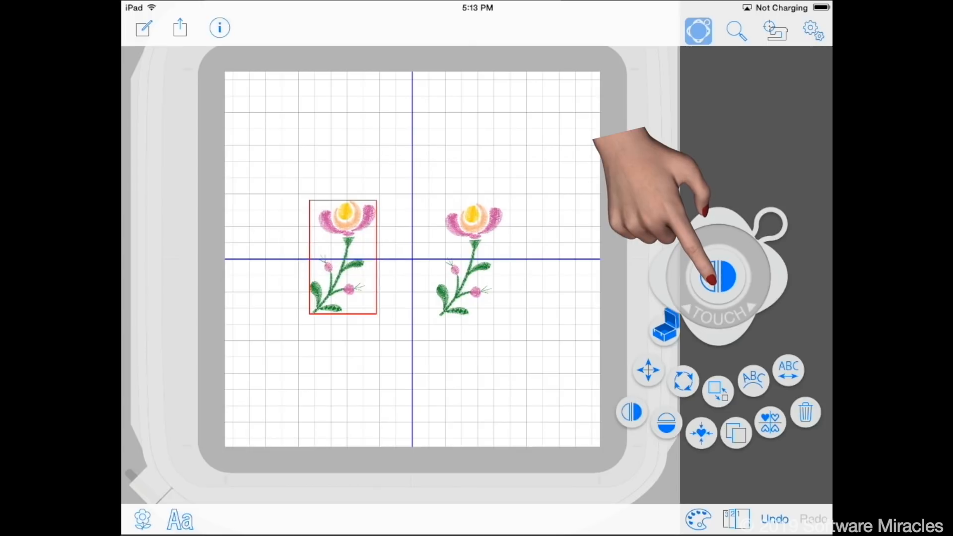
{"action": "left_click", "coordinate": [716, 277]}
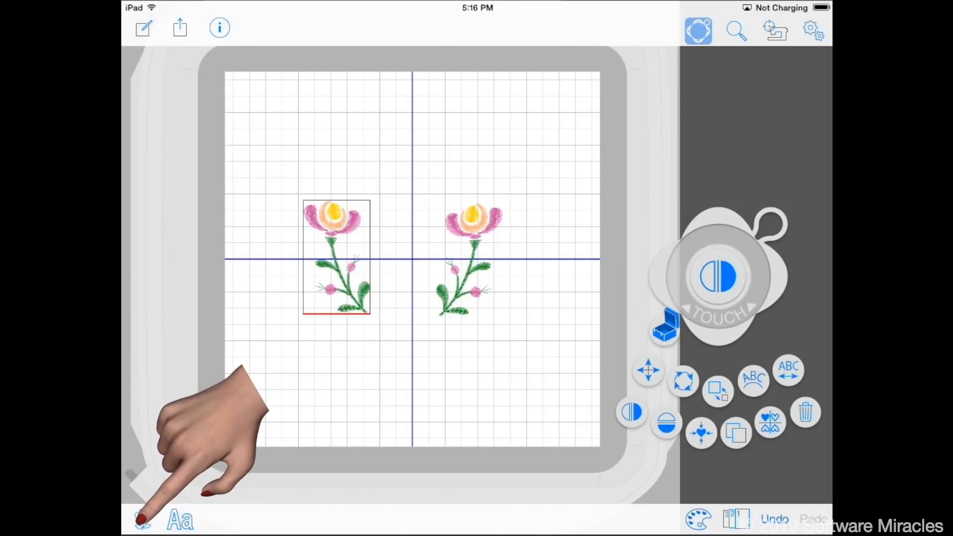
Add the pink tulip design 22 from World of Embroidery Designs between the two flowers
{"action": "left_click", "coordinate": [143, 521]}
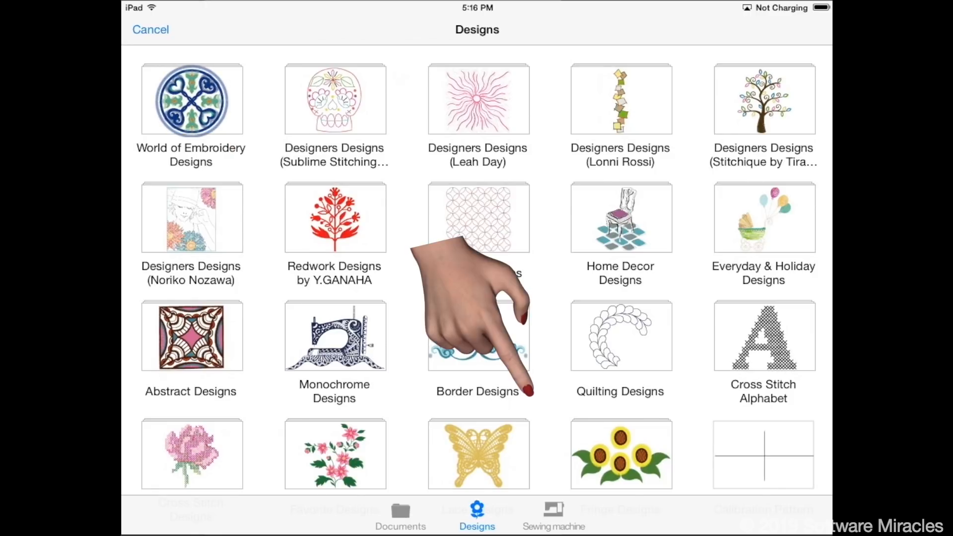
{"action": "left_click", "coordinate": [191, 99]}
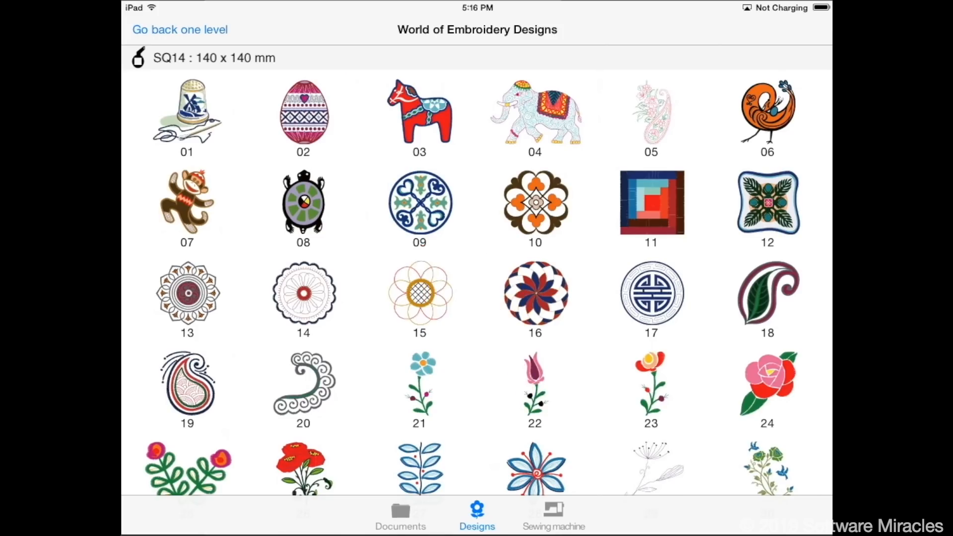
{"action": "left_click", "coordinate": [534, 389]}
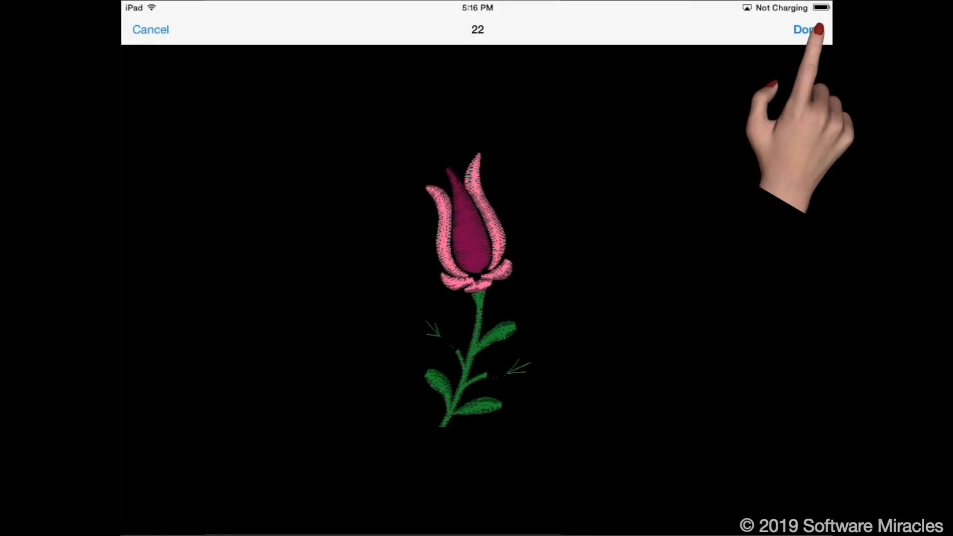
{"action": "left_click", "coordinate": [804, 28]}
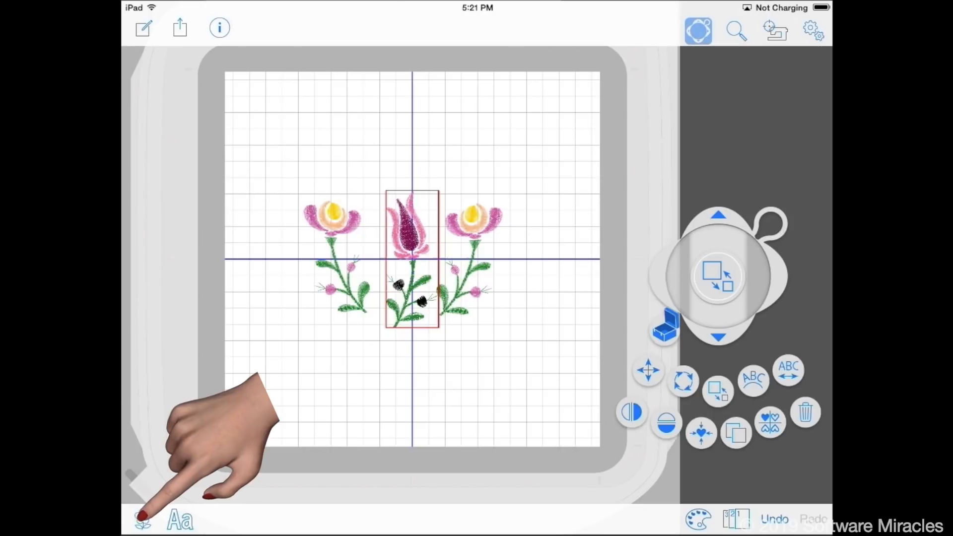
Add border design 13 from Border Designs and move it to the hoop's lower right
{"action": "left_click", "coordinate": [142, 521]}
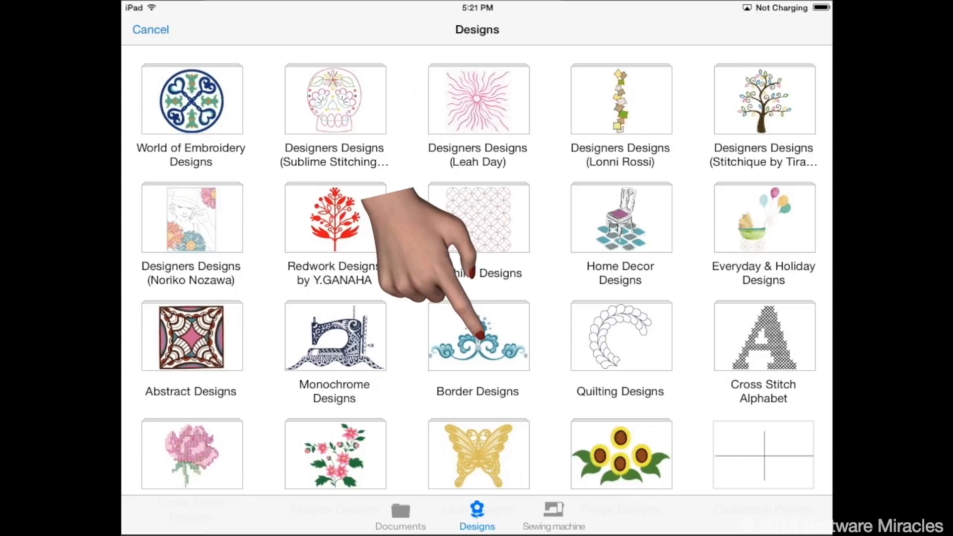
{"action": "left_click", "coordinate": [477, 336]}
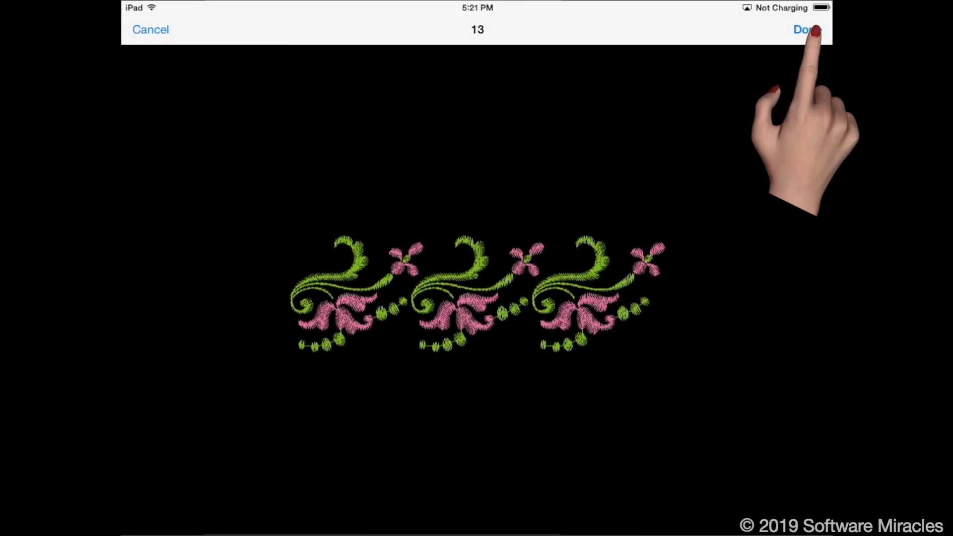
{"action": "left_click", "coordinate": [805, 29]}
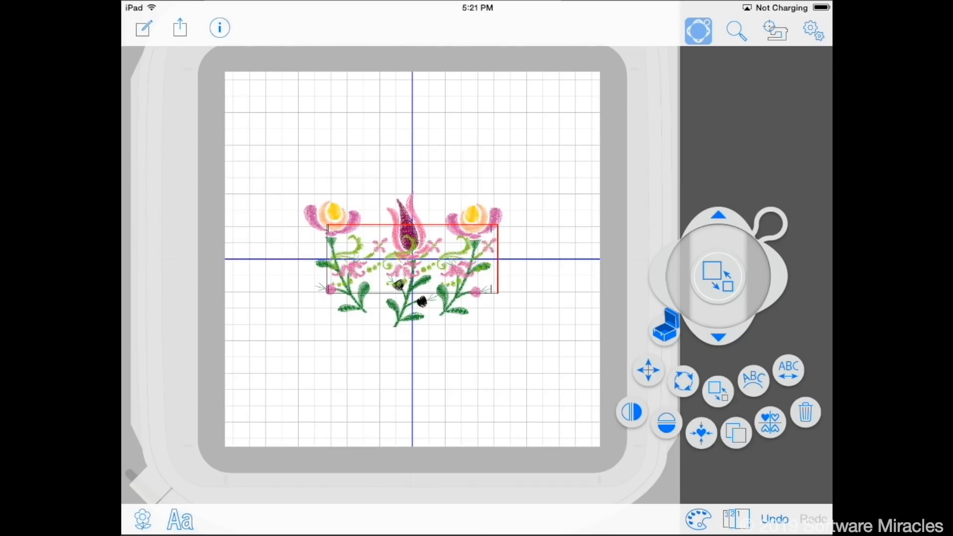
{"action": "left_click_drag", "start_coordinate": [409, 261], "coordinate": [504, 407]}
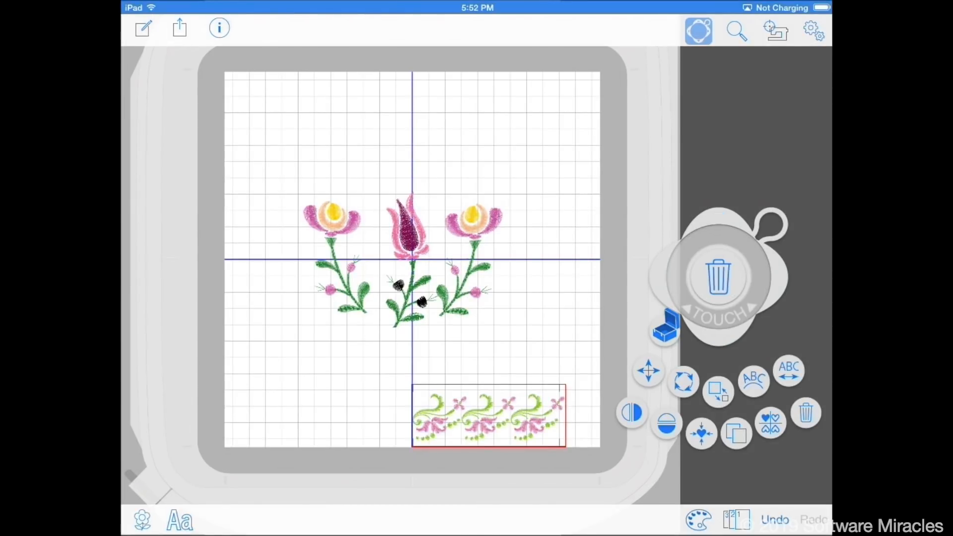
Duplicate and rotate the border into a corner, then mirror it into all four quadrants
{"action": "left_click", "coordinate": [736, 432]}
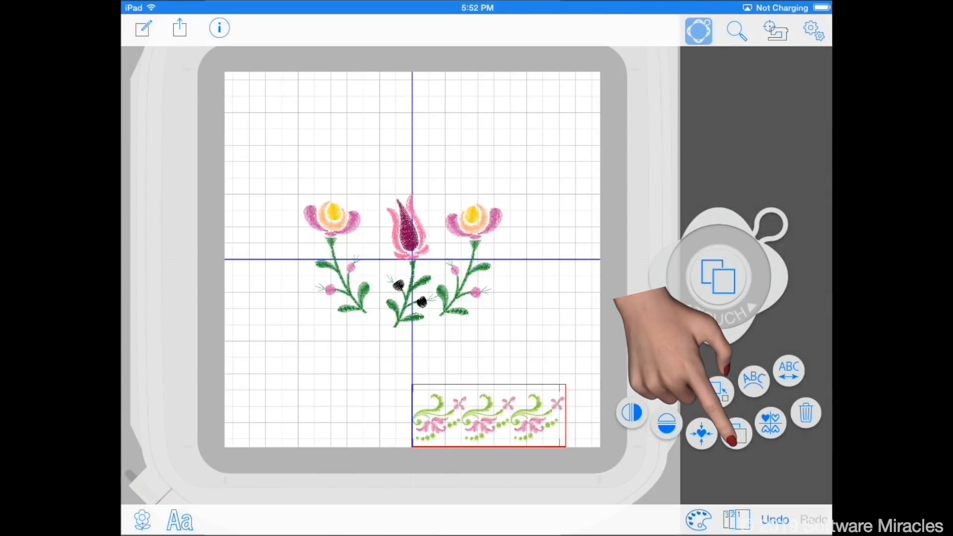
{"action": "left_click", "coordinate": [719, 277]}
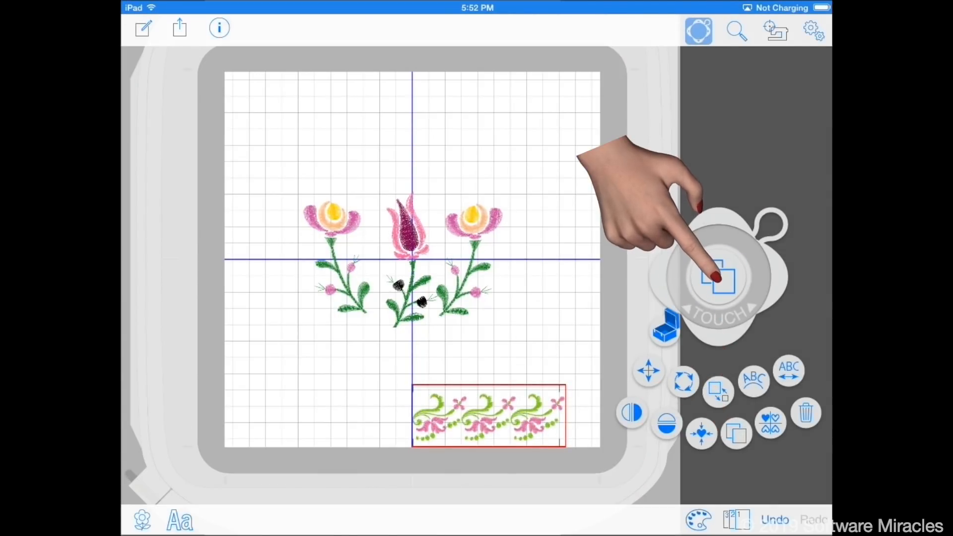
{"action": "left_click", "coordinate": [682, 383]}
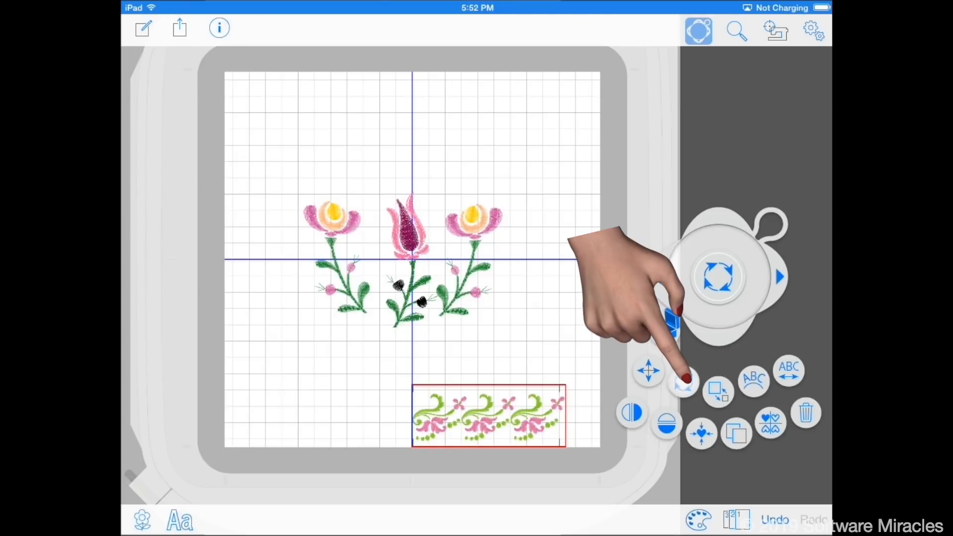
{"action": "left_click", "coordinate": [683, 381]}
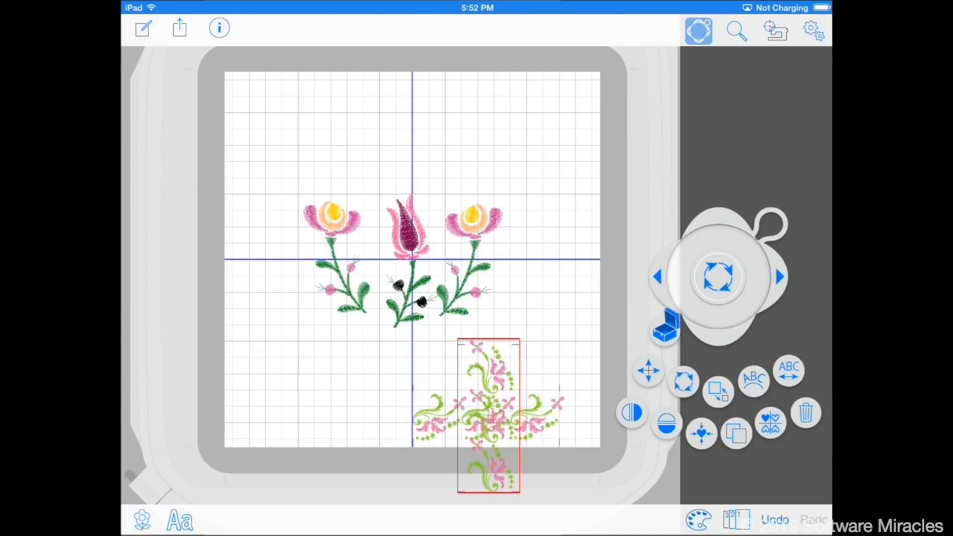
{"action": "left_click_drag", "start_coordinate": [489, 413], "coordinate": [541, 358]}
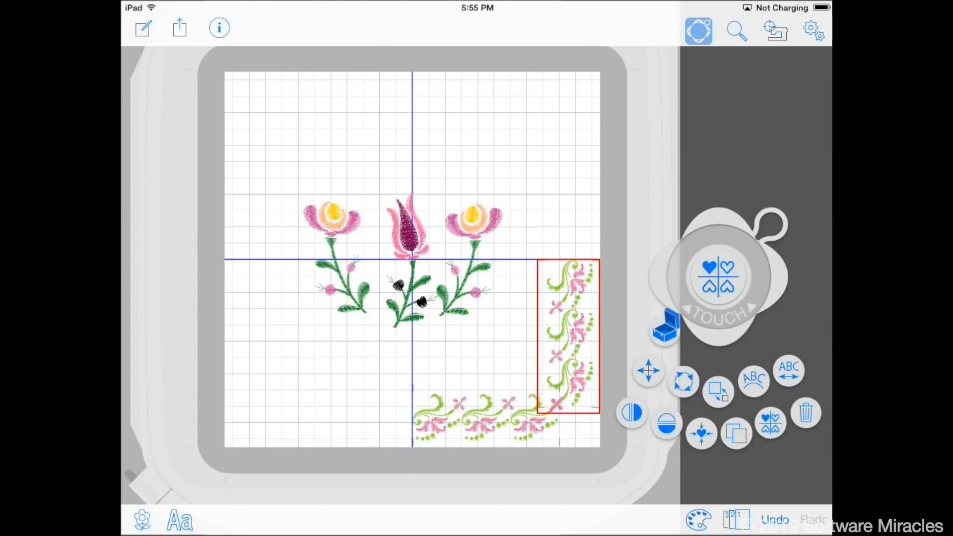
{"action": "left_click", "coordinate": [718, 286]}
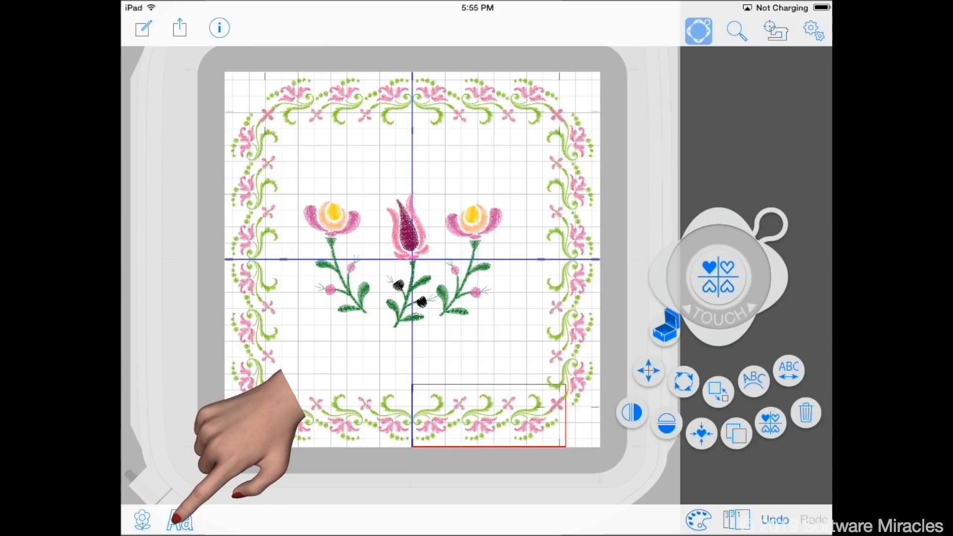
Place medium Gothic lettering 'Any Day Spent' and move it to the top of the frame
{"action": "left_click", "coordinate": [178, 521]}
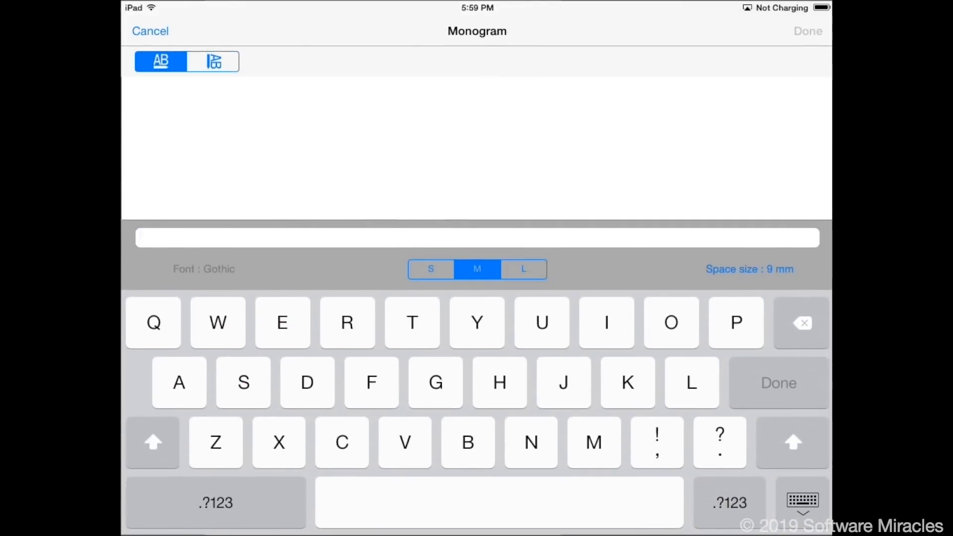
{"action": "left_click", "coordinate": [476, 269]}
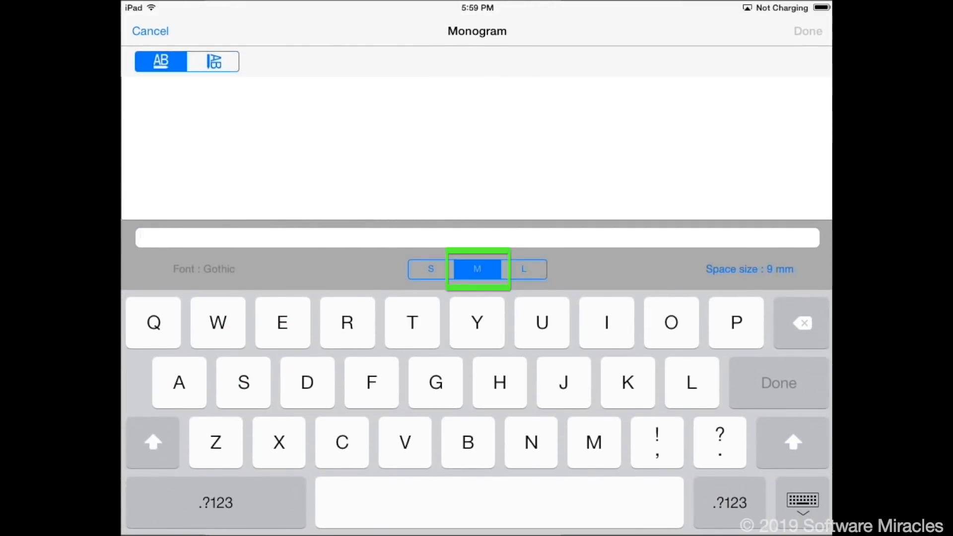
{"action": "left_click", "coordinate": [178, 382]}
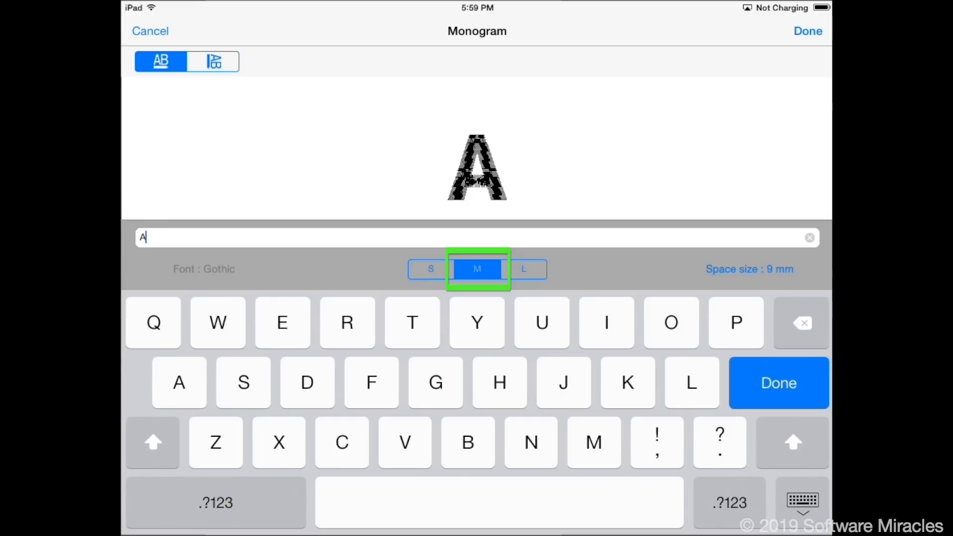
{"action": "type", "text": "ny Day Spent"}
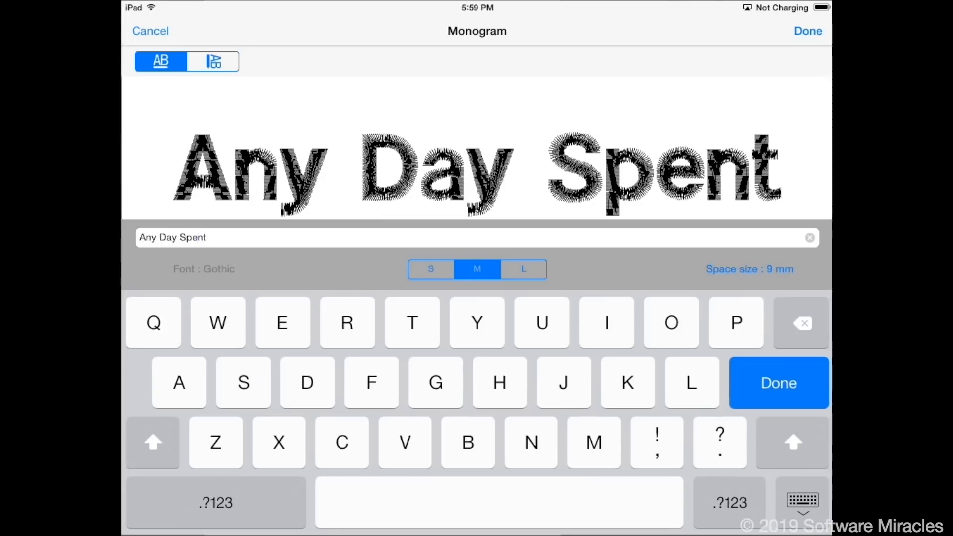
{"action": "left_click", "coordinate": [778, 383]}
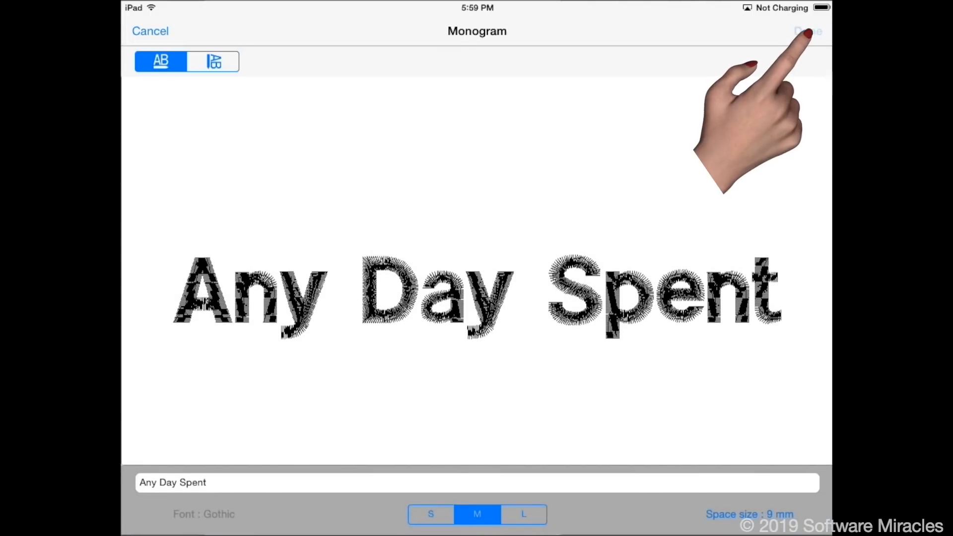
{"action": "left_click", "coordinate": [807, 30]}
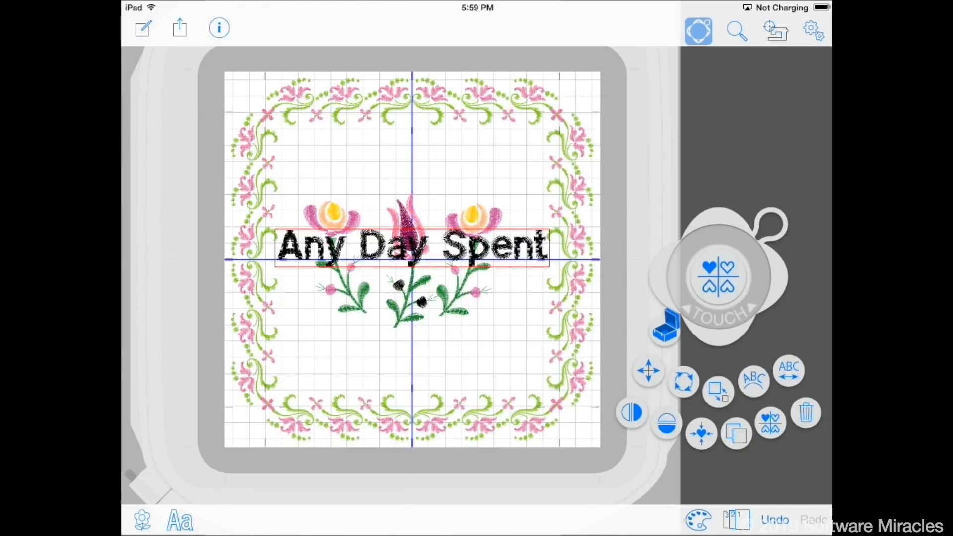
{"action": "left_click_drag", "start_coordinate": [411, 246], "coordinate": [413, 149]}
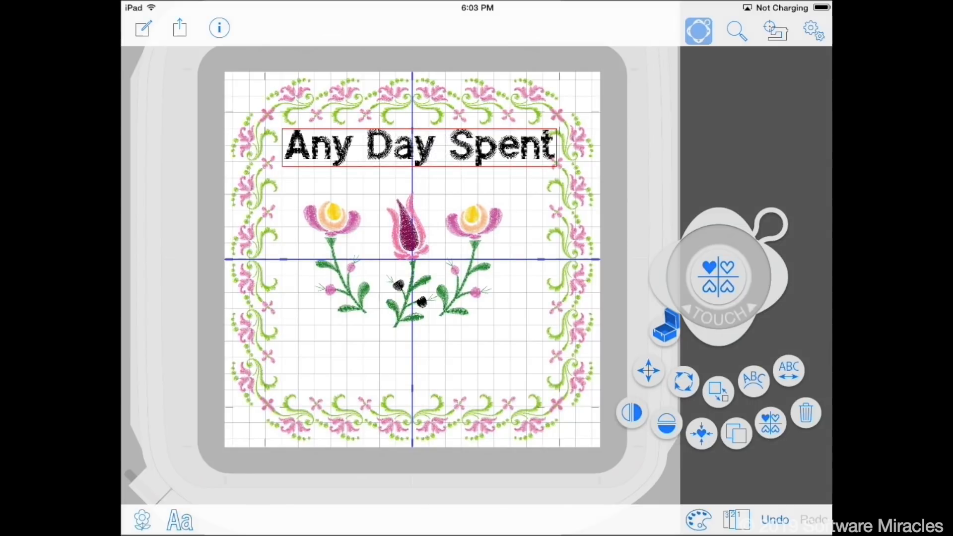
Place the lettering 'Is a Good Day' and move it down near the bottom border
{"action": "left_click", "coordinate": [179, 521]}
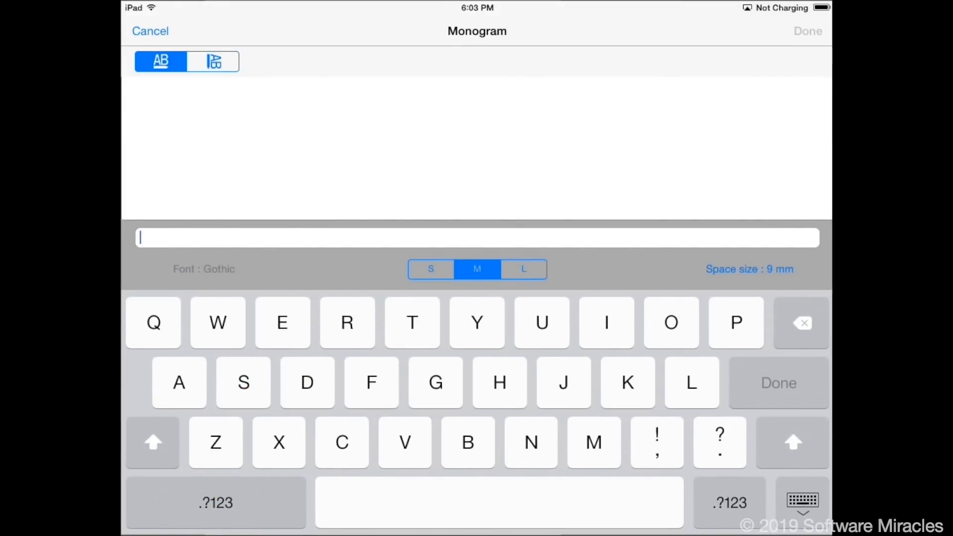
{"action": "type", "text": "I"}
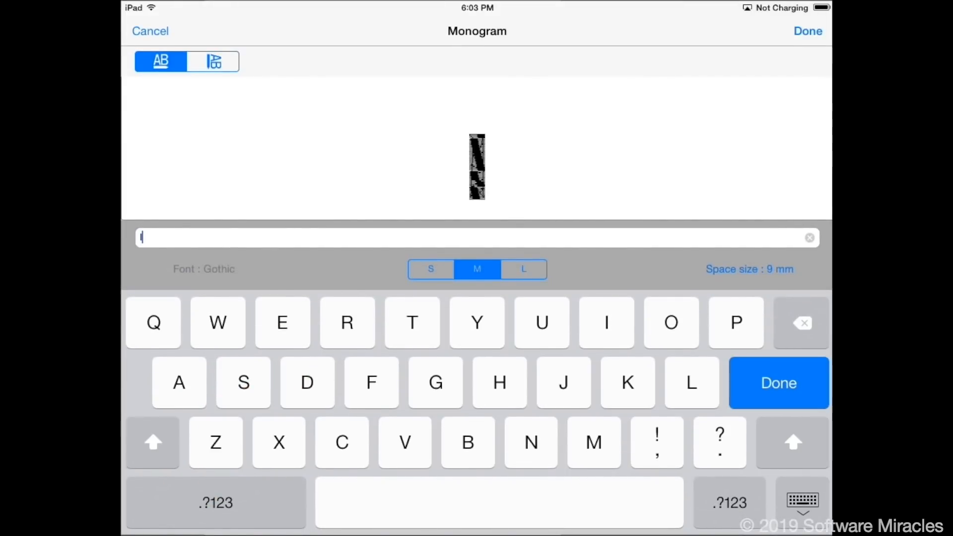
{"action": "type", "text": "s a Good Da"}
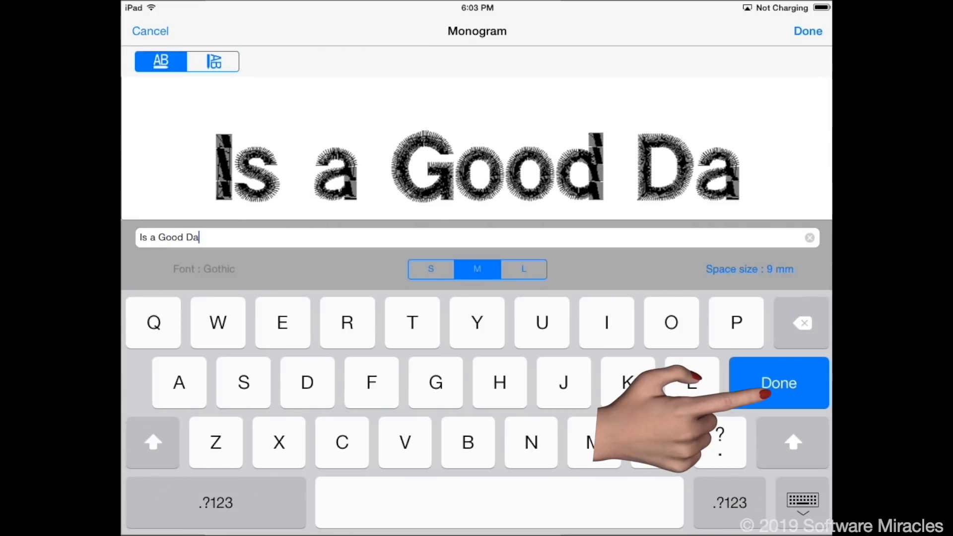
{"action": "left_click", "coordinate": [778, 383]}
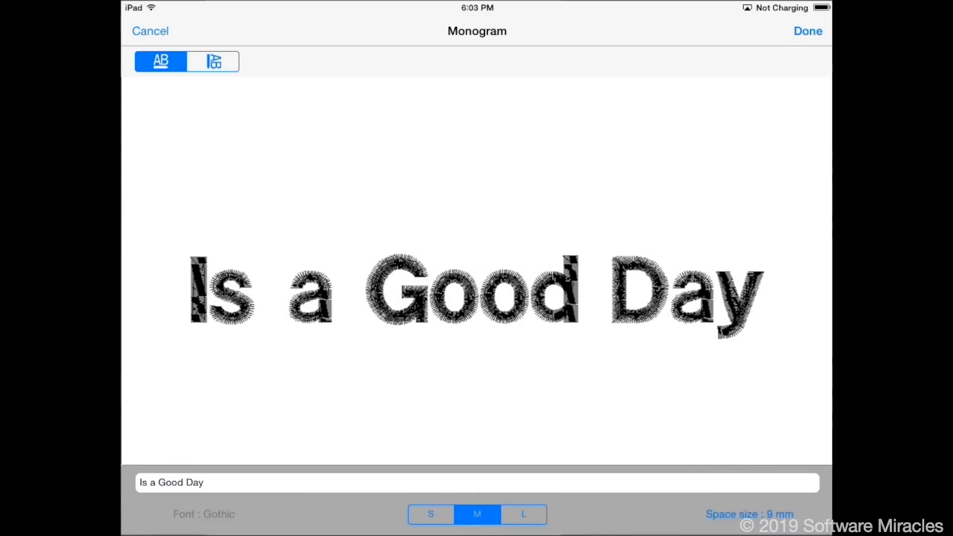
{"action": "left_click", "coordinate": [807, 30]}
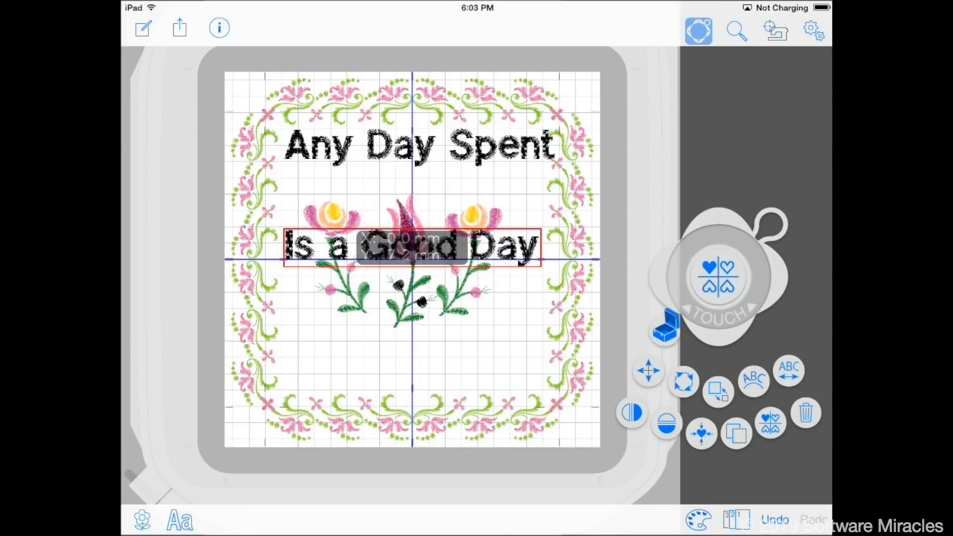
{"action": "left_click_drag", "start_coordinate": [412, 248], "coordinate": [418, 374]}
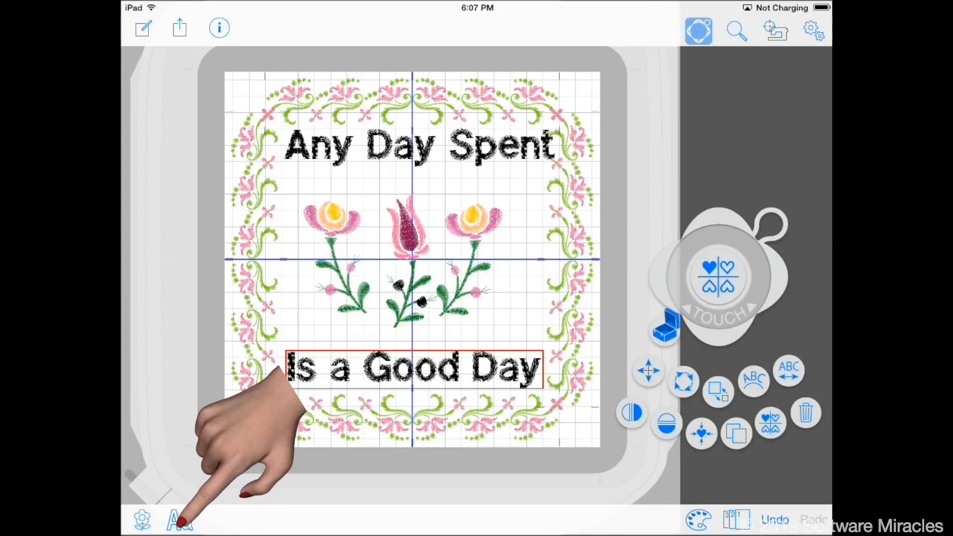
Place the lettering 'Sewing' just below 'Any Day Spent'
{"action": "left_click", "coordinate": [179, 521]}
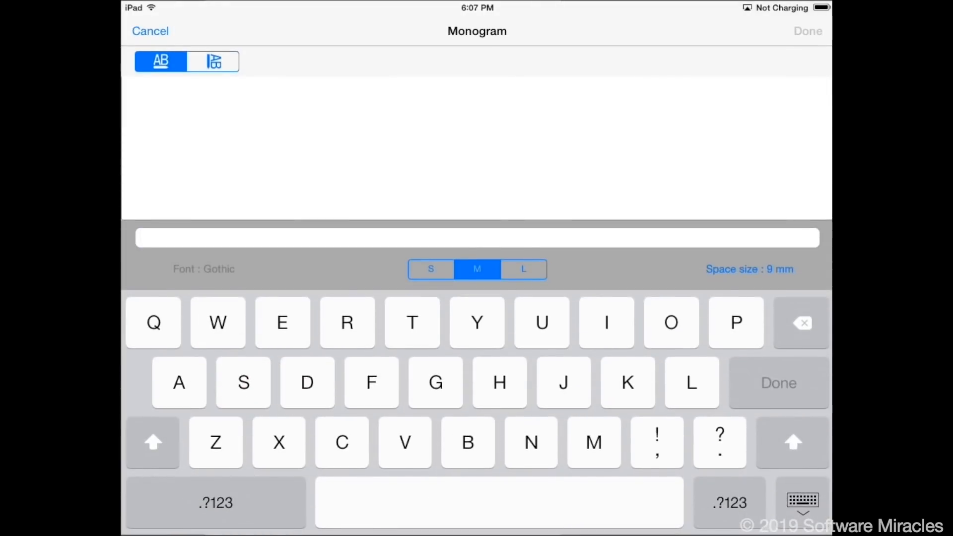
{"action": "type", "text": "Sewin"}
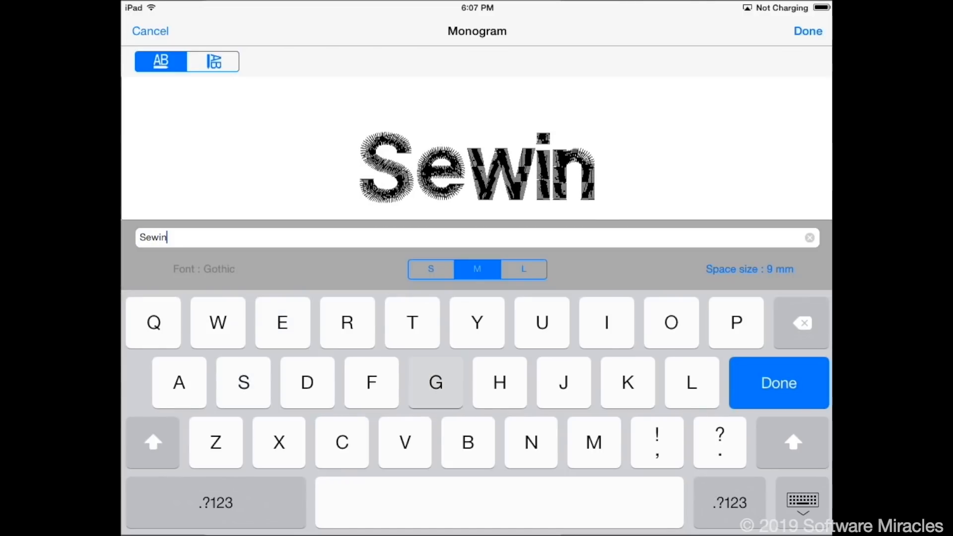
{"action": "left_click", "coordinate": [778, 383]}
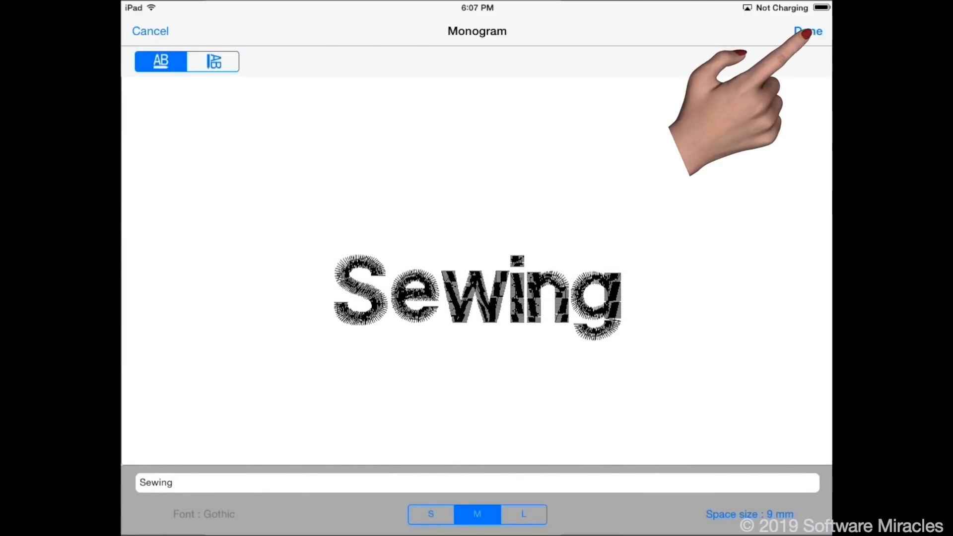
{"action": "left_click", "coordinate": [808, 31]}
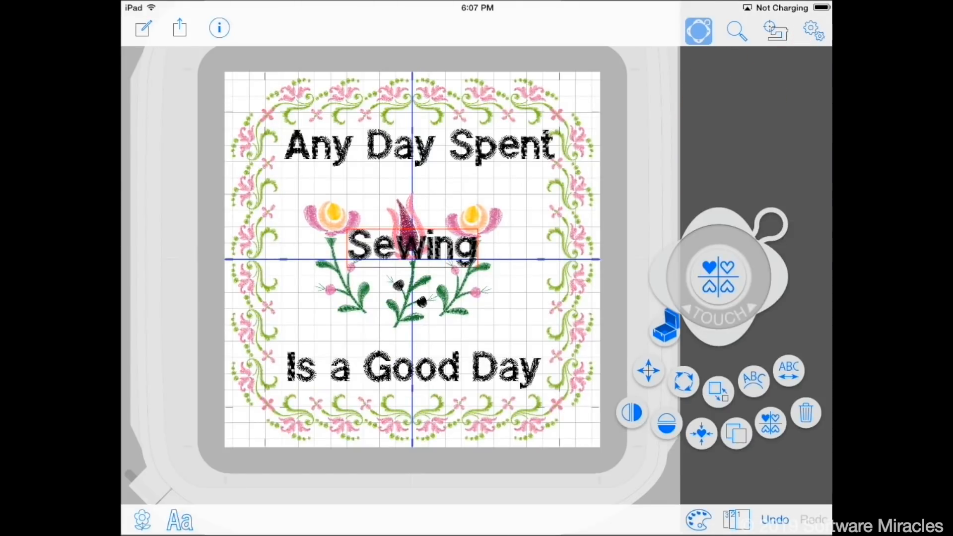
{"action": "left_click_drag", "start_coordinate": [411, 246], "coordinate": [406, 196]}
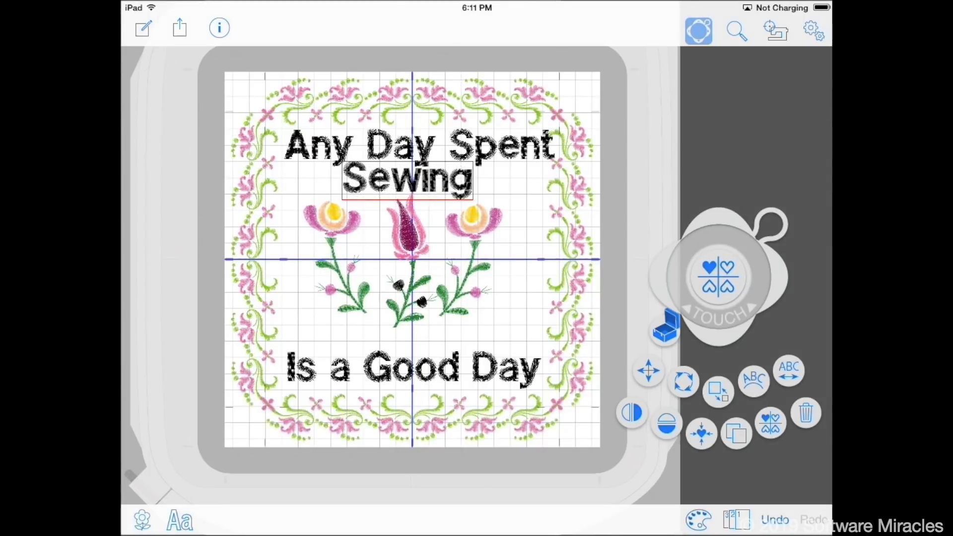
Arch 'Any Day Spent' upward; arc 'Is a Good Day' downward with wider spacing, placed lower
{"action": "left_click", "coordinate": [417, 146]}
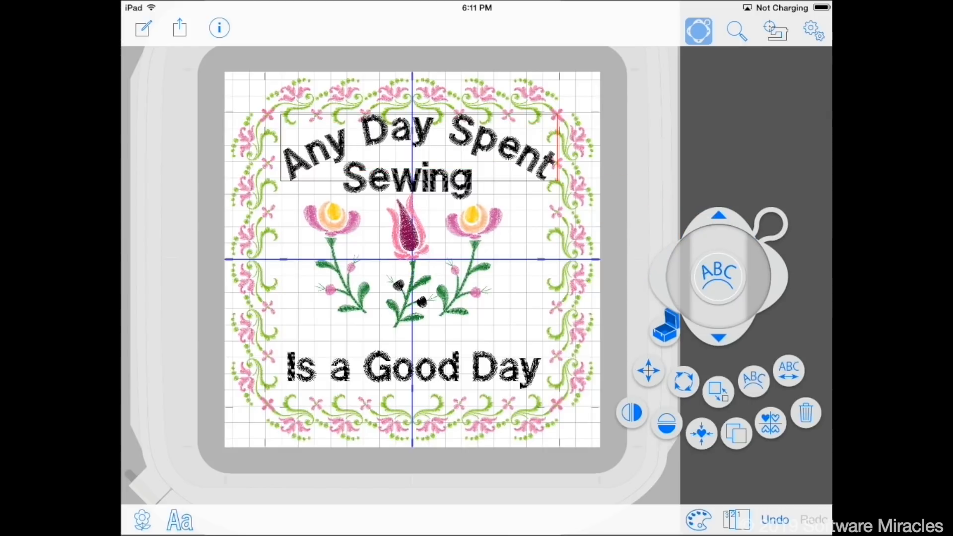
{"action": "left_click", "coordinate": [413, 152]}
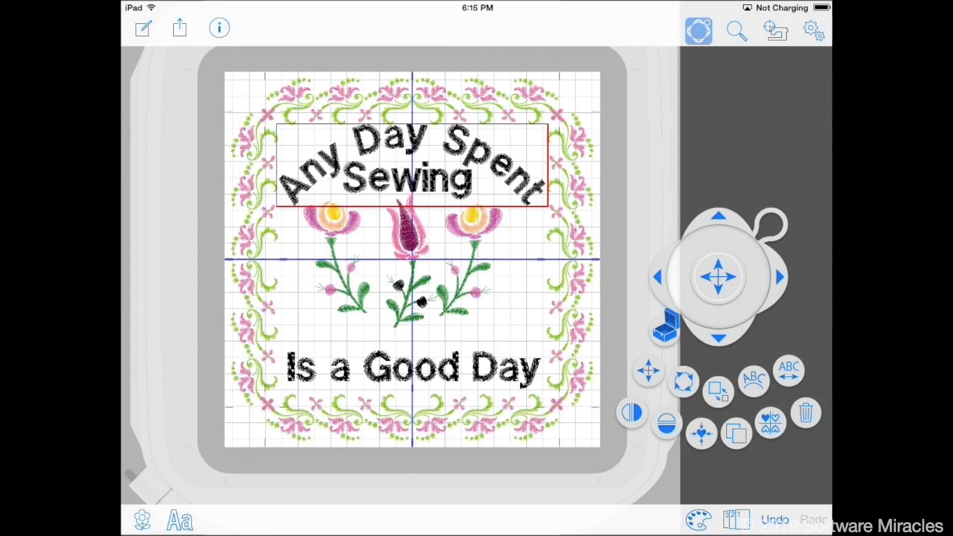
{"action": "left_click", "coordinate": [411, 367]}
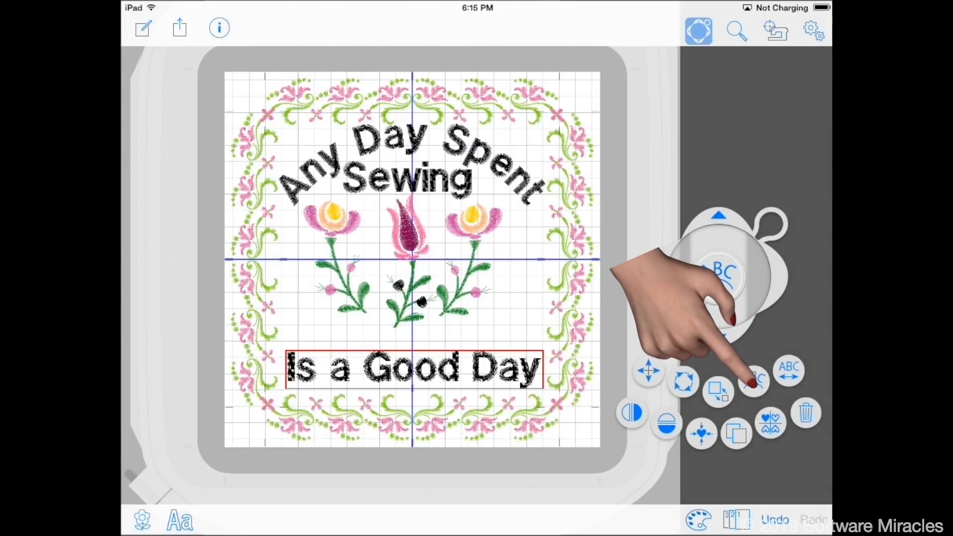
{"action": "left_click", "coordinate": [754, 380]}
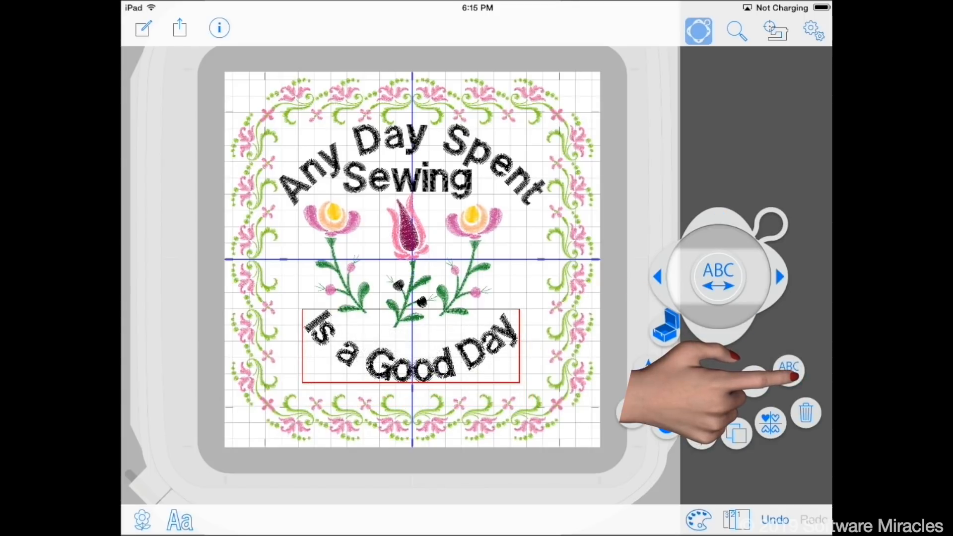
{"action": "left_click", "coordinate": [789, 369]}
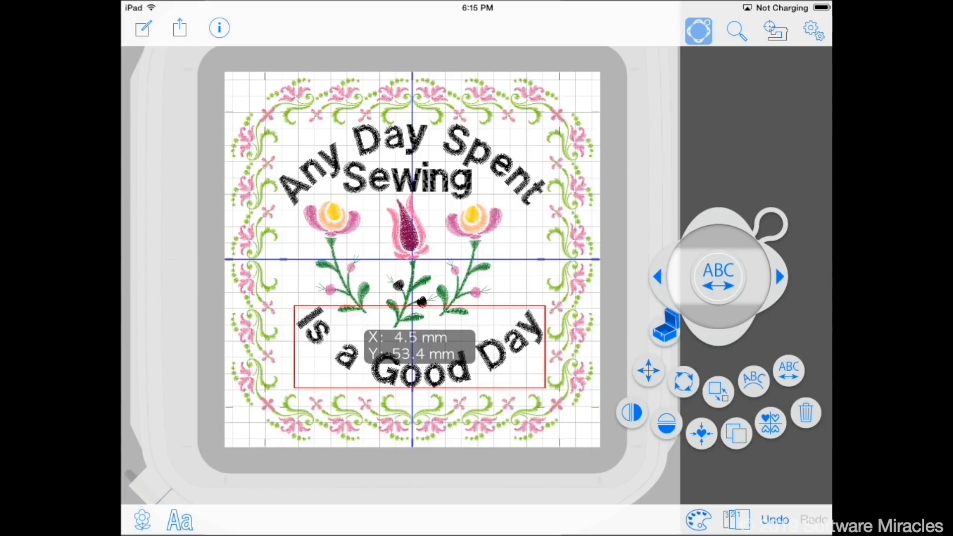
{"action": "left_click_drag", "start_coordinate": [419, 349], "coordinate": [411, 340]}
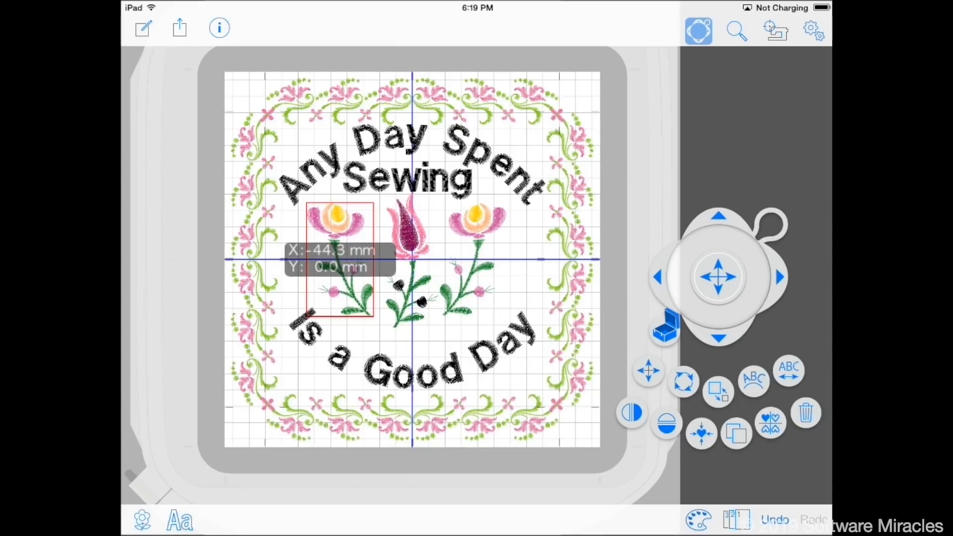
Move both side flowers toward the tulip and nudge the tulip to X about 0.0 mm
{"action": "left_click", "coordinate": [780, 277]}
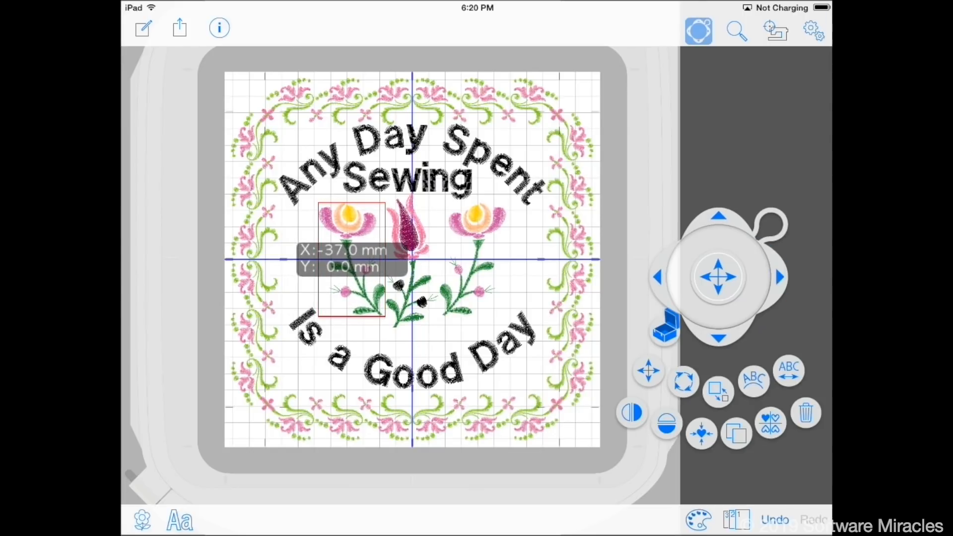
{"action": "left_click_drag", "start_coordinate": [350, 261], "coordinate": [473, 256]}
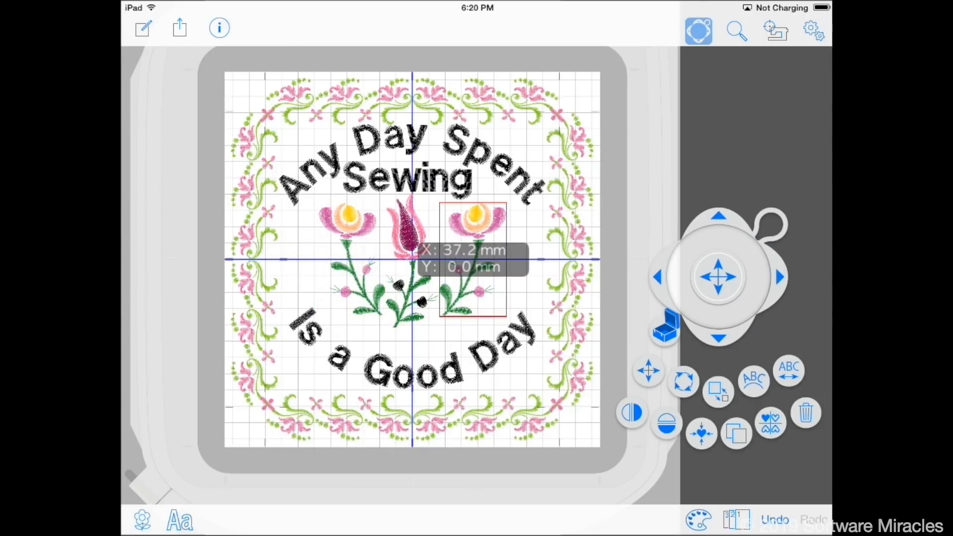
{"action": "left_click", "coordinate": [717, 337]}
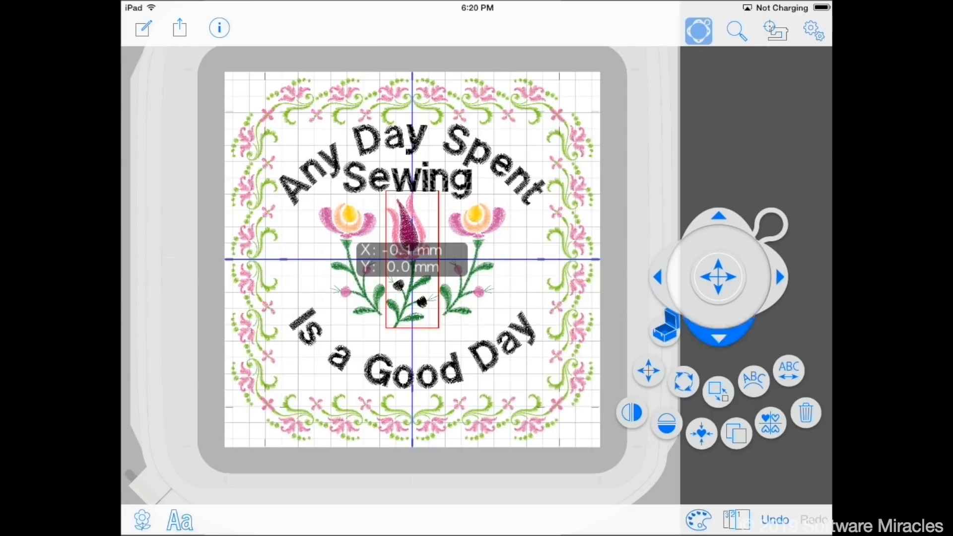
{"action": "left_click", "coordinate": [717, 337]}
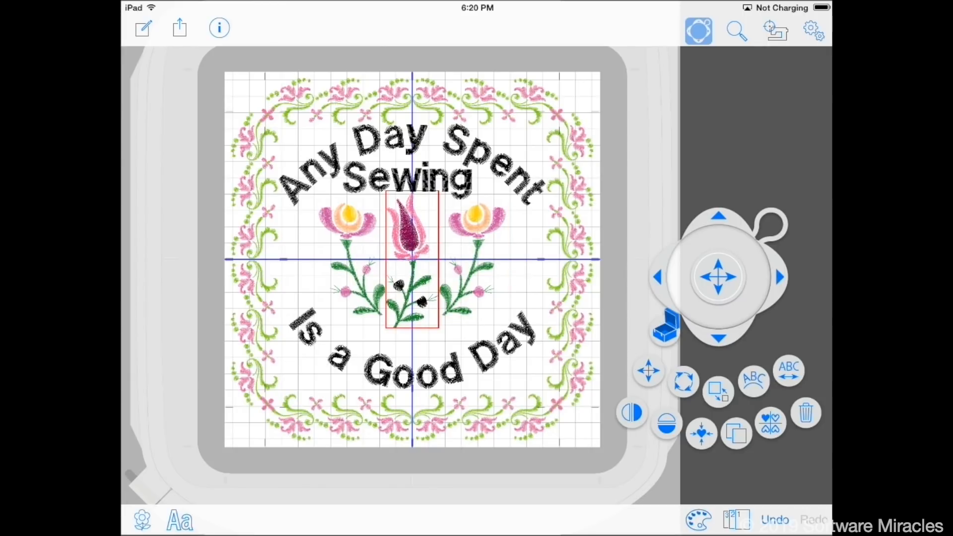
{"action": "left_click", "coordinate": [813, 31]}
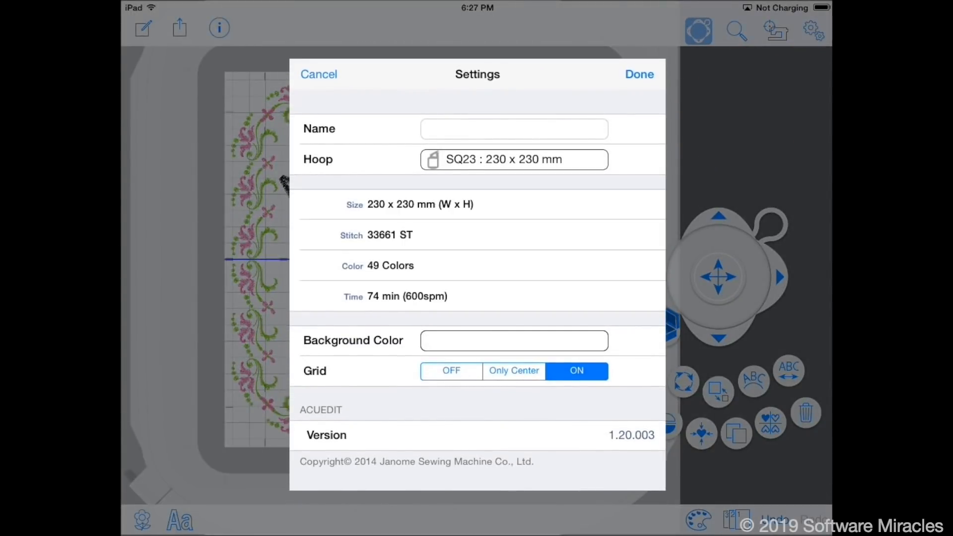
Enter 'Any Day' in the Name field of the design settings and confirm it
{"action": "left_click", "coordinate": [513, 128]}
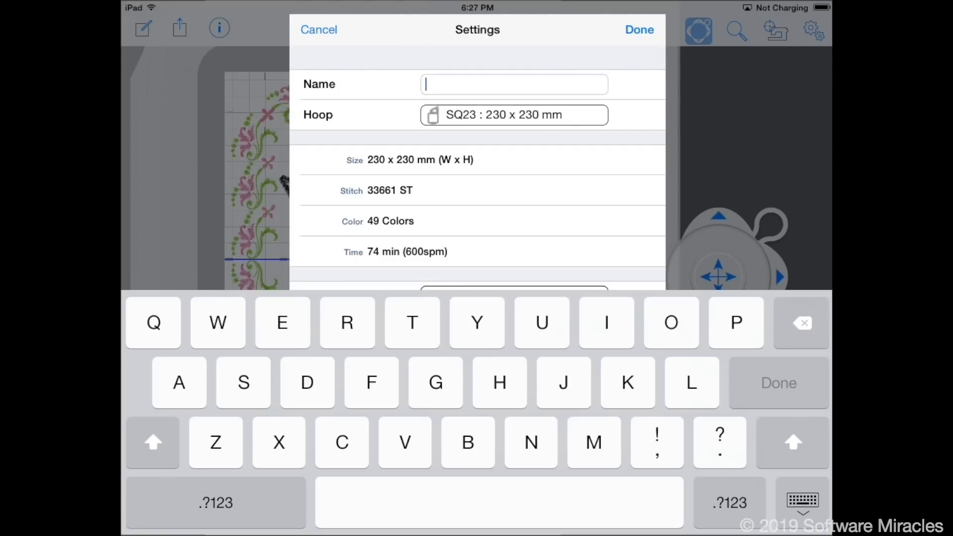
{"action": "type", "text": "A"}
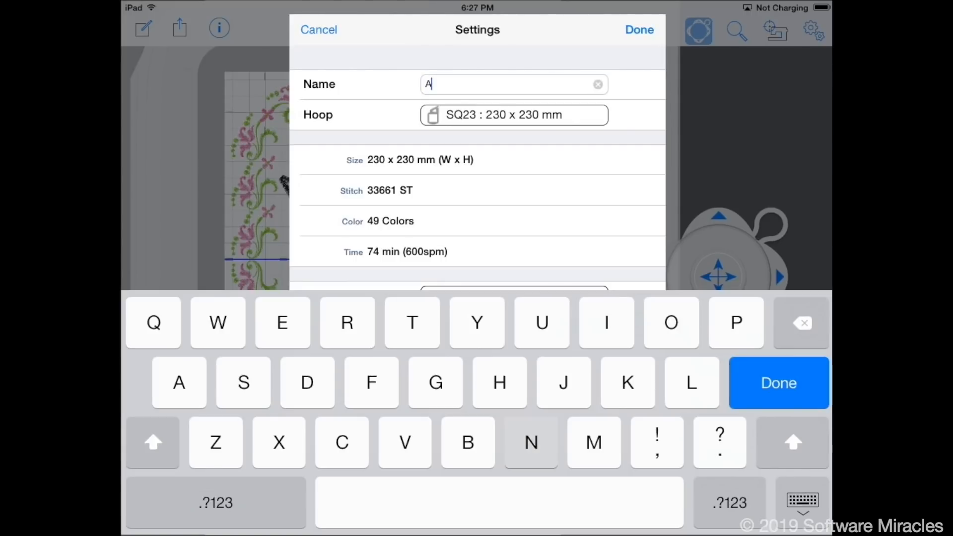
{"action": "type", "text": "ny Da"}
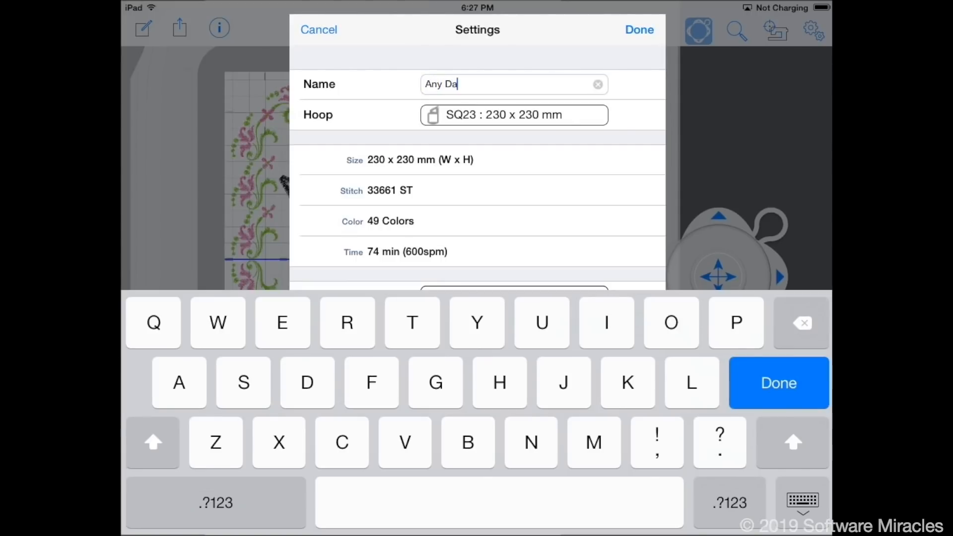
{"action": "type", "text": "y"}
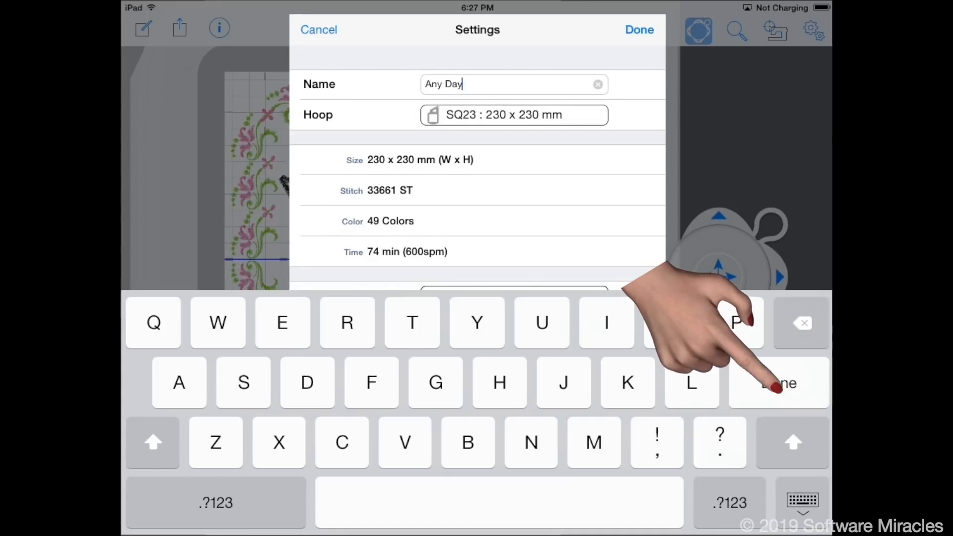
{"action": "left_click", "coordinate": [776, 383]}
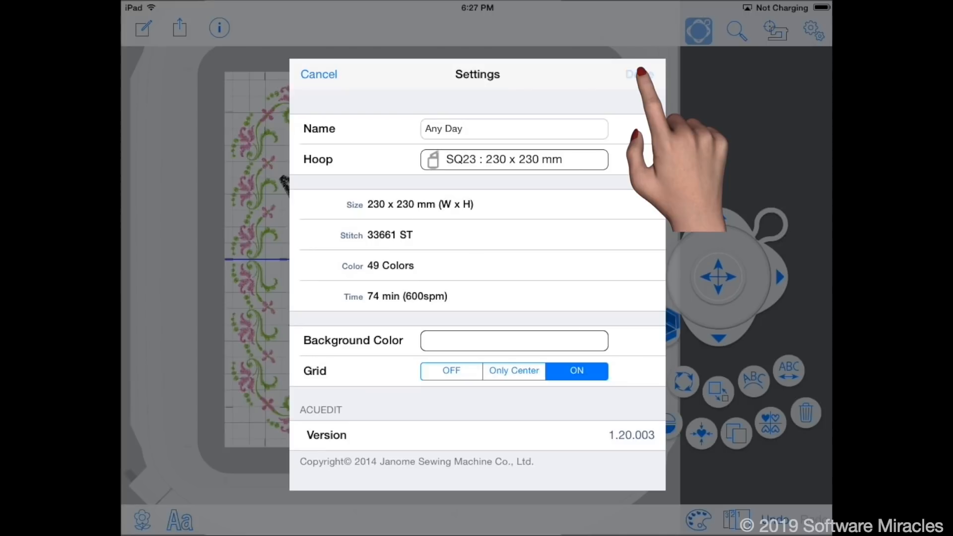
{"action": "left_click", "coordinate": [638, 74]}
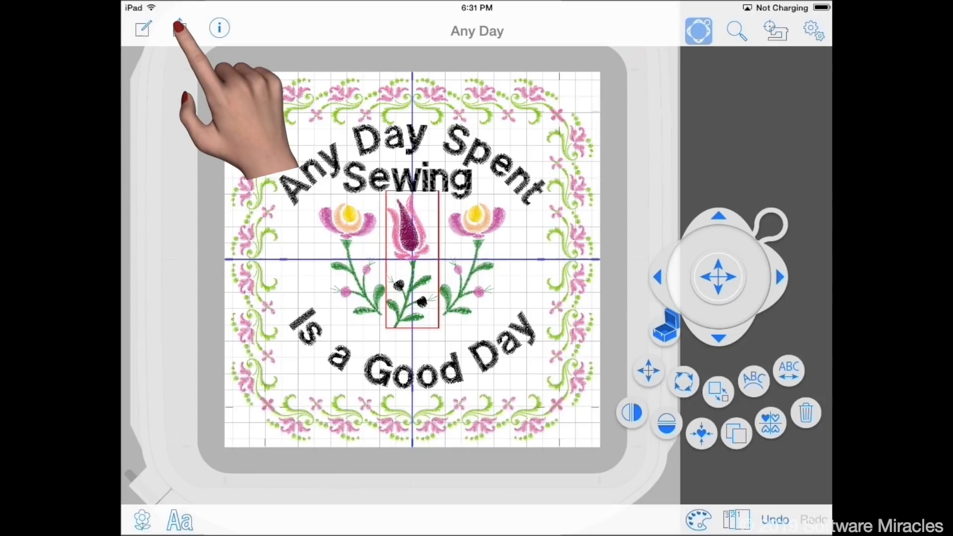
Save the 'Any Day' design via the Share menu and reopen the send options
{"action": "left_click", "coordinate": [179, 28]}
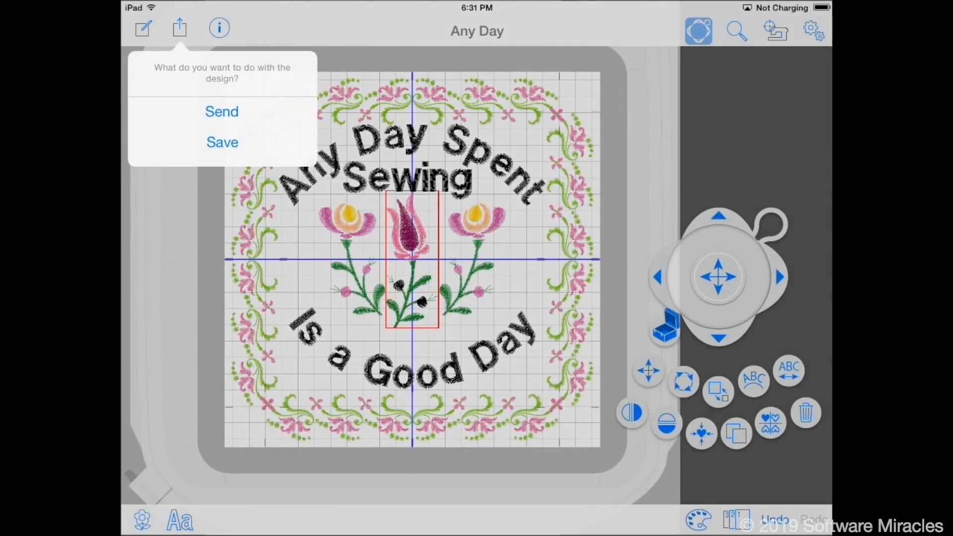
{"action": "left_click", "coordinate": [221, 142]}
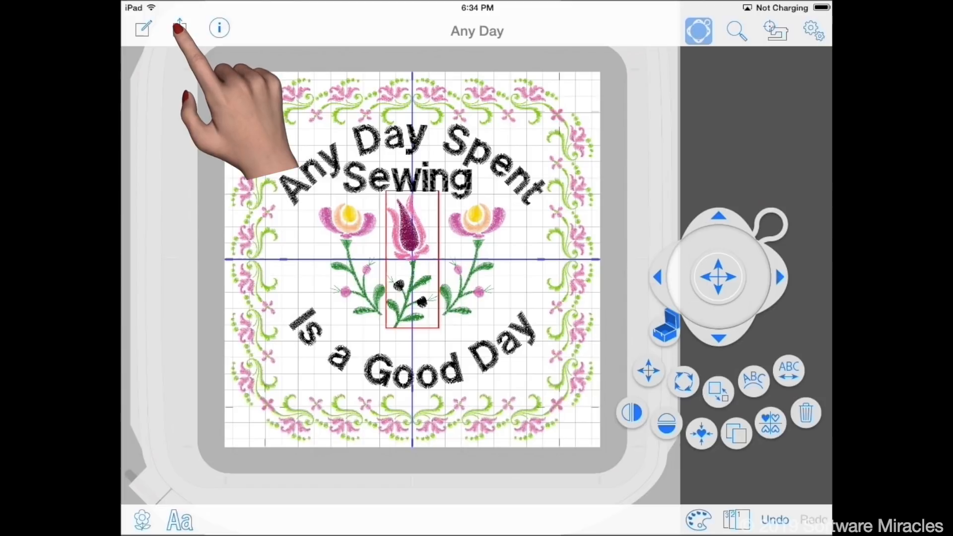
{"action": "left_click", "coordinate": [179, 28]}
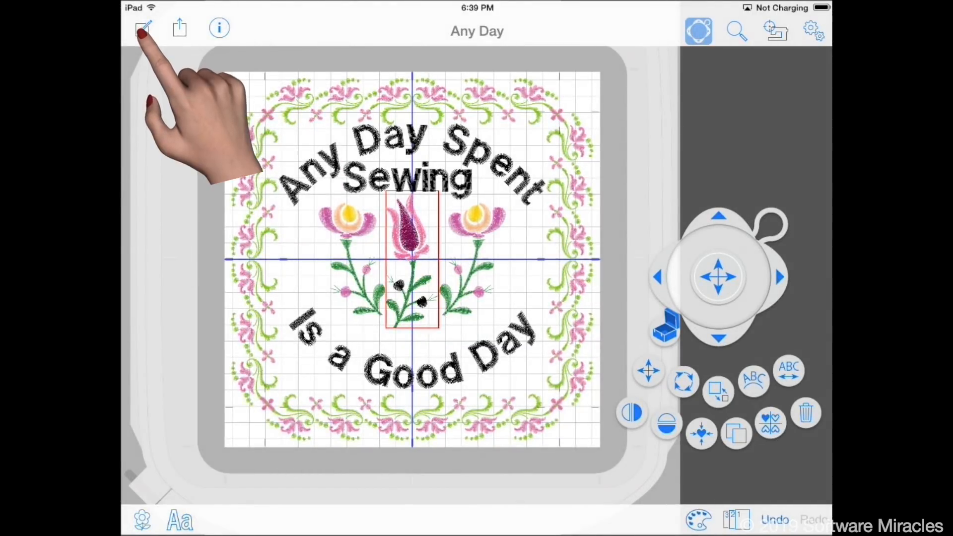
Create a new empty design and dismiss the Communication error alert
{"action": "left_click", "coordinate": [143, 27]}
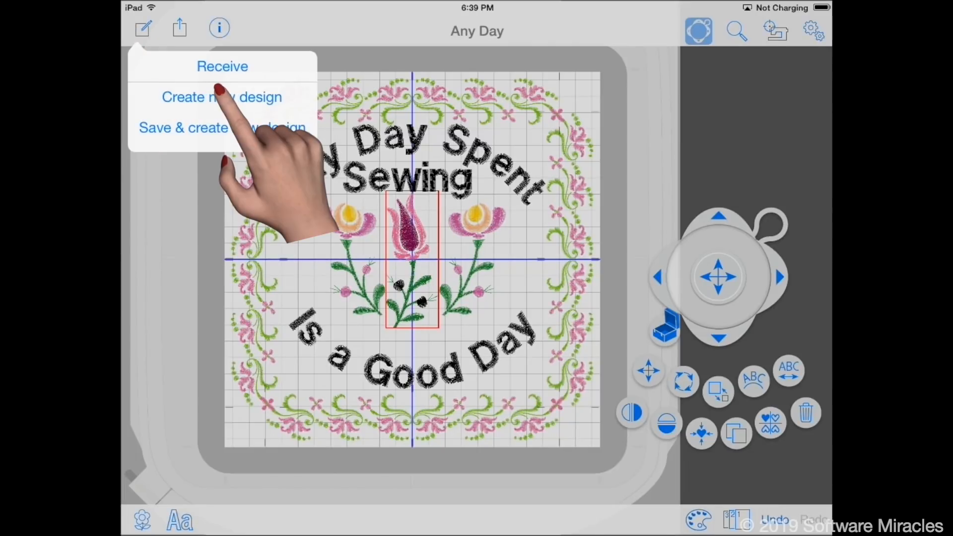
{"action": "left_click", "coordinate": [221, 96]}
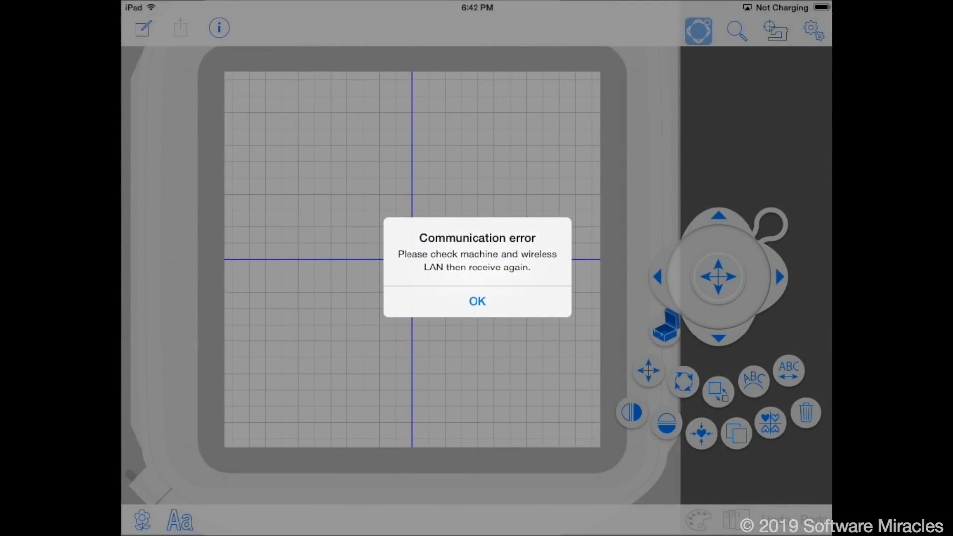
{"action": "left_click", "coordinate": [476, 301]}
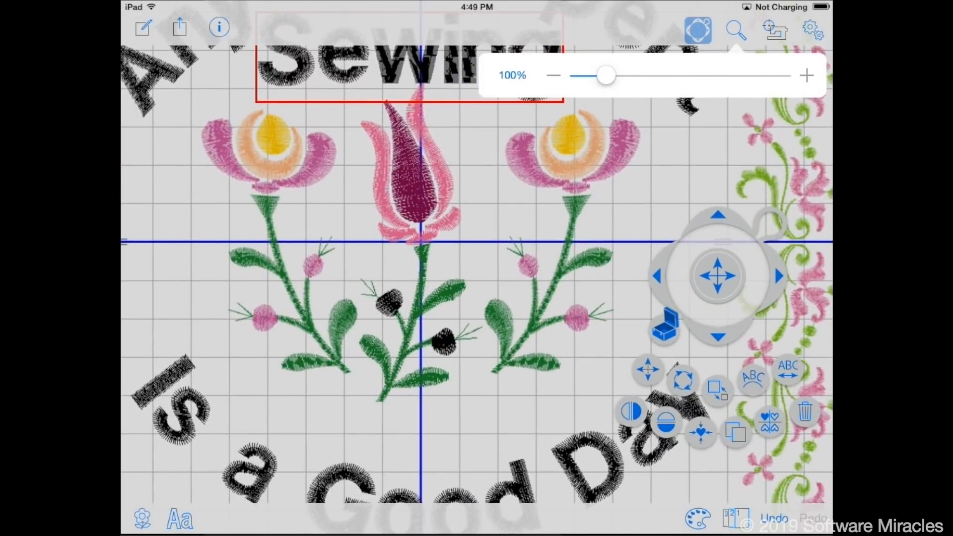
Drag the left flower up beside the tulip, then zoom back out to the whole hoop
{"action": "left_click", "coordinate": [734, 28]}
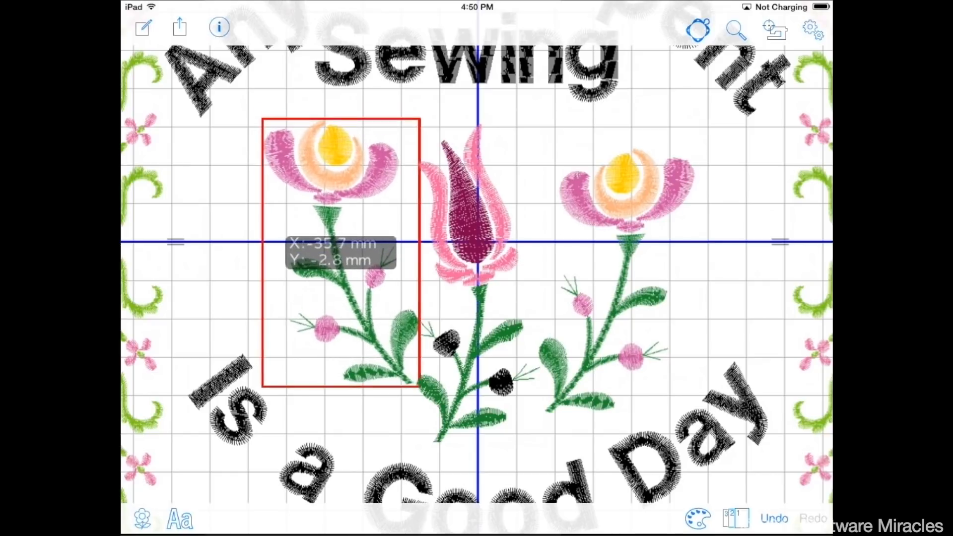
{"action": "left_click_drag", "start_coordinate": [334, 249], "coordinate": [332, 225]}
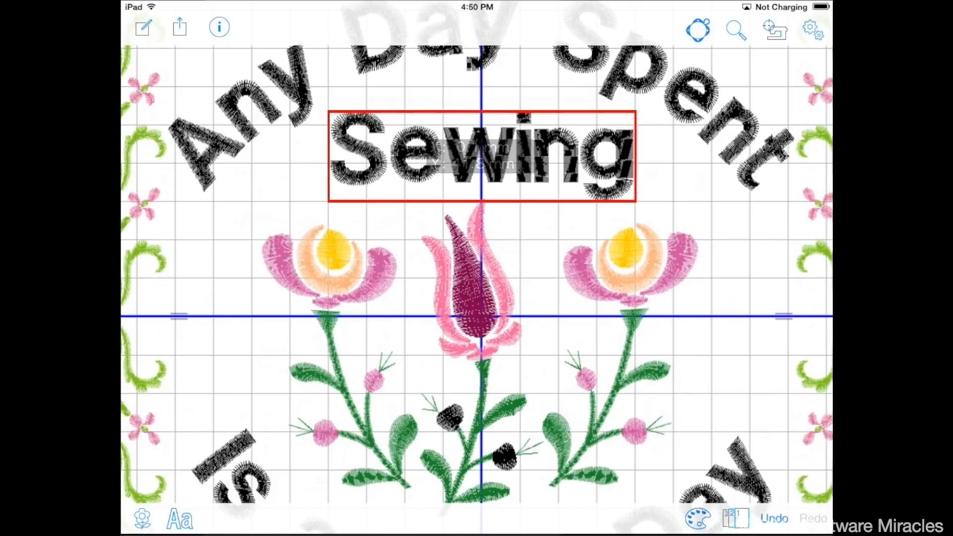
{"action": "left_click", "coordinate": [736, 30]}
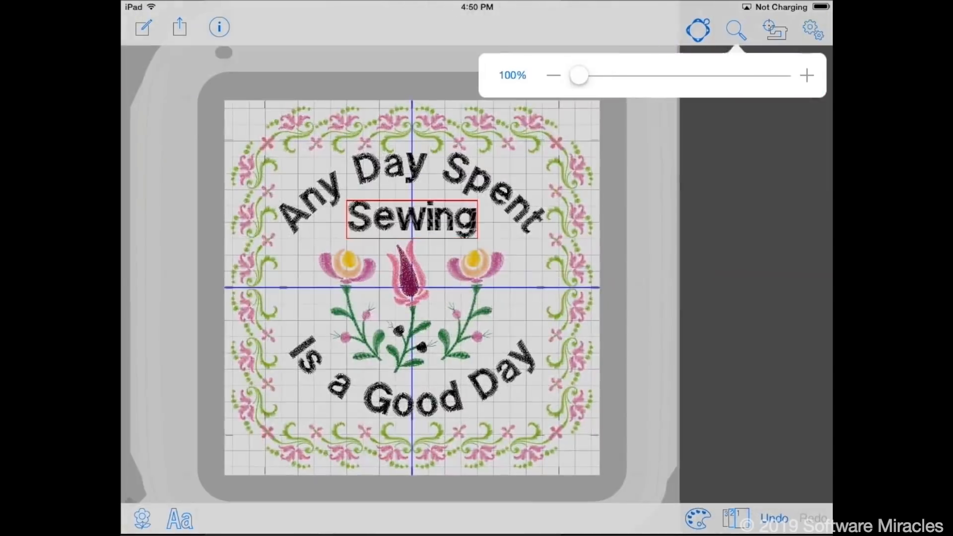
{"action": "left_click", "coordinate": [735, 29]}
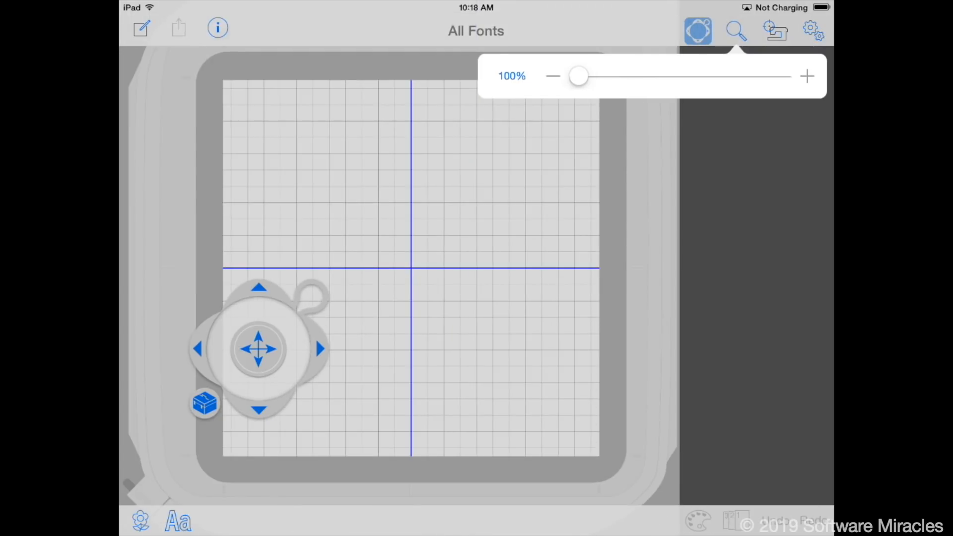
Add small-size lettering and preview a 'Gothic' sample, then clear it
{"action": "left_click", "coordinate": [735, 31]}
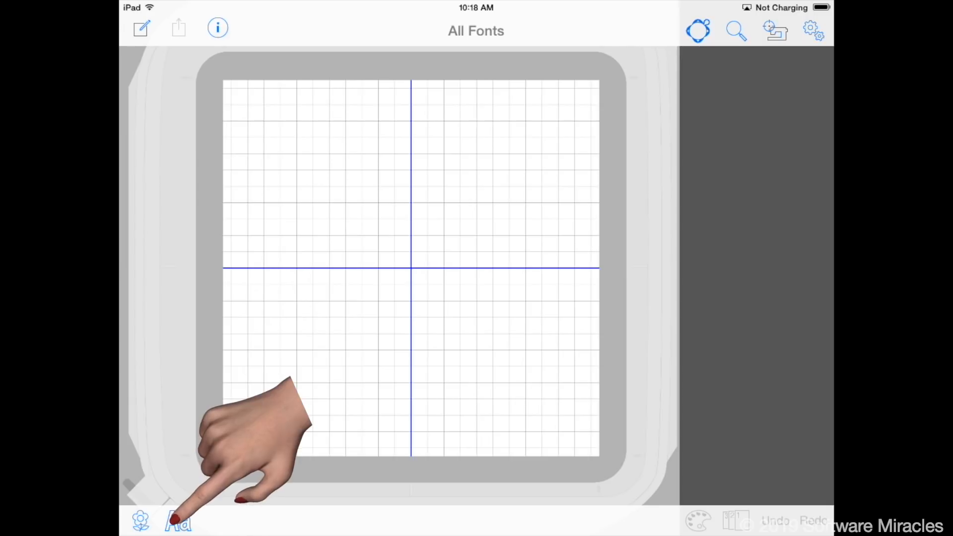
{"action": "left_click", "coordinate": [178, 521]}
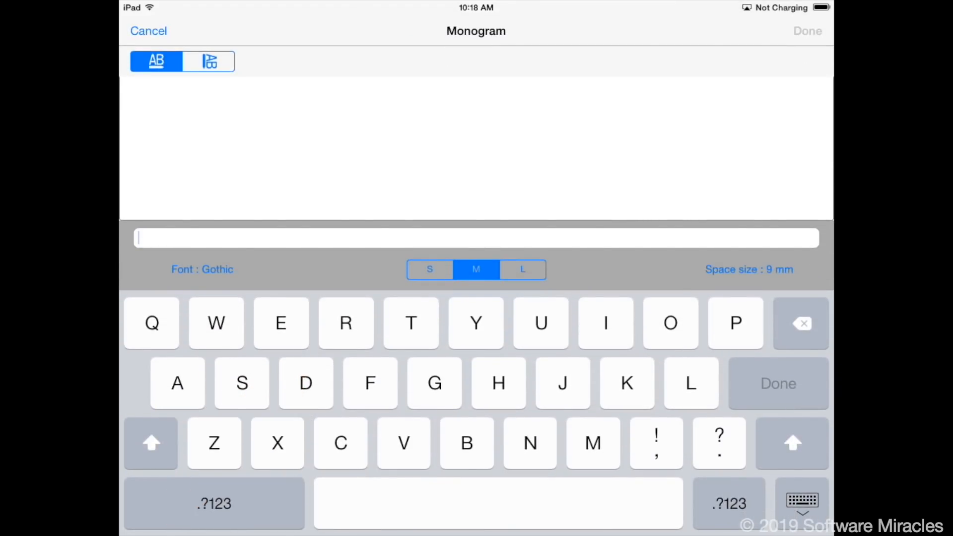
{"action": "left_click", "coordinate": [428, 269]}
{"action": "type", "text": "Got"}
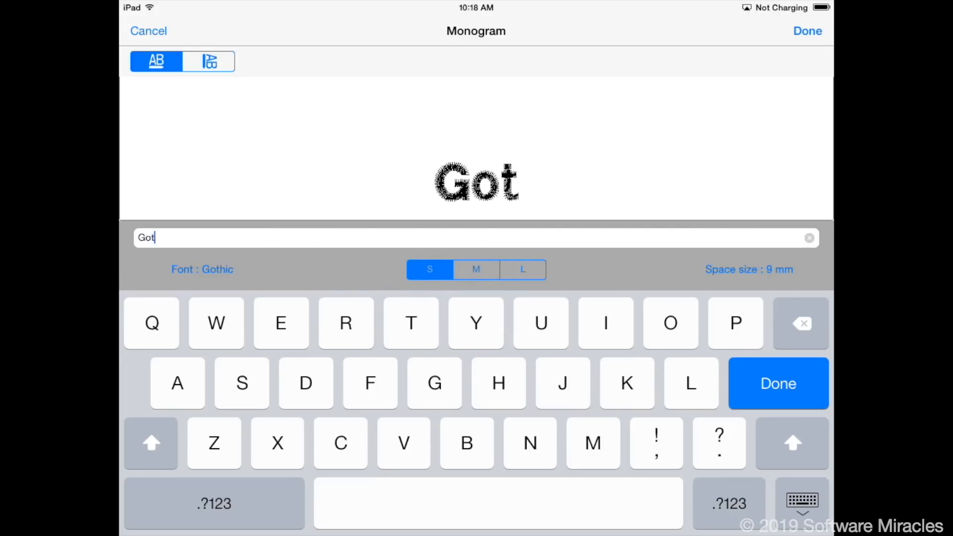
{"action": "left_click", "coordinate": [778, 384]}
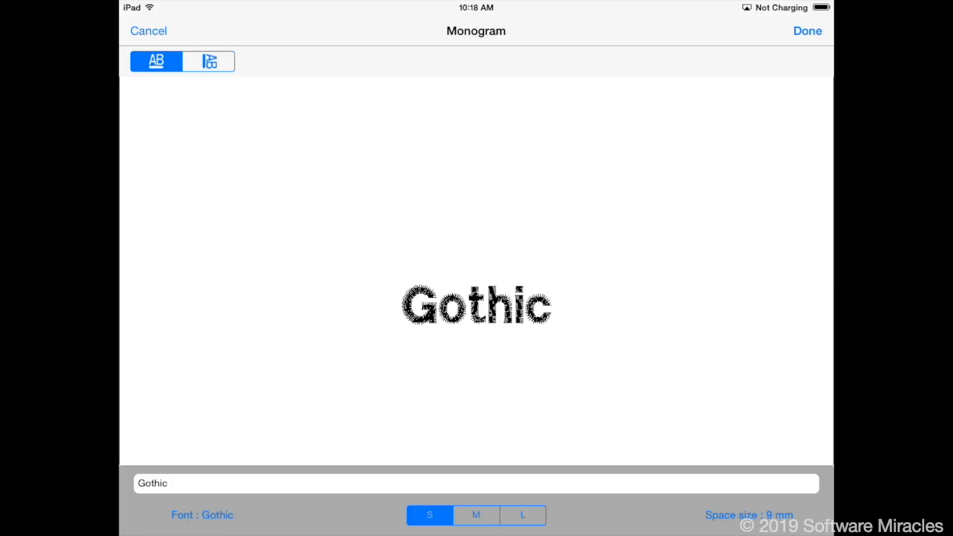
{"action": "left_click", "coordinate": [808, 30]}
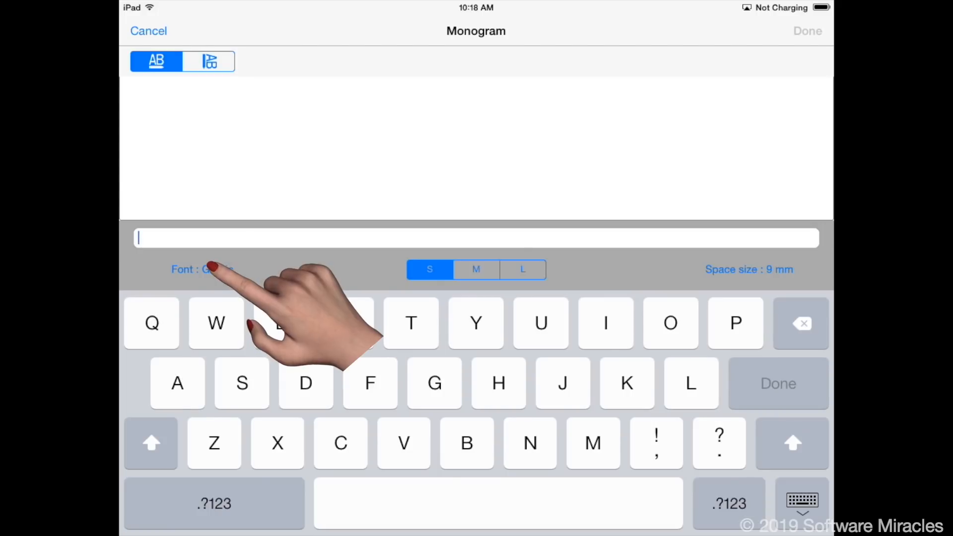
Switch the font to Script, preview a 'Script' sample, then clear it
{"action": "left_click", "coordinate": [202, 268]}
{"action": "type", "text": "Scr"}
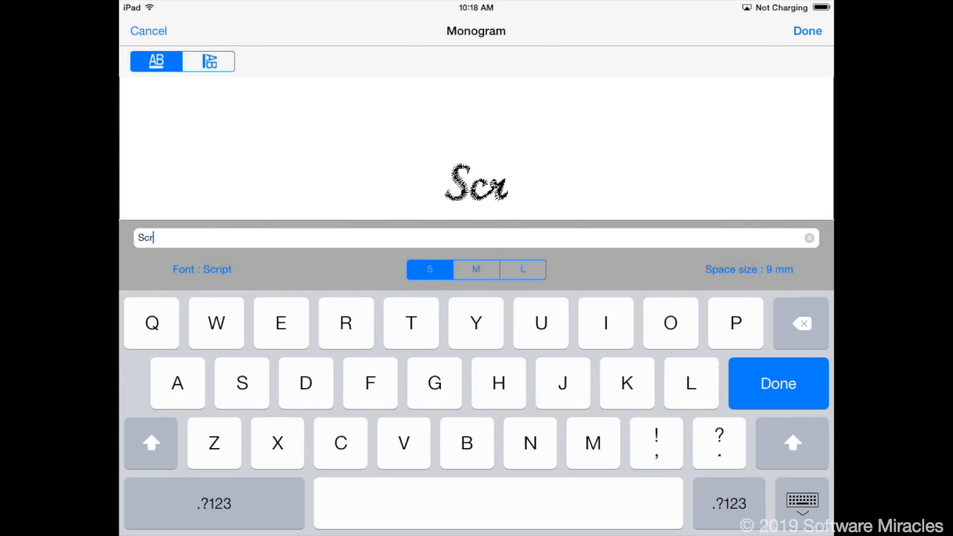
{"action": "type", "text": "ipt"}
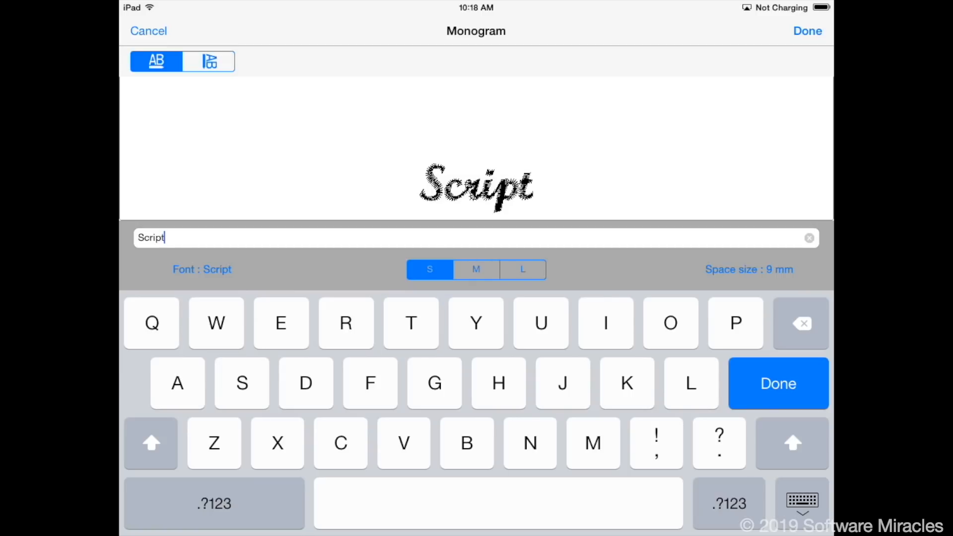
{"action": "left_click", "coordinate": [806, 31]}
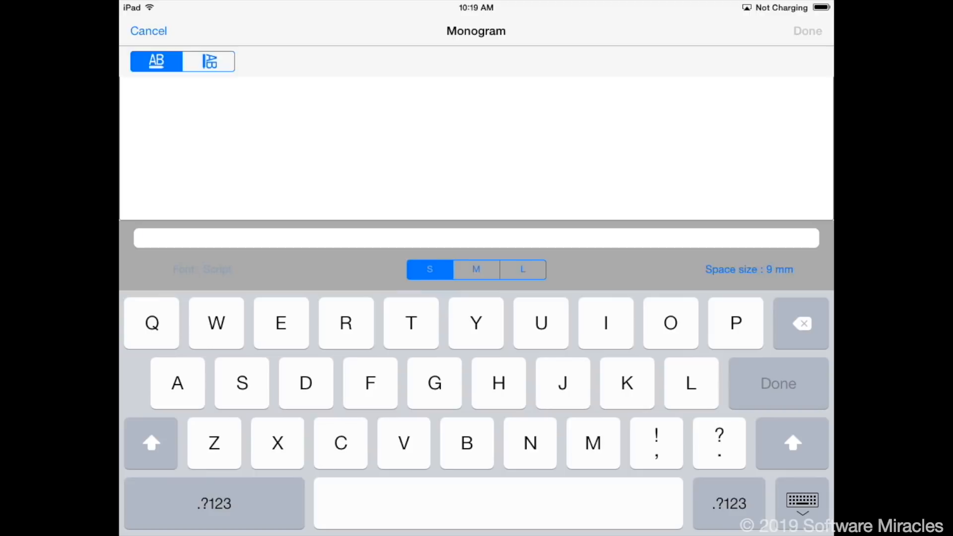
Preview lettering in the Cheltenham font from the font list
{"action": "left_click", "coordinate": [184, 269]}
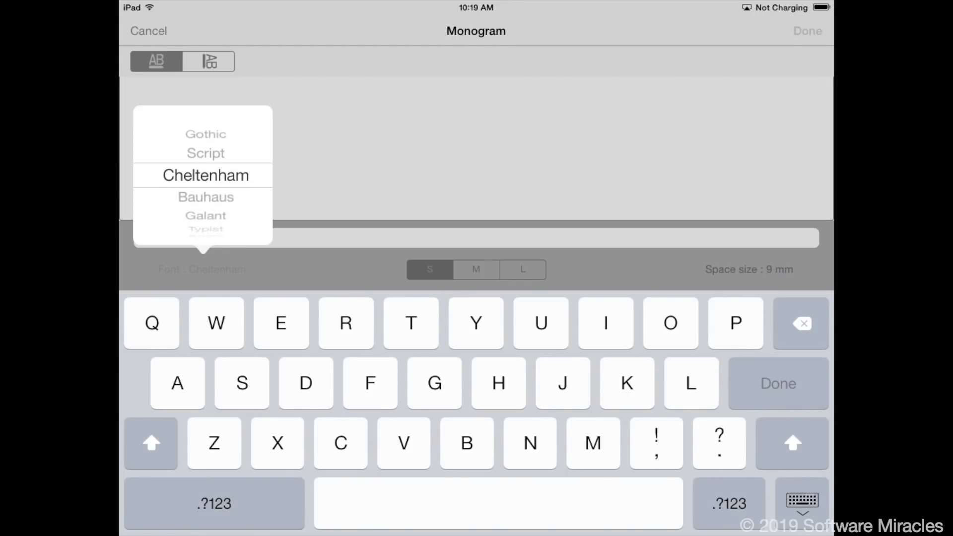
{"action": "left_click", "coordinate": [205, 174]}
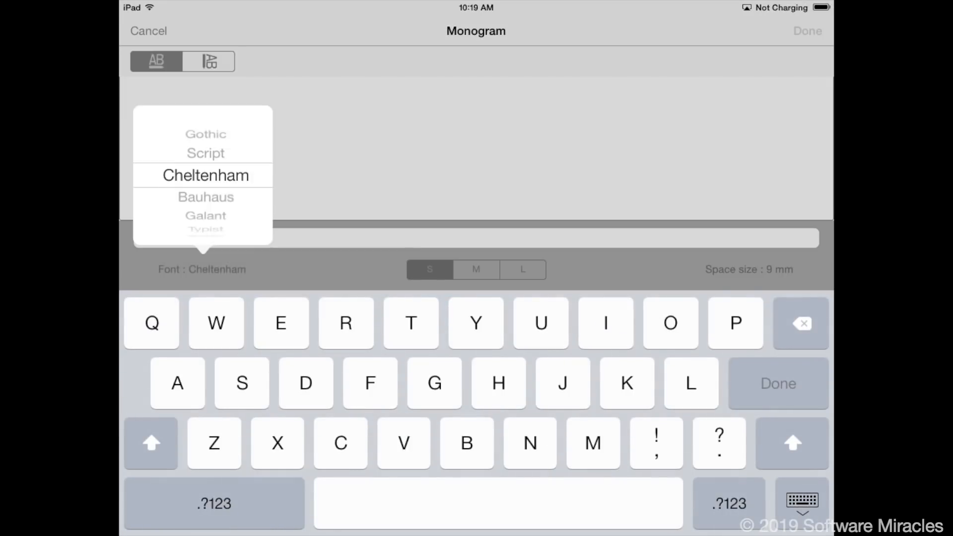
{"action": "left_click", "coordinate": [205, 196]}
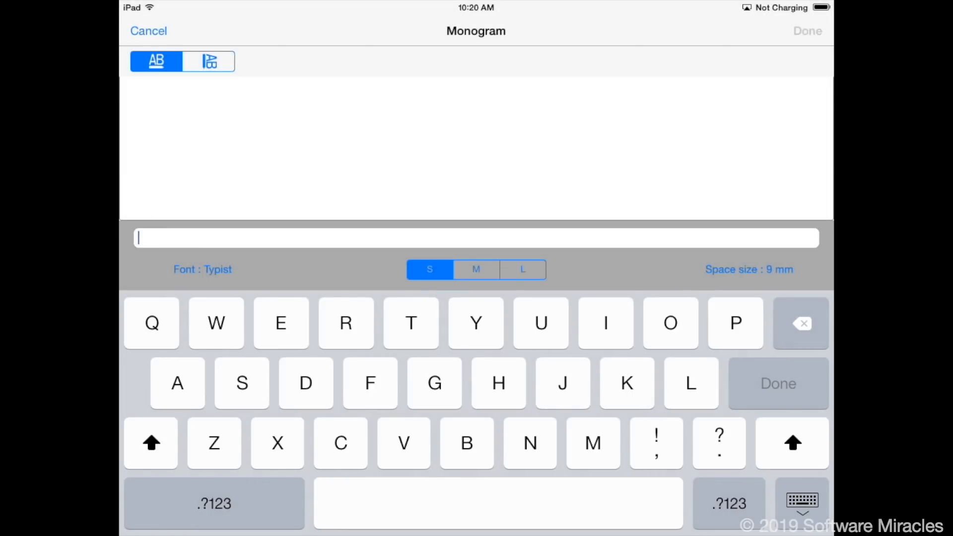
{"action": "left_click", "coordinate": [147, 31]}
{"action": "type", "text": "First"}
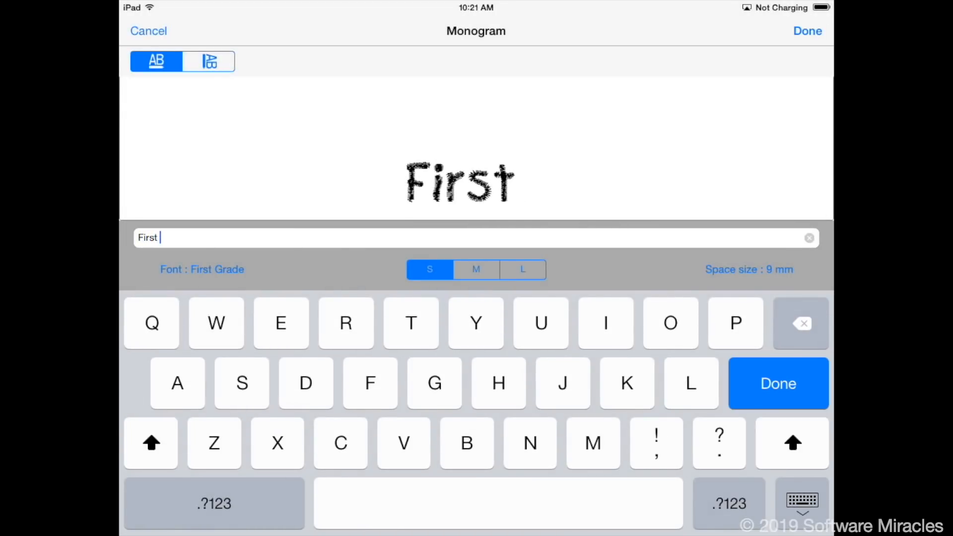
Switch to the Jupiter font and finish monogram lettering with a blank design
{"action": "left_click", "coordinate": [809, 237]}
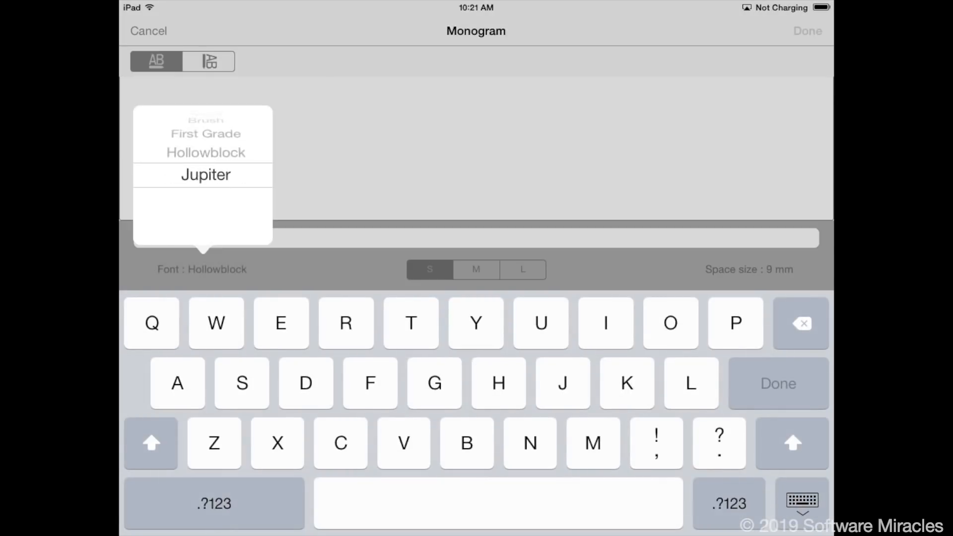
{"action": "left_click", "coordinate": [206, 175]}
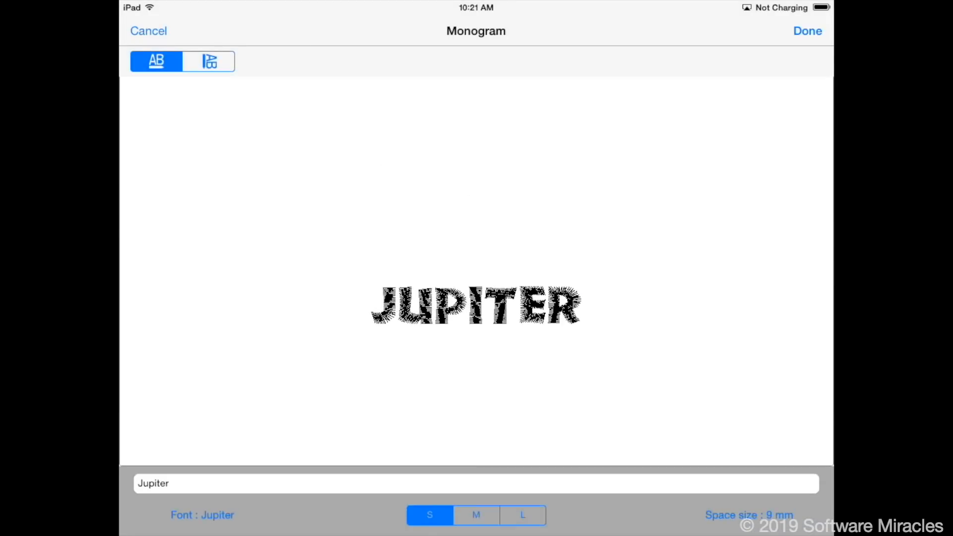
{"action": "left_click", "coordinate": [808, 31]}
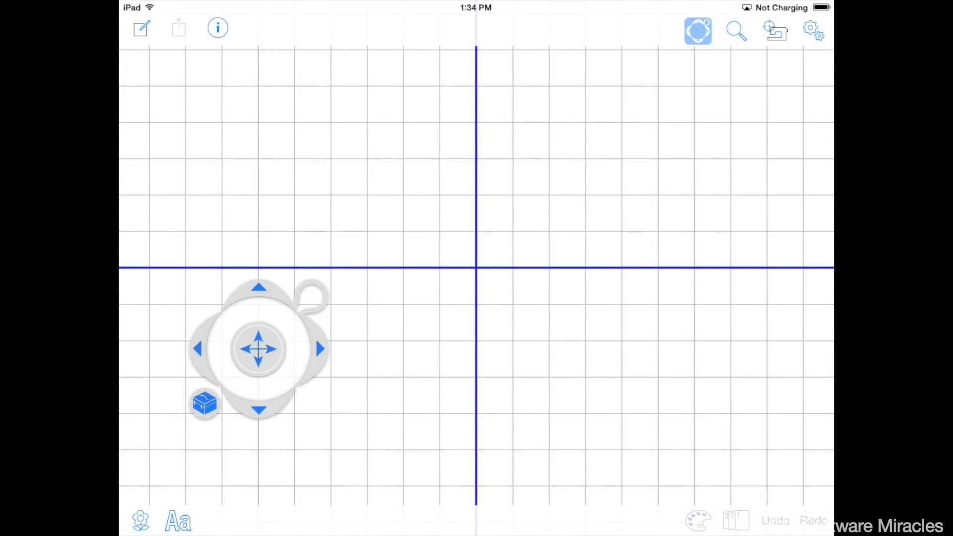
Name the new design 'Safari' in the design settings
{"action": "left_click", "coordinate": [812, 30]}
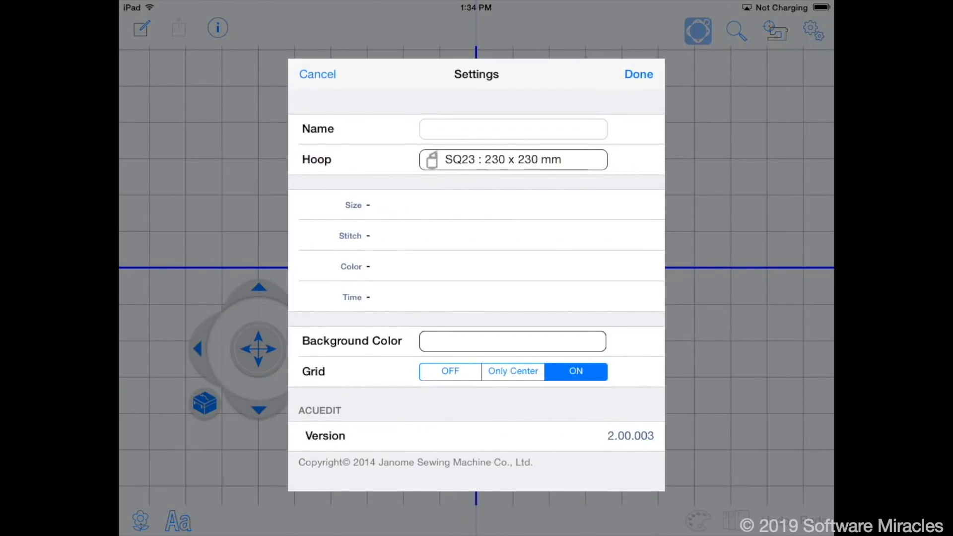
{"action": "left_click", "coordinate": [512, 128]}
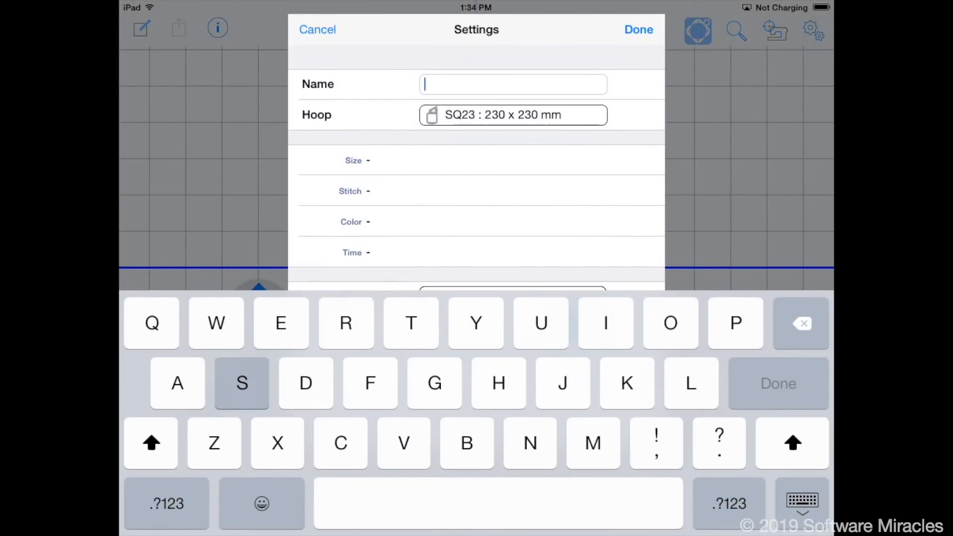
{"action": "type", "text": "Safari"}
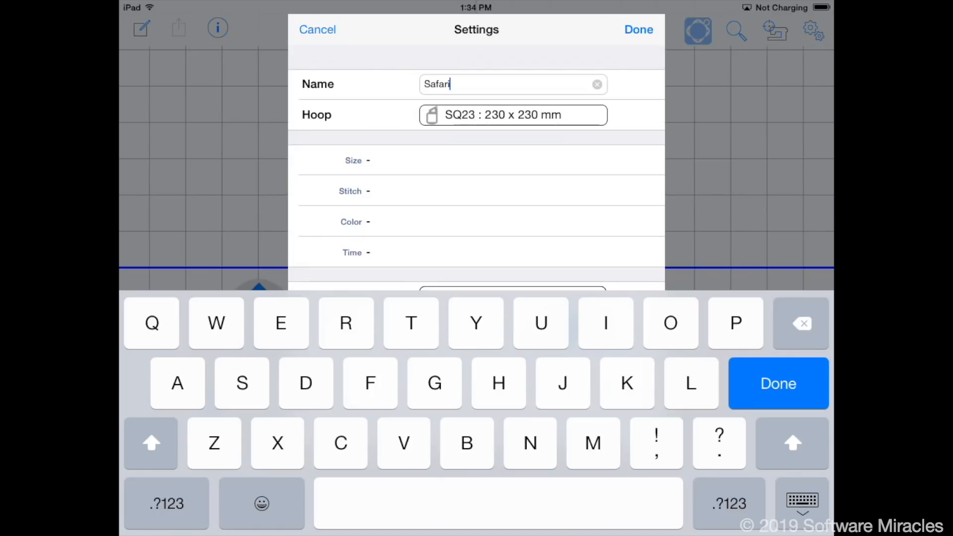
{"action": "left_click", "coordinate": [512, 115]}
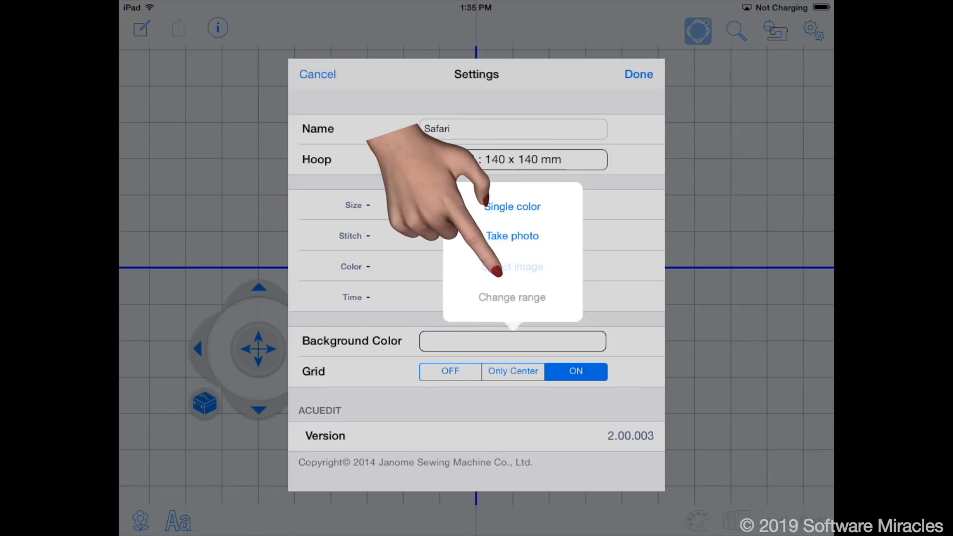
Load the stone-texture photo from Recently Added as the hoop background and apply
{"action": "left_click", "coordinate": [512, 266]}
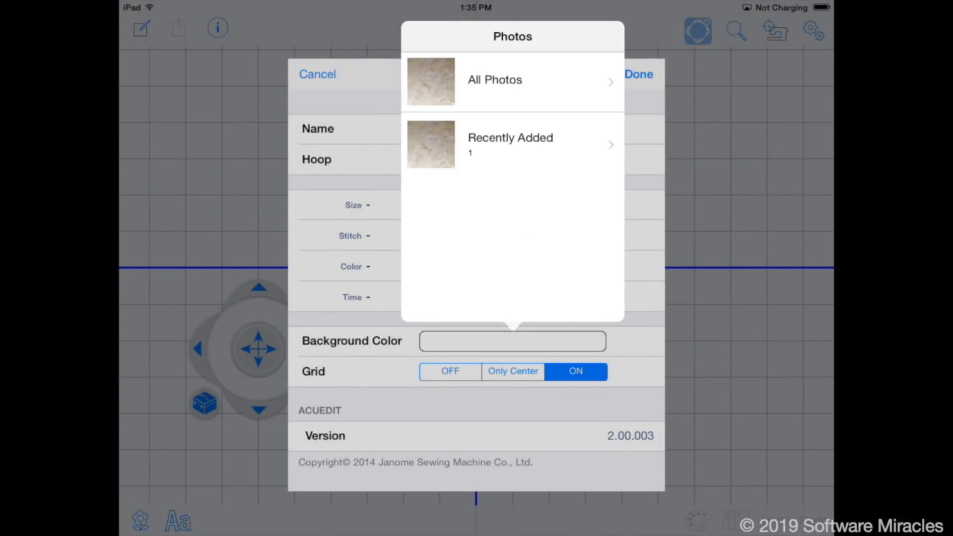
{"action": "left_click", "coordinate": [510, 144]}
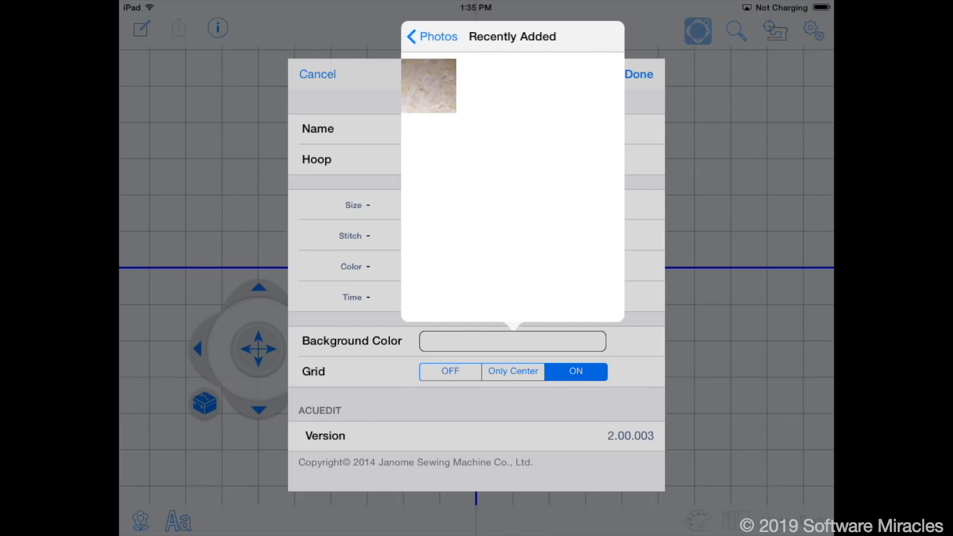
{"action": "left_click", "coordinate": [427, 85]}
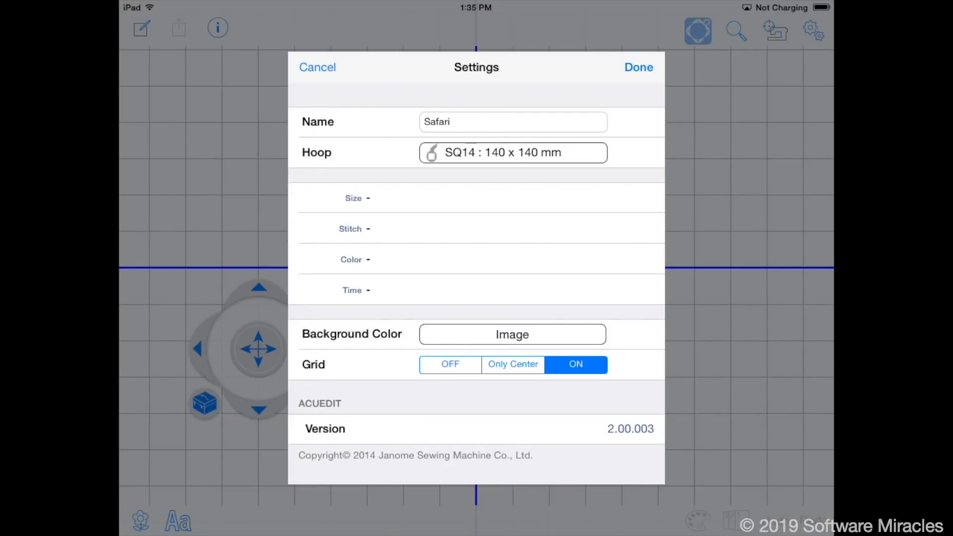
{"action": "left_click", "coordinate": [512, 334]}
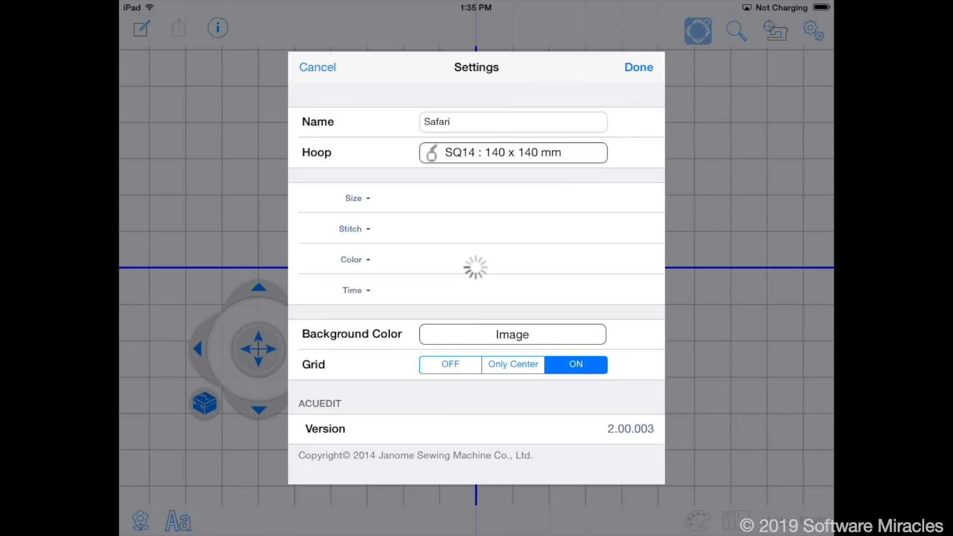
{"action": "left_click", "coordinate": [637, 66]}
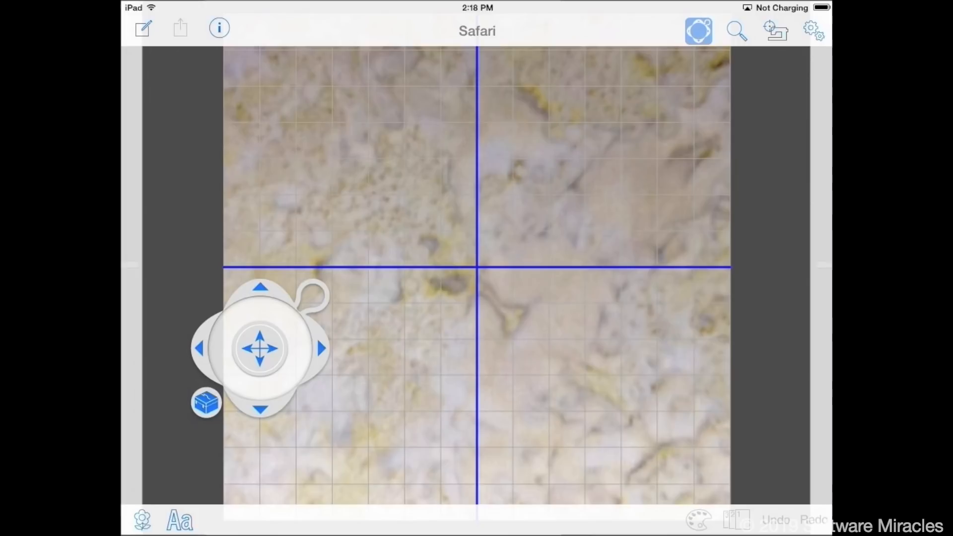
Zoom out and pan to view the marble-backed Safari design inside its hoop
{"action": "left_click", "coordinate": [735, 31]}
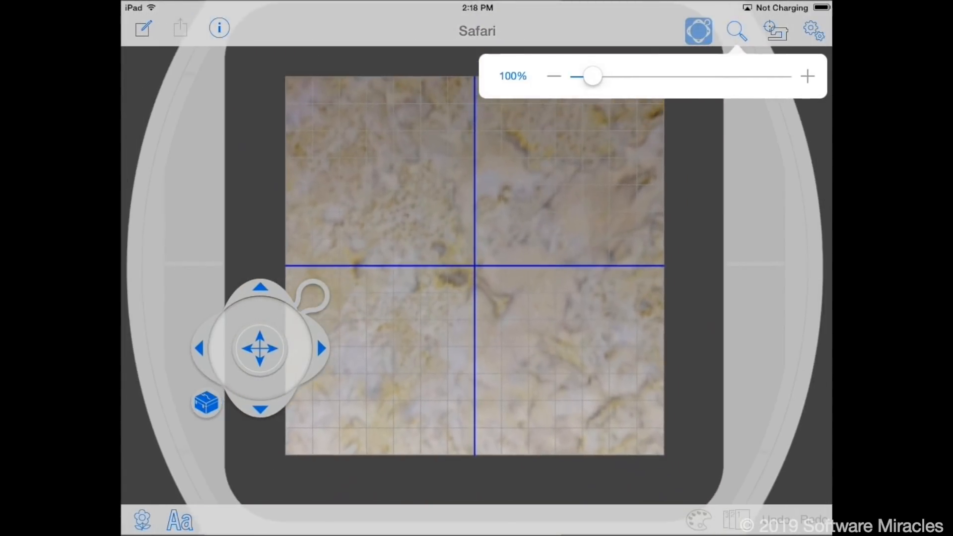
{"action": "left_click", "coordinate": [735, 31]}
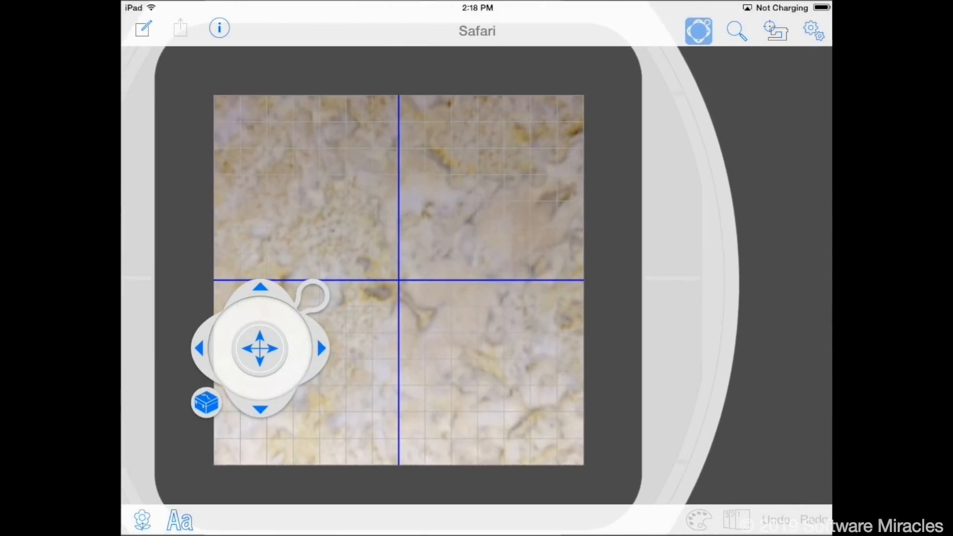
{"action": "left_click_drag", "start_coordinate": [261, 347], "coordinate": [467, 369]}
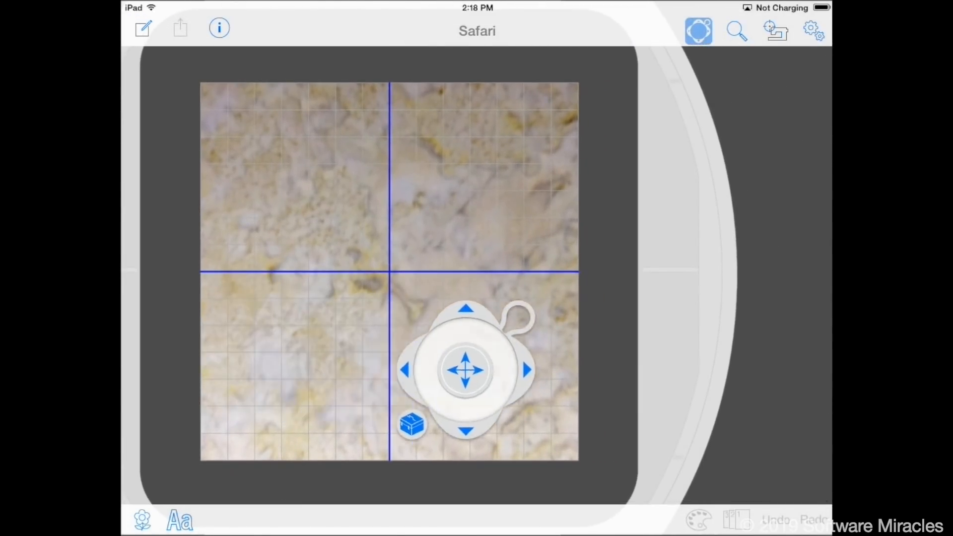
{"action": "left_click_drag", "start_coordinate": [468, 369], "coordinate": [726, 412]}
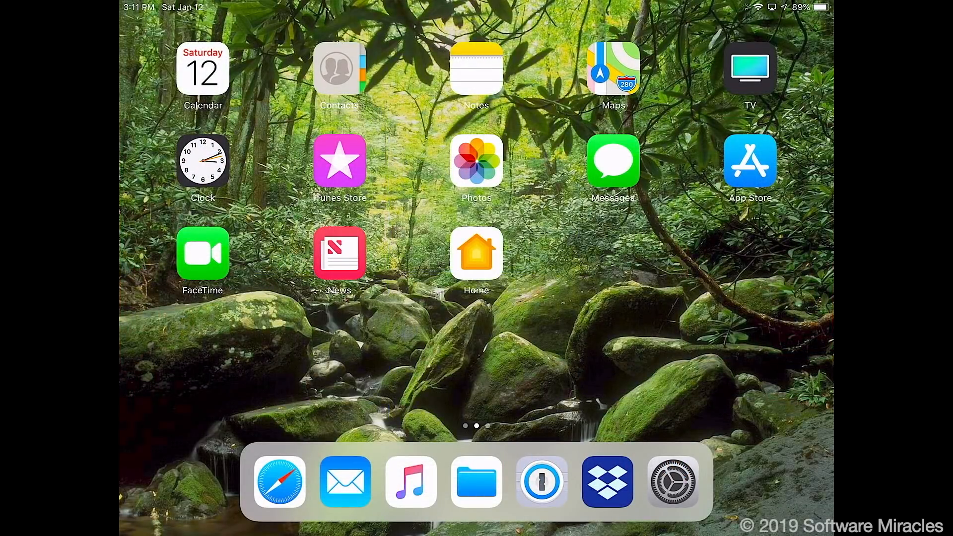
In Dropbox, browse the memory-card folders to open design file 19_11.jef
{"action": "left_click", "coordinate": [607, 481]}
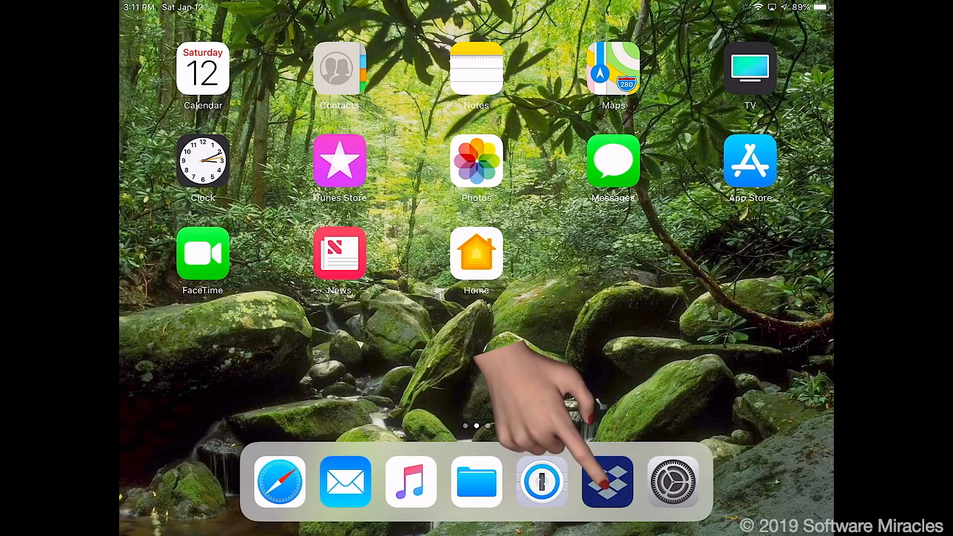
{"action": "left_click", "coordinate": [607, 481]}
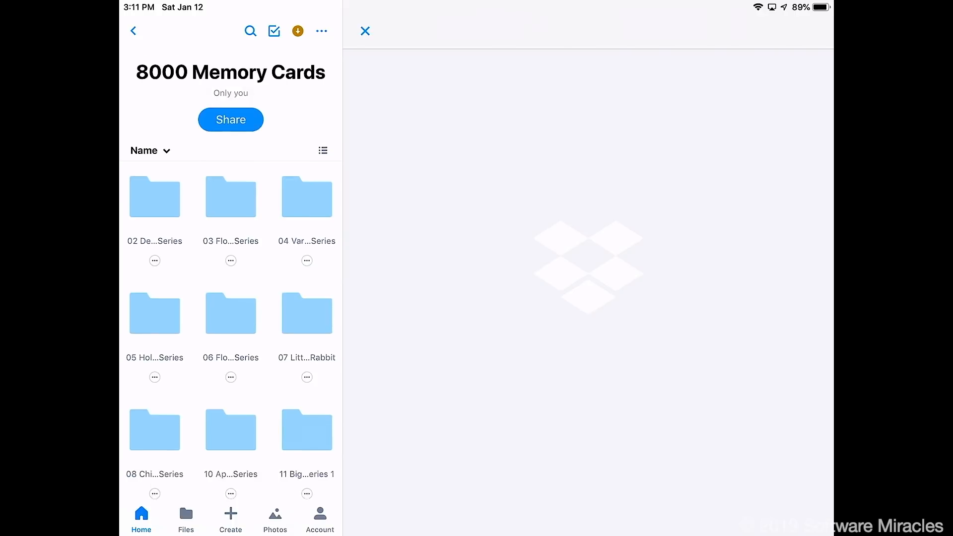
{"action": "scroll", "scroll_direction": "down", "scroll_amount": 3}
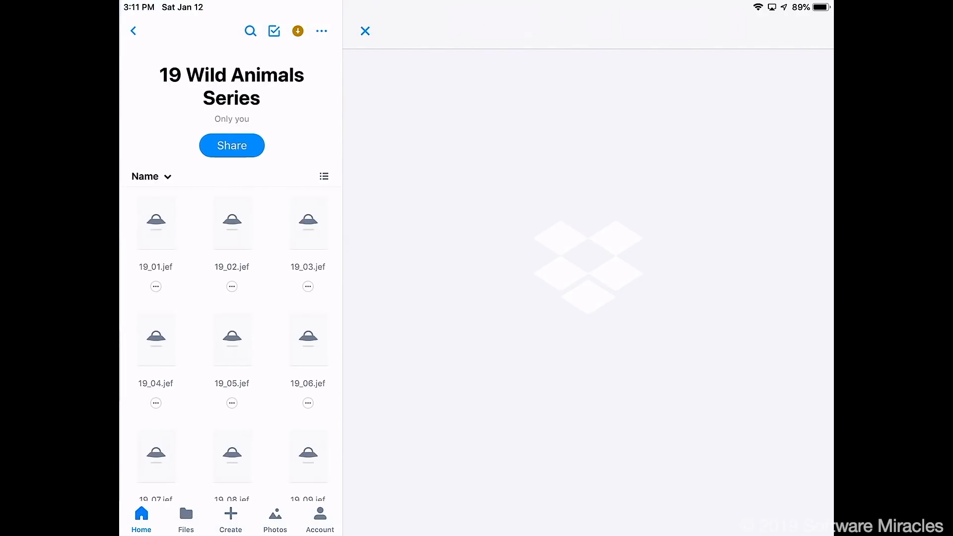
{"action": "scroll", "scroll_direction": "down", "scroll_amount": 3}
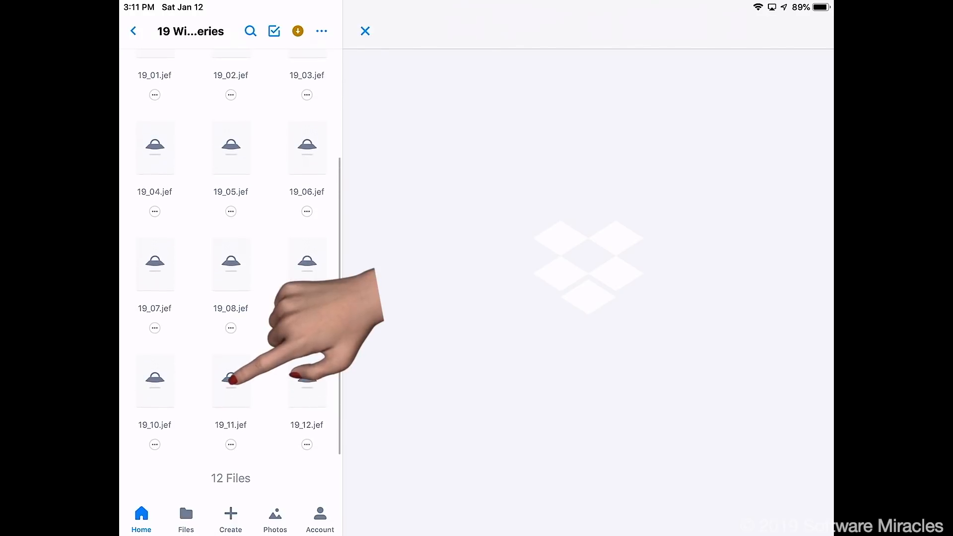
{"action": "left_click", "coordinate": [230, 381]}
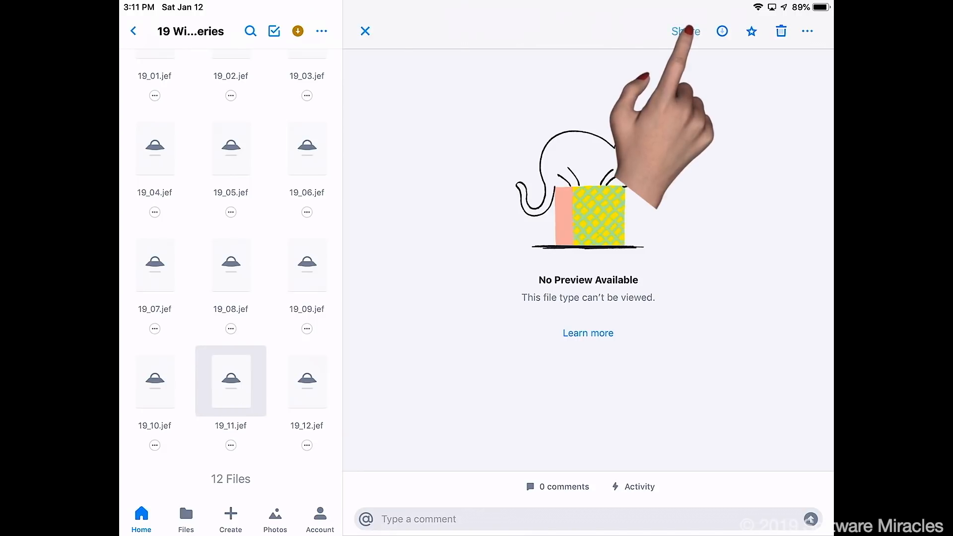
Create and send a share link for 19_11.jef, then move the zebra left of centre
{"action": "left_click", "coordinate": [684, 31]}
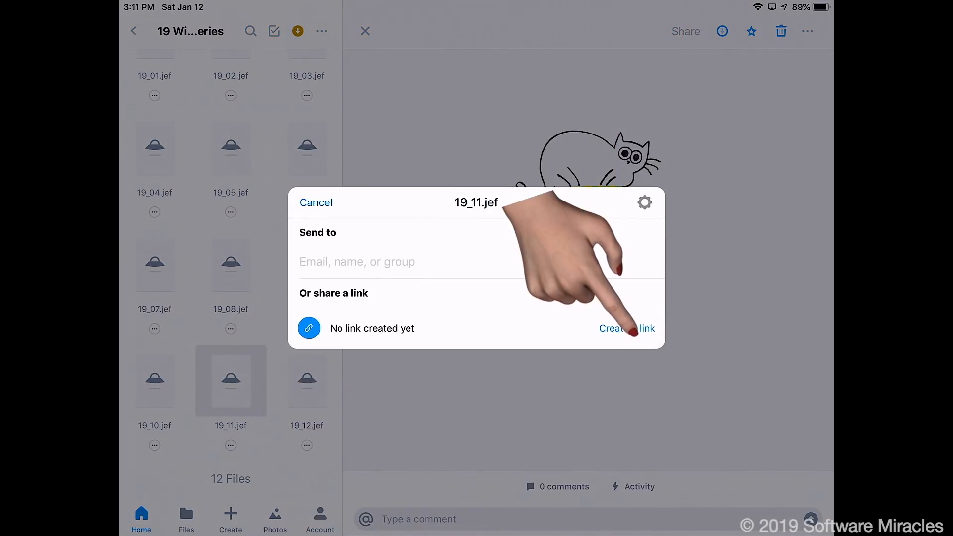
{"action": "left_click", "coordinate": [626, 328]}
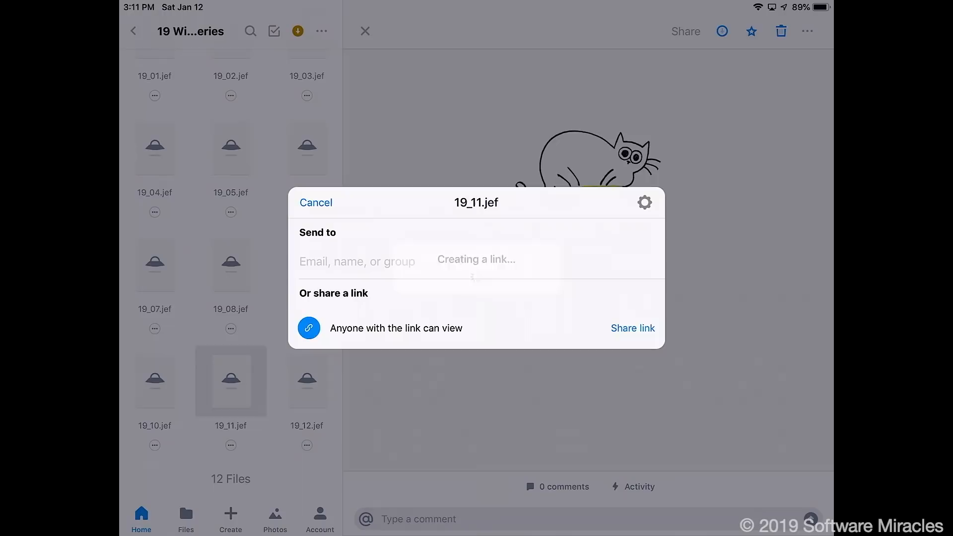
{"action": "left_click", "coordinate": [632, 329]}
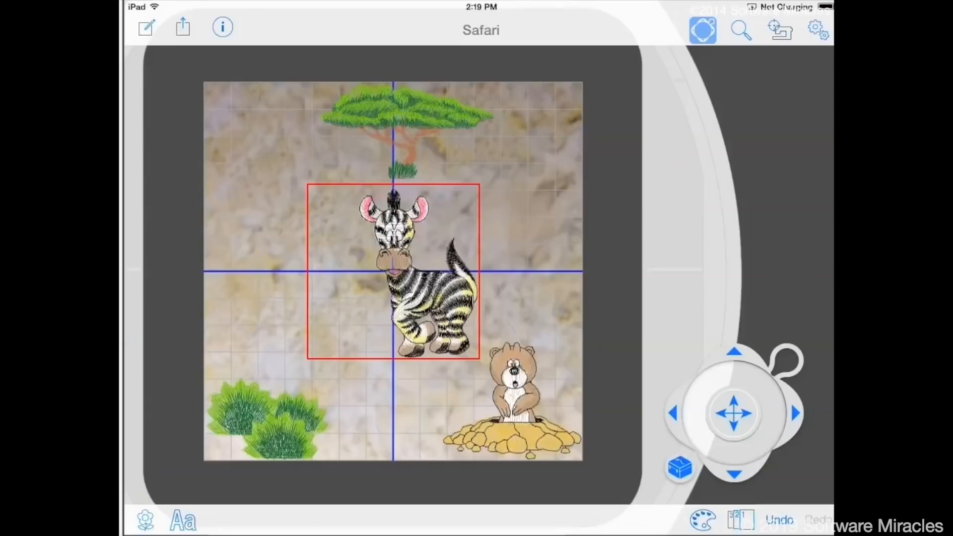
{"action": "left_click_drag", "start_coordinate": [392, 269], "coordinate": [295, 270]}
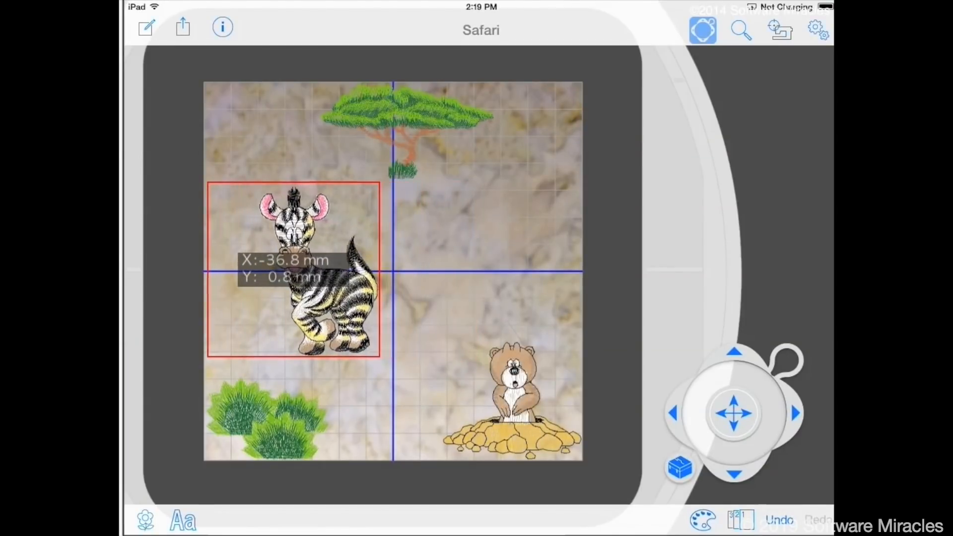